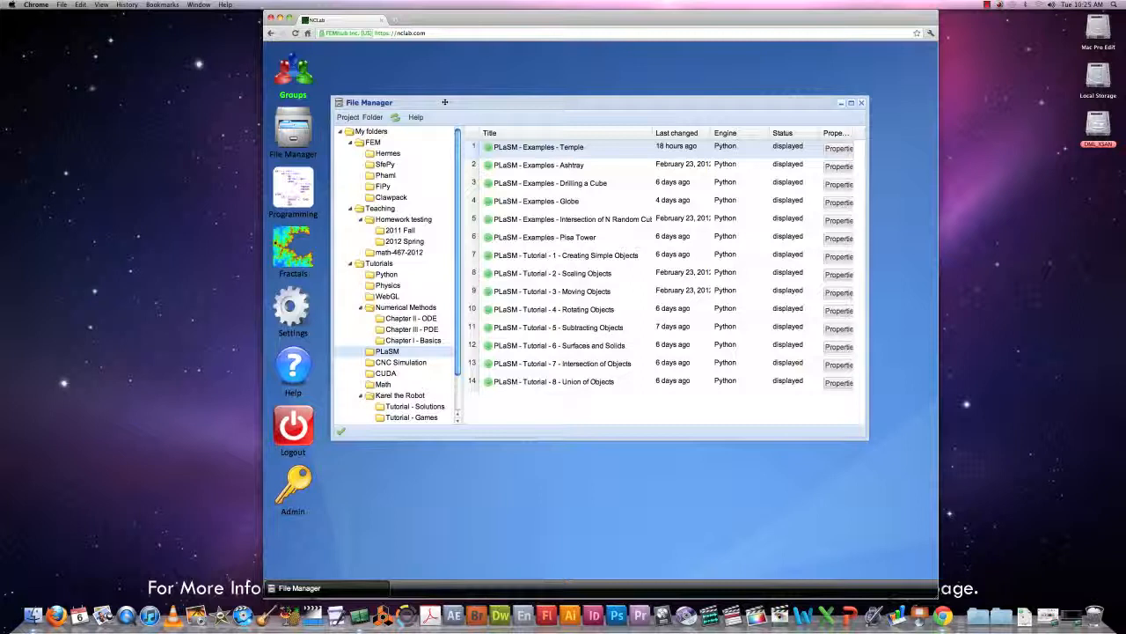
Open the Displayed projects list through Project > Clone.
{"action": "left_click", "coordinate": [349, 117]}
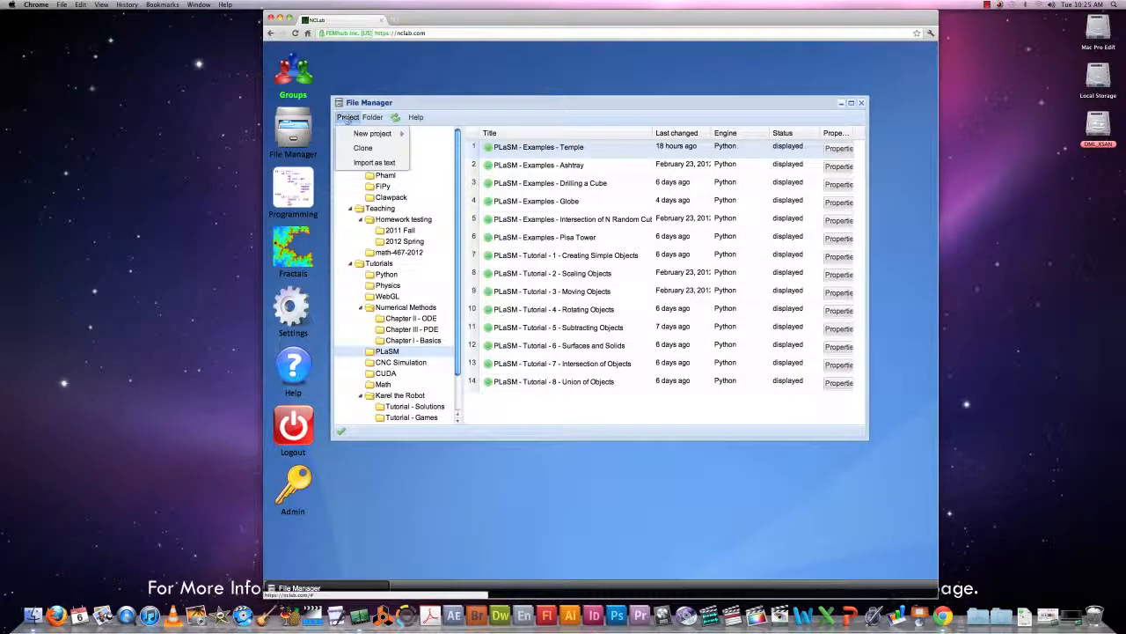
{"action": "mouse_move", "coordinate": [372, 133]}
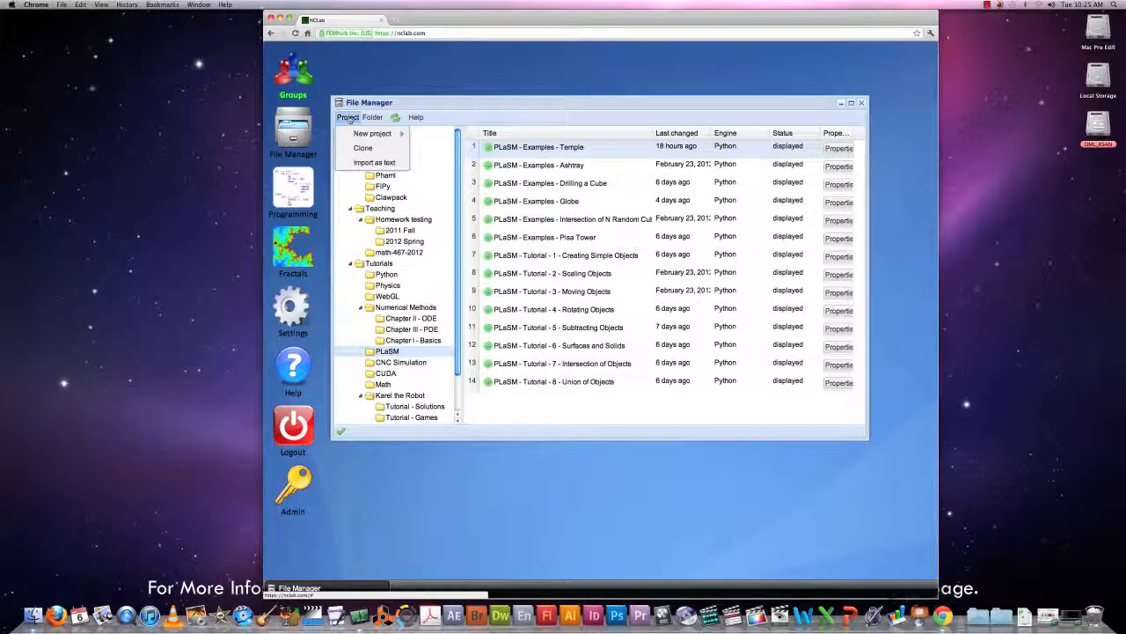
{"action": "left_click", "coordinate": [372, 133]}
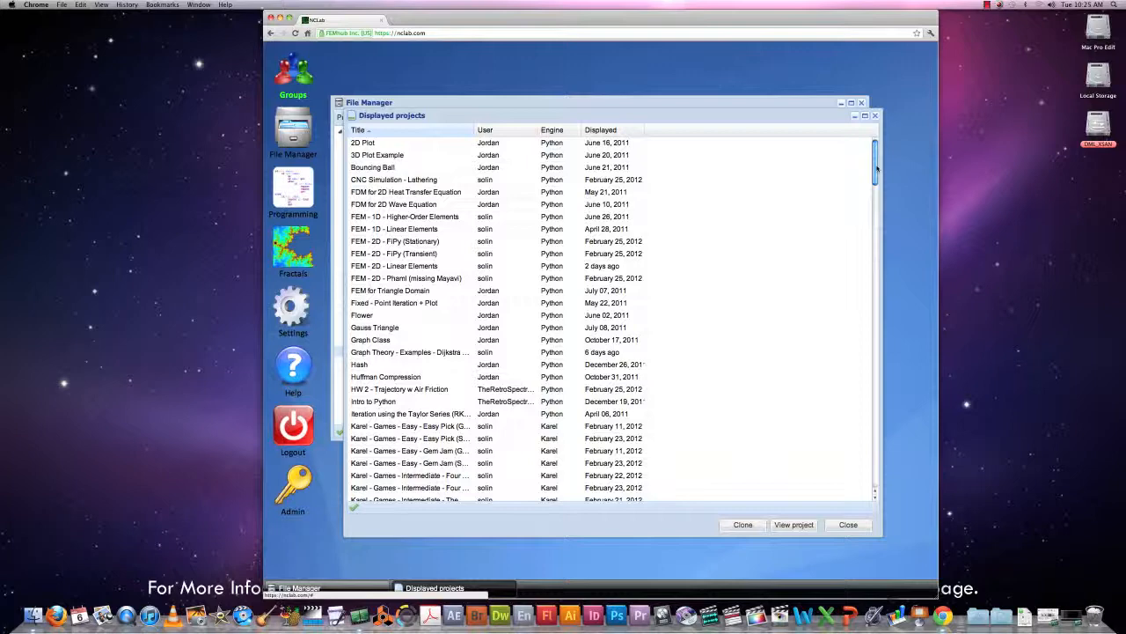
Scroll down to the PLaSM examples and pick 'PLaSM - Examples - Temple'.
{"action": "scroll", "scroll_direction": "down", "scroll_amount": 3}
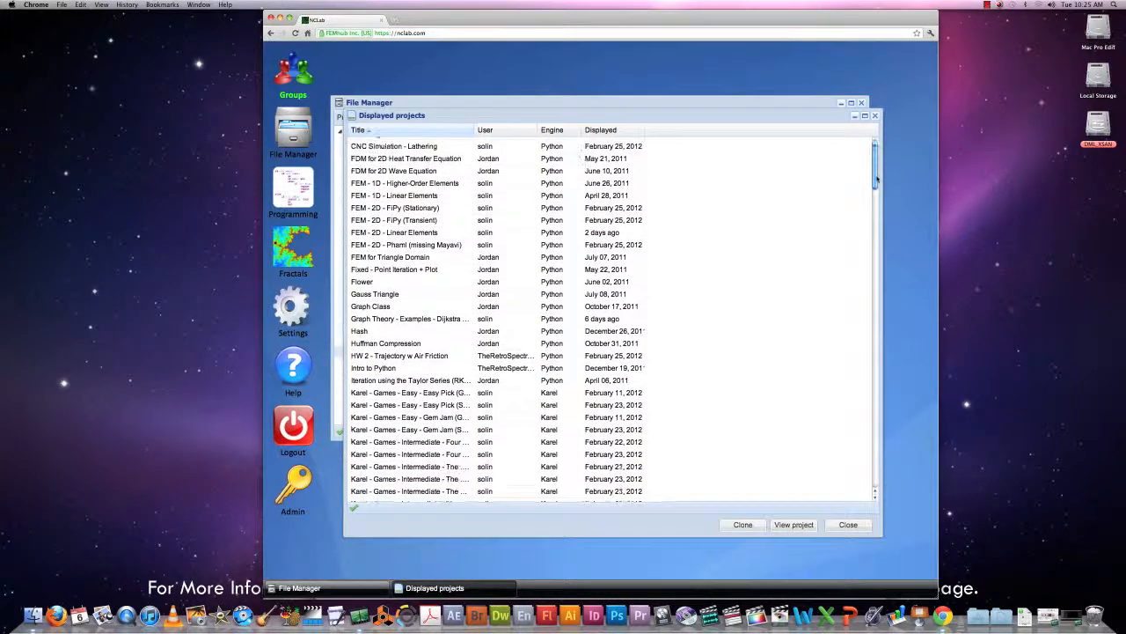
{"action": "scroll", "scroll_direction": "down", "scroll_amount": 3}
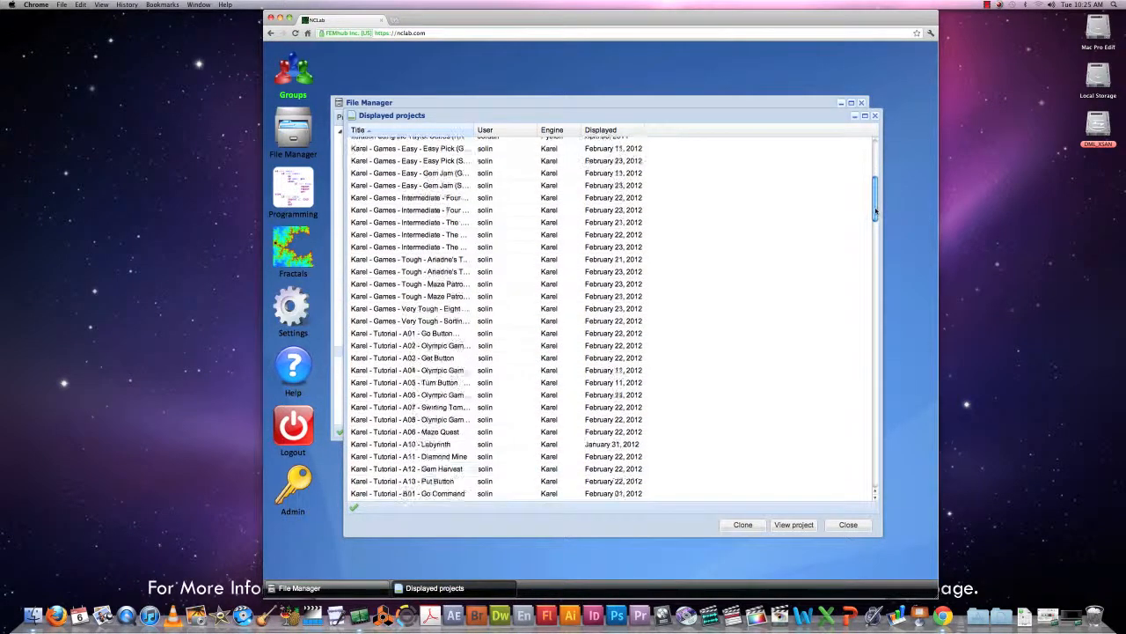
{"action": "scroll", "scroll_direction": "down", "scroll_amount": 3}
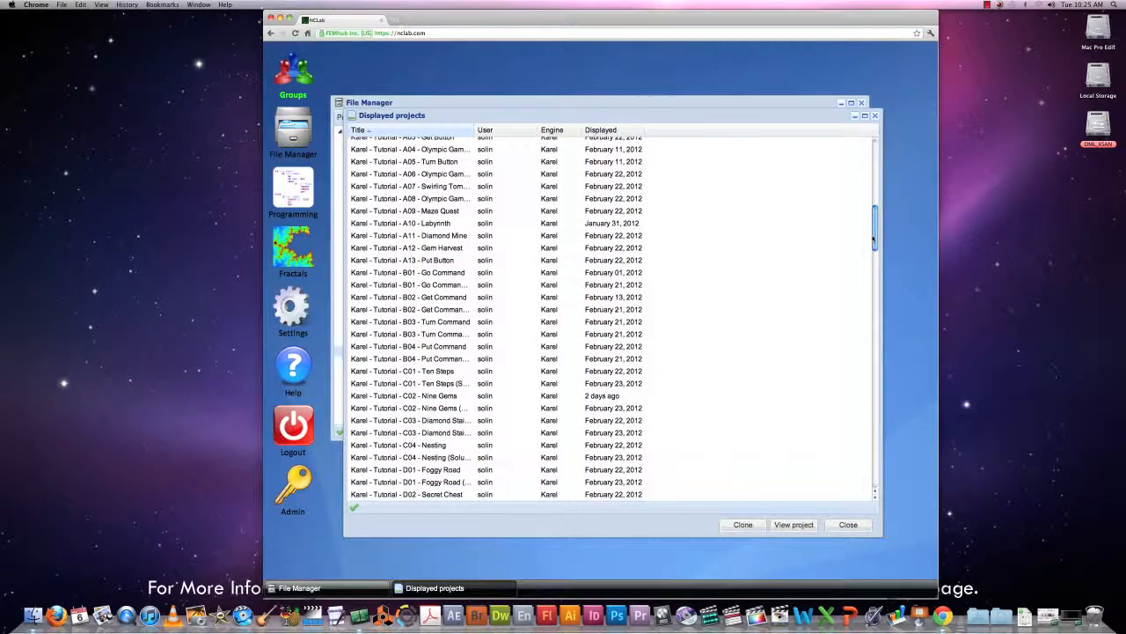
{"action": "scroll", "scroll_direction": "down", "scroll_amount": 3}
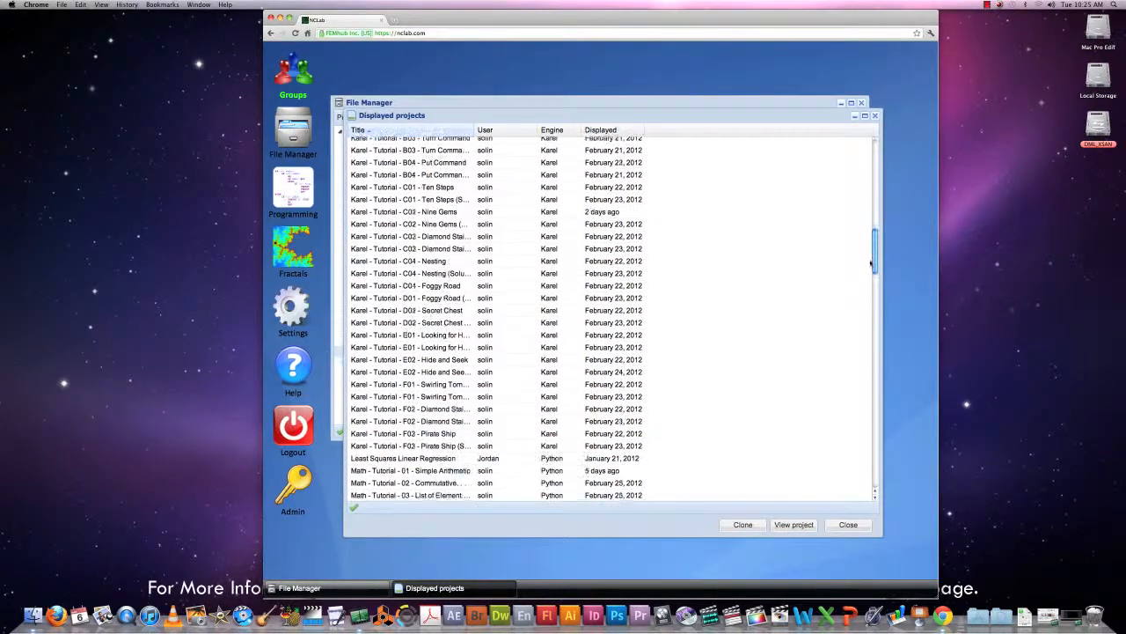
{"action": "scroll", "scroll_direction": "down", "scroll_amount": 3}
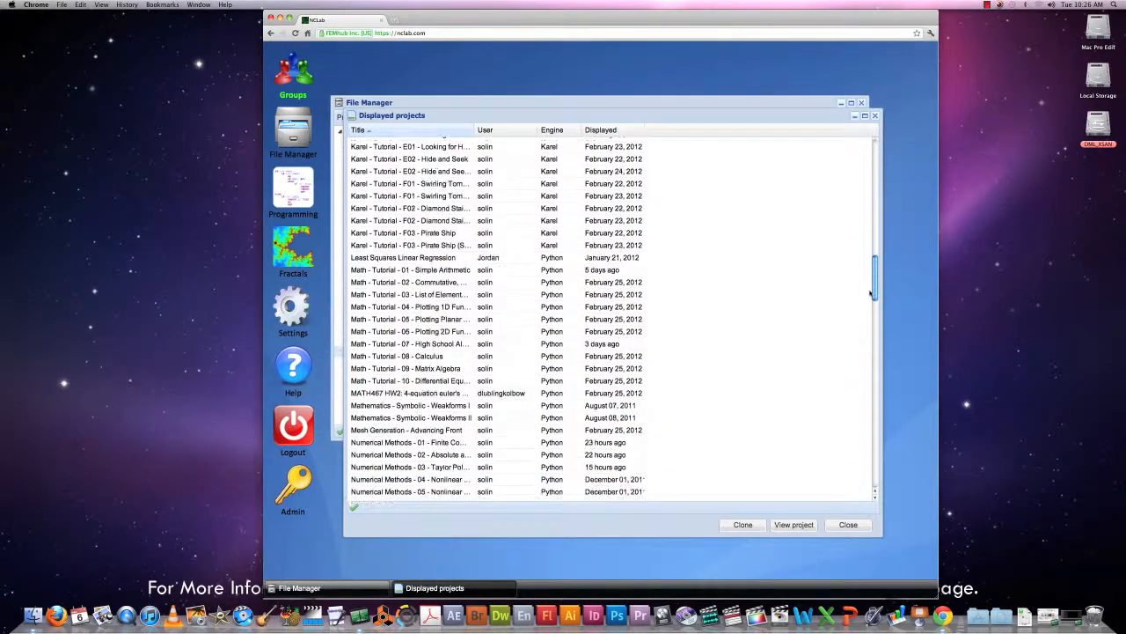
{"action": "scroll", "scroll_direction": "down", "scroll_amount": 3}
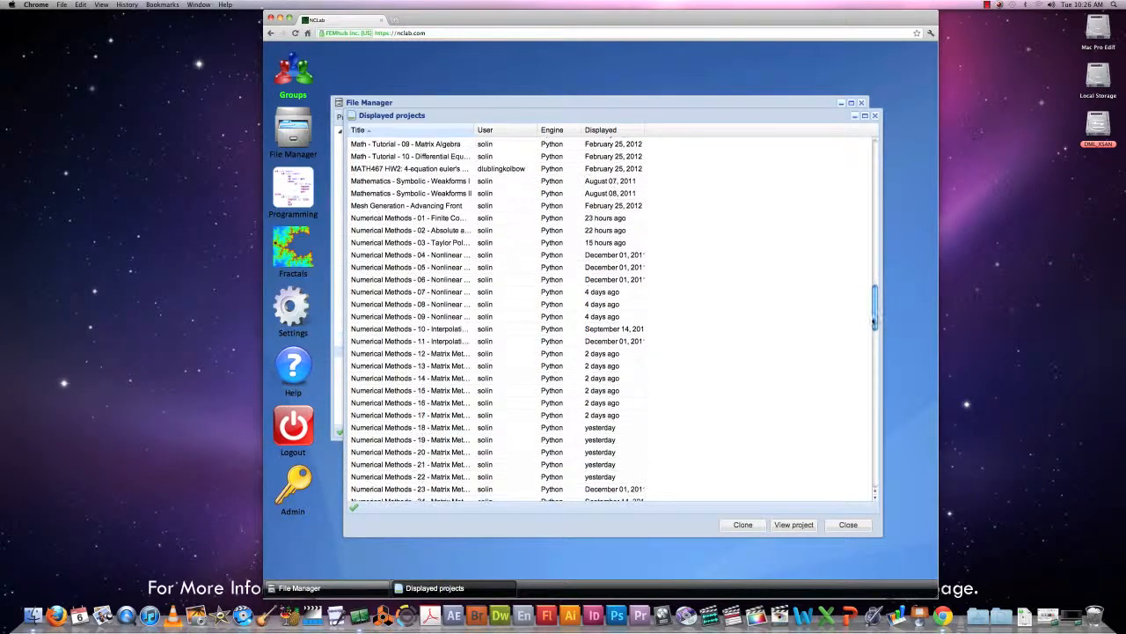
{"action": "scroll", "scroll_direction": "down", "scroll_amount": 3}
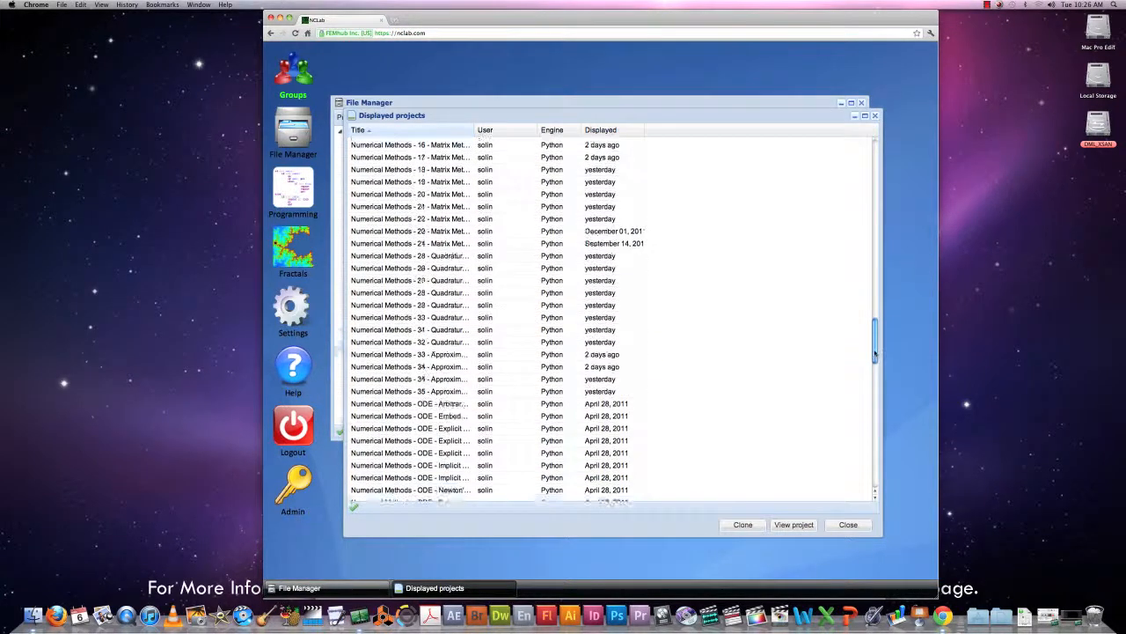
{"action": "scroll", "scroll_direction": "down", "scroll_amount": 3}
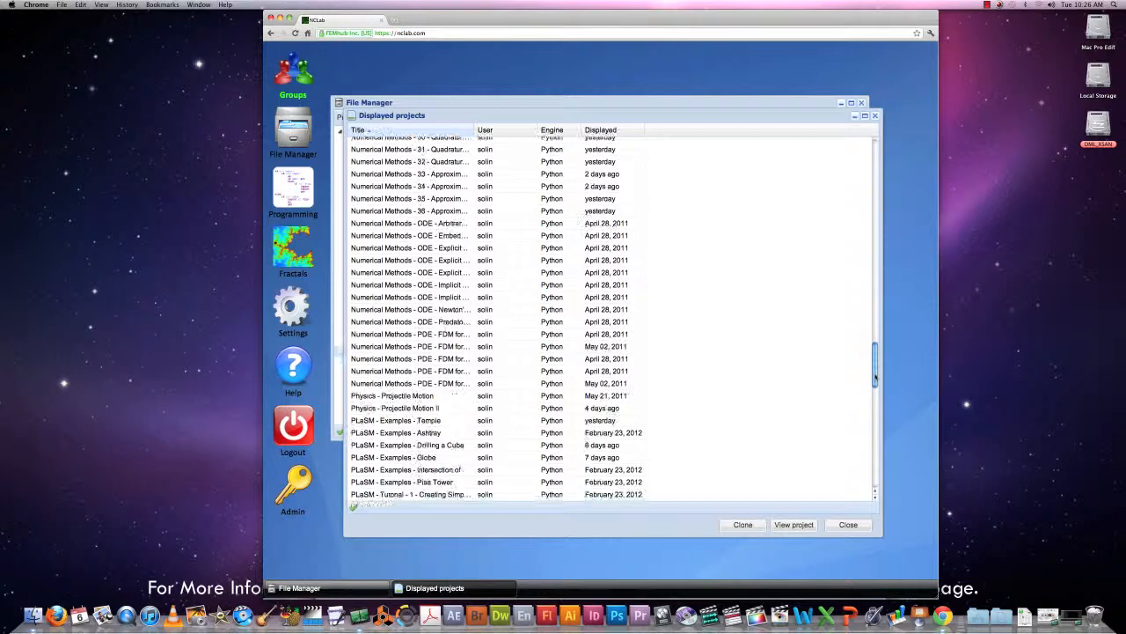
{"action": "scroll", "scroll_direction": "down", "scroll_amount": 3}
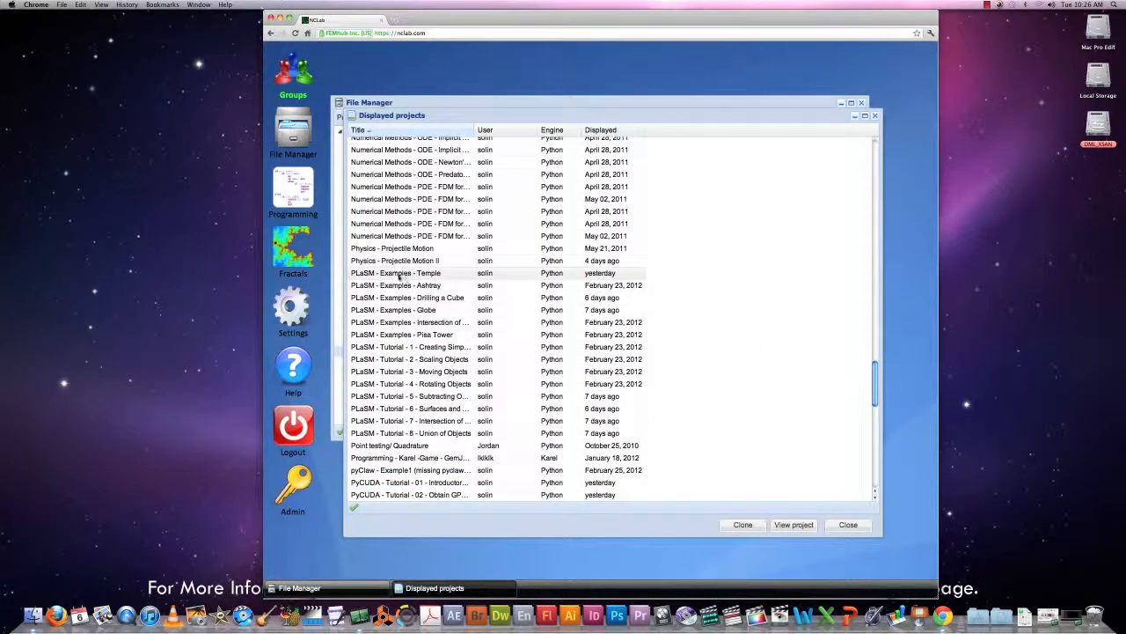
{"action": "left_click", "coordinate": [409, 273]}
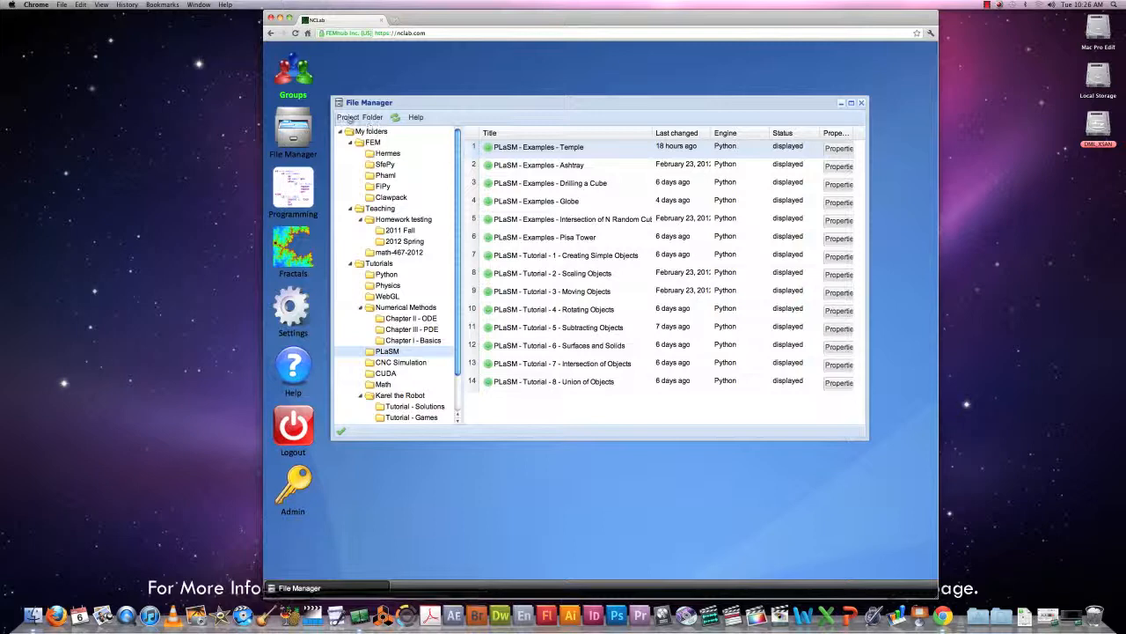
Create a new Python project, focus its first cell, and enlarge the editor font.
{"action": "left_click", "coordinate": [349, 116]}
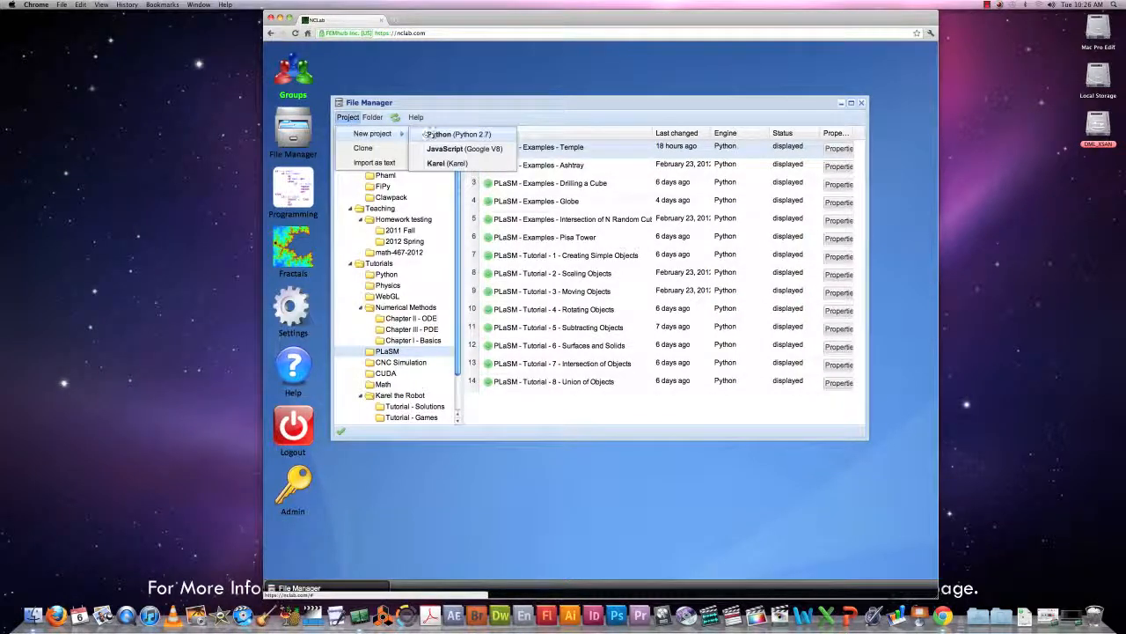
{"action": "left_click", "coordinate": [457, 133]}
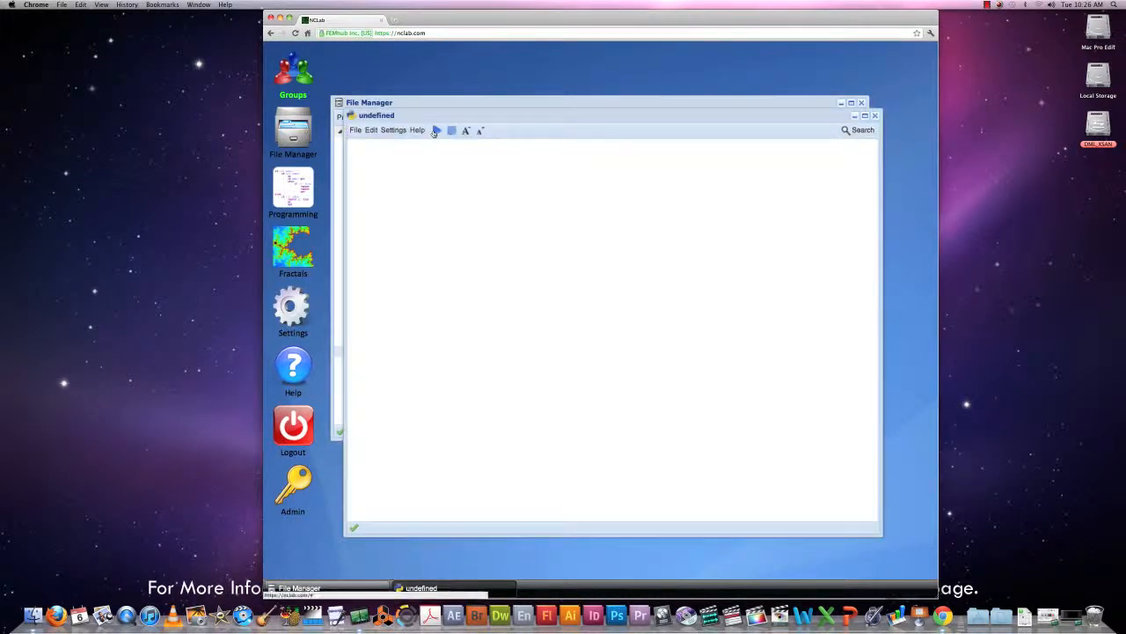
{"action": "left_click", "coordinate": [433, 130]}
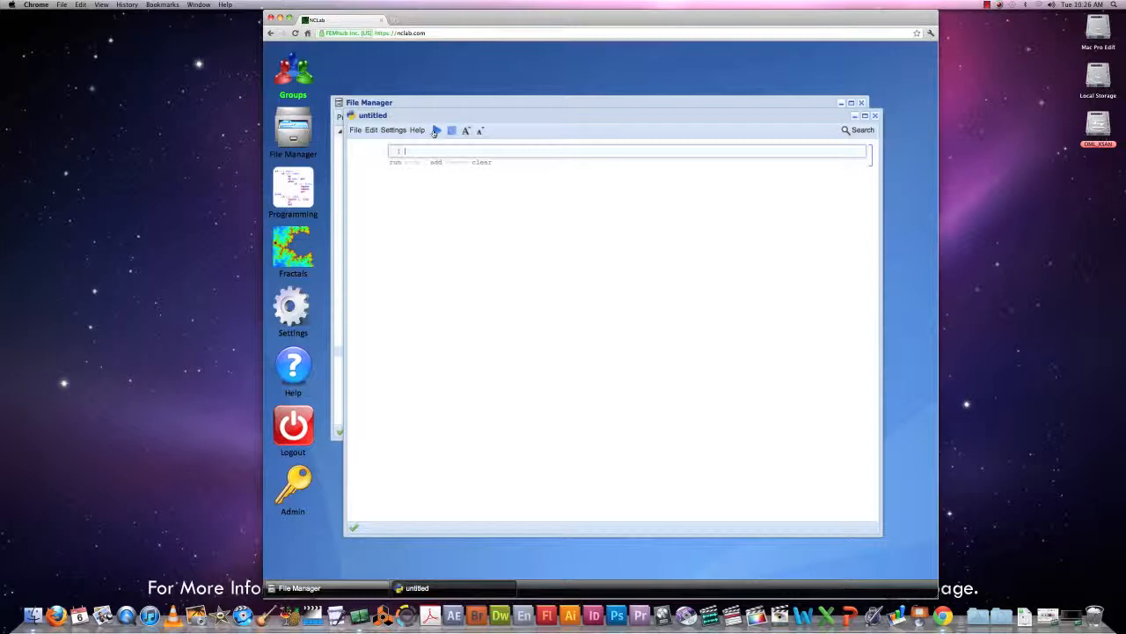
{"action": "mouse_move", "coordinate": [466, 130]}
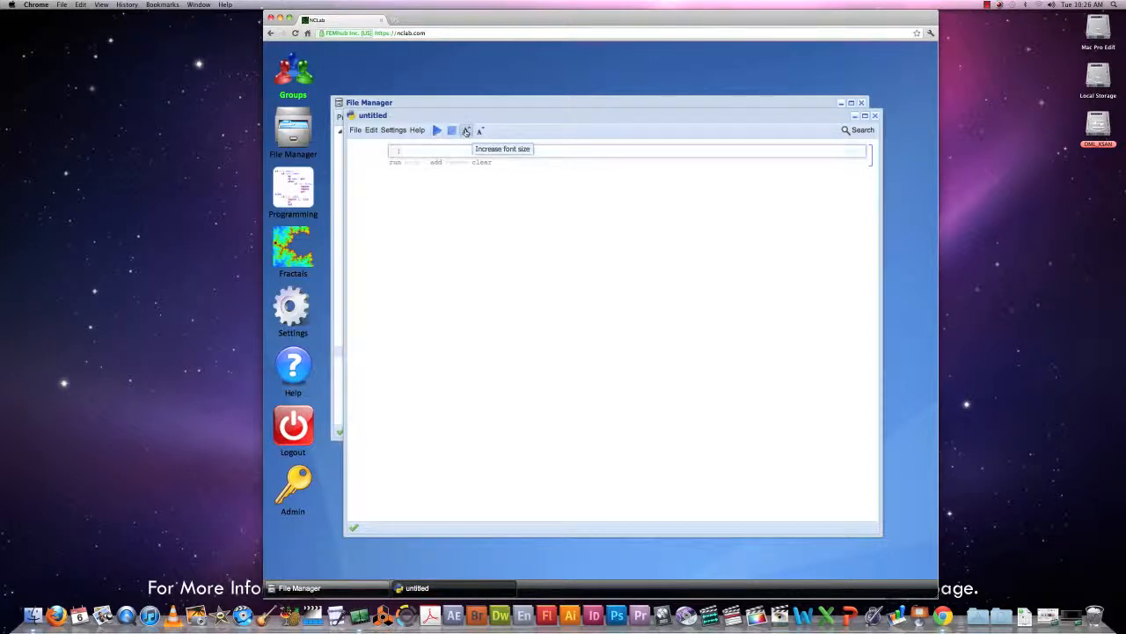
{"action": "left_click", "coordinate": [479, 130]}
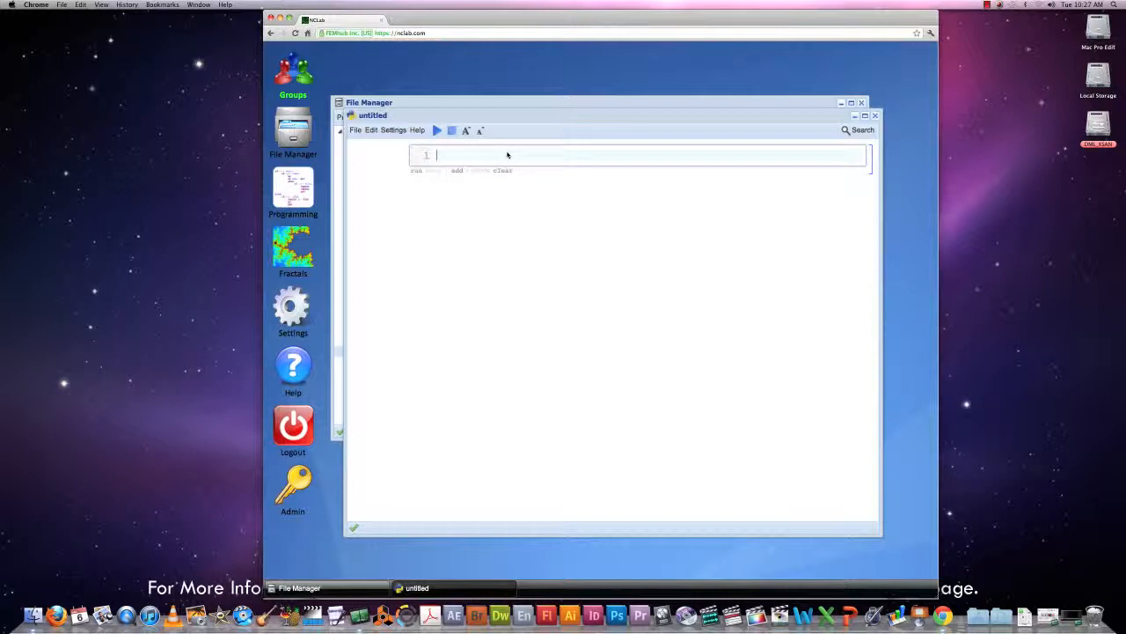
Write 'from pyplasm import *' and a gray color list [0.9, 0.9, 0.9].
{"action": "type", "text": "from p"}
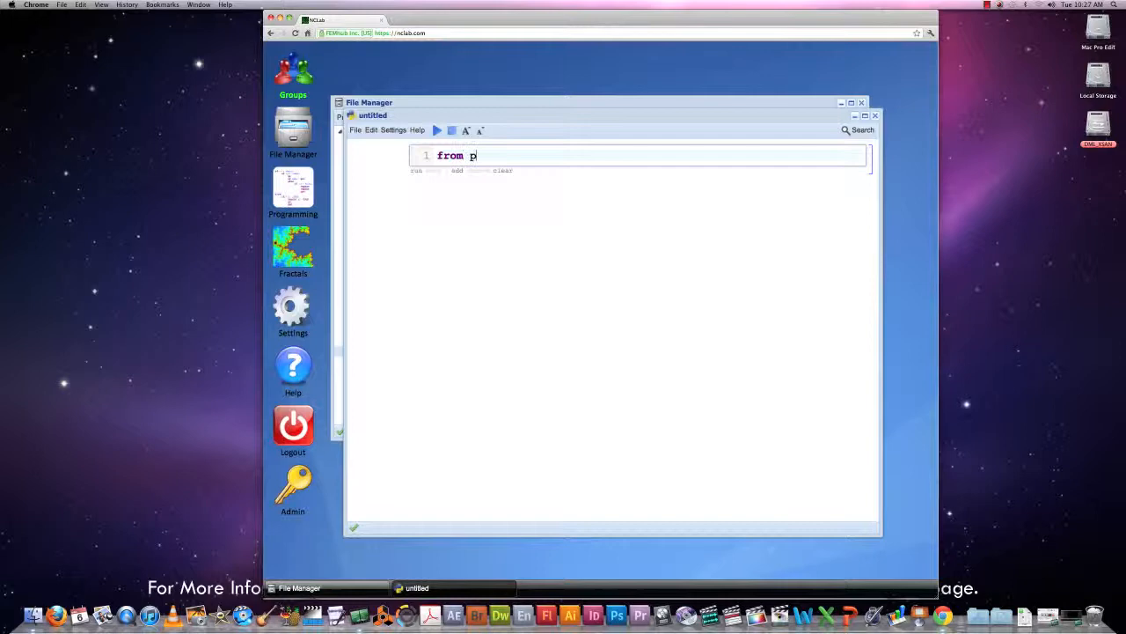
{"action": "type", "text": "yplasm"}
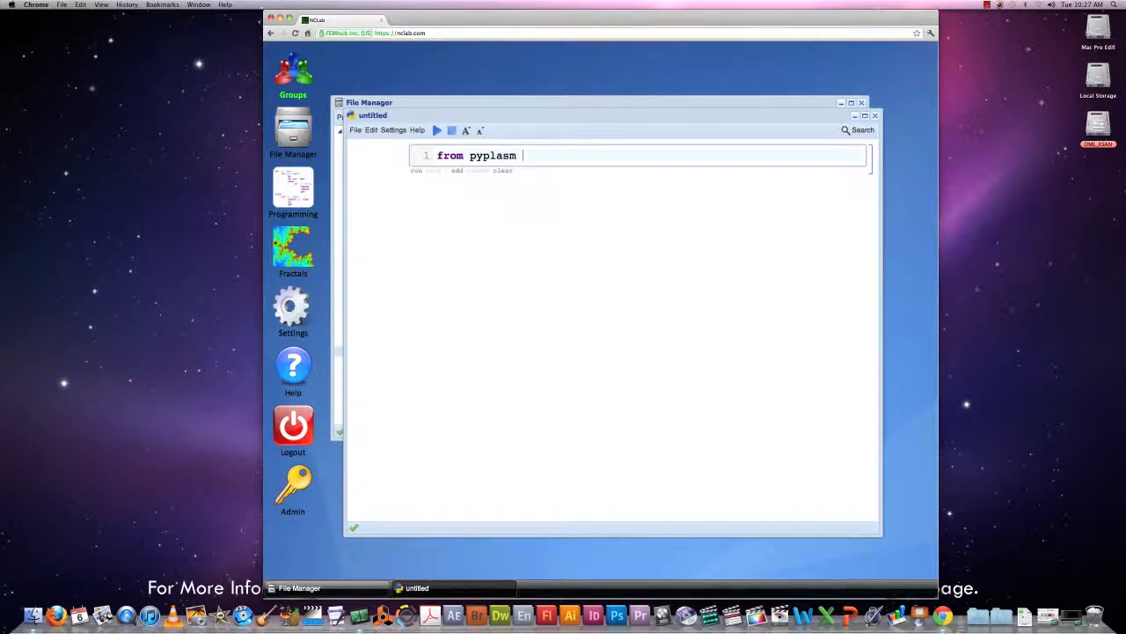
{"action": "type", "text": "import"}
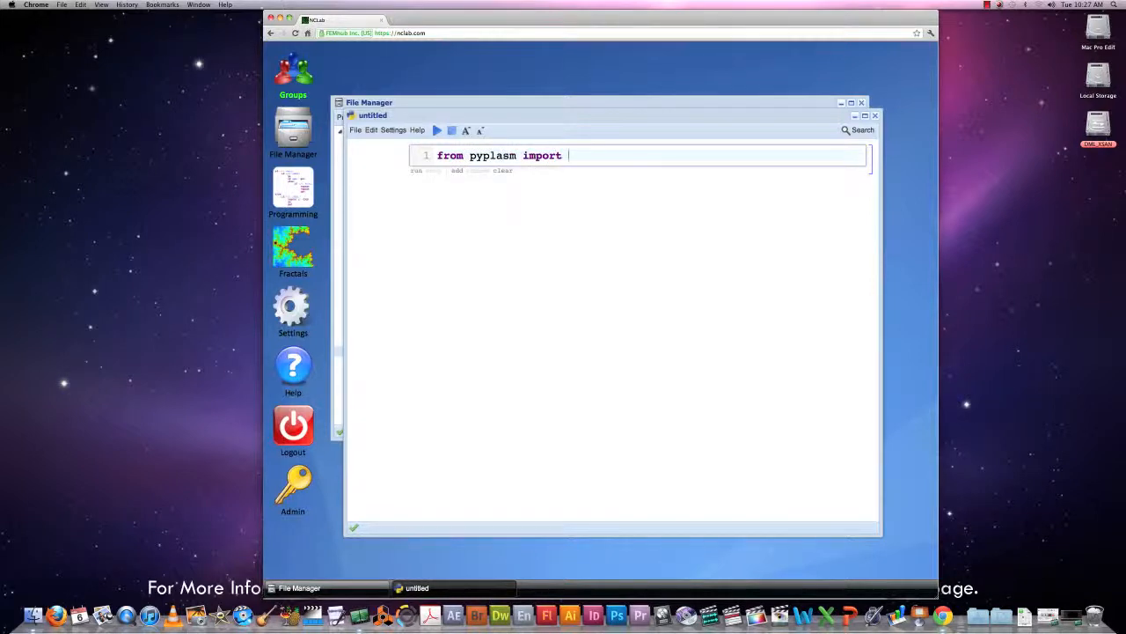
{"action": "type", "text": "*"}
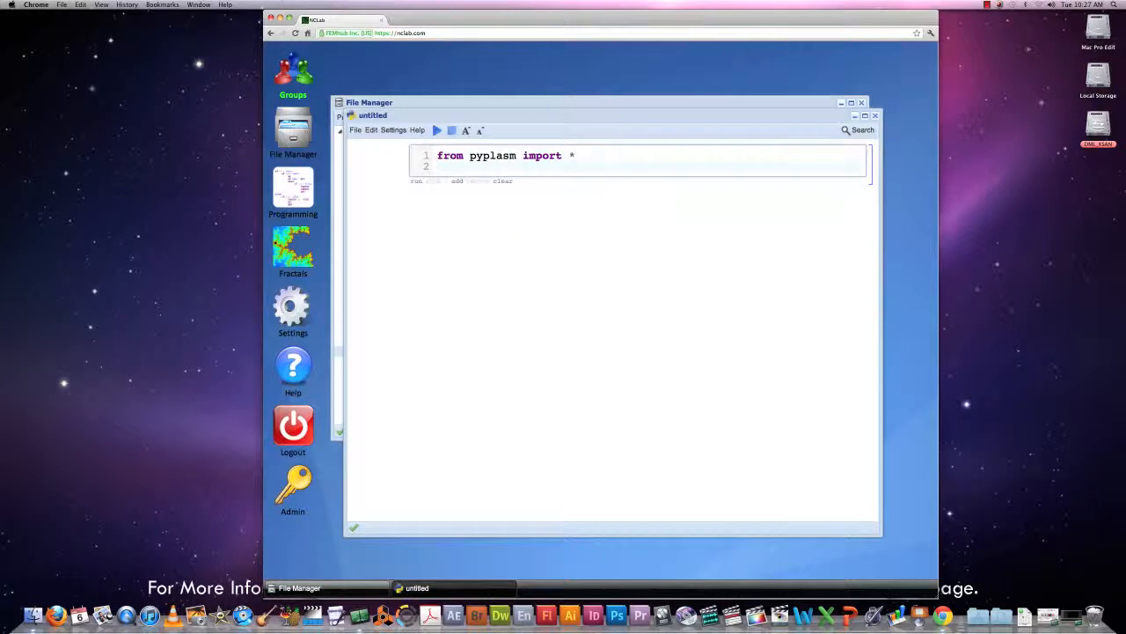
{"action": "type", "text": "color"}
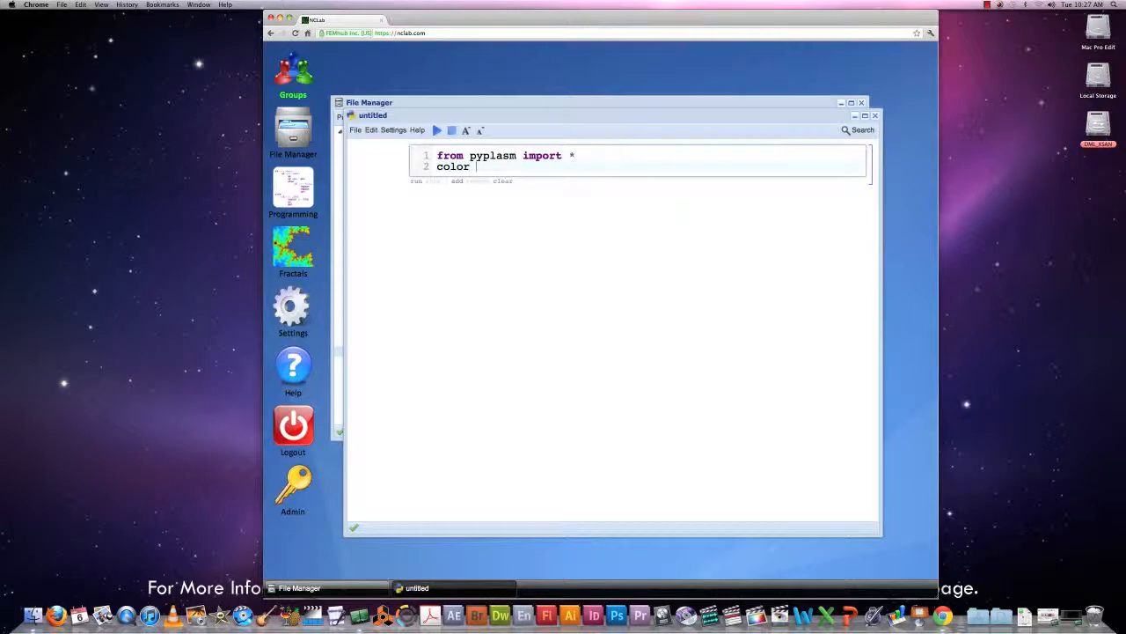
{"action": "type", "text": "= []"}
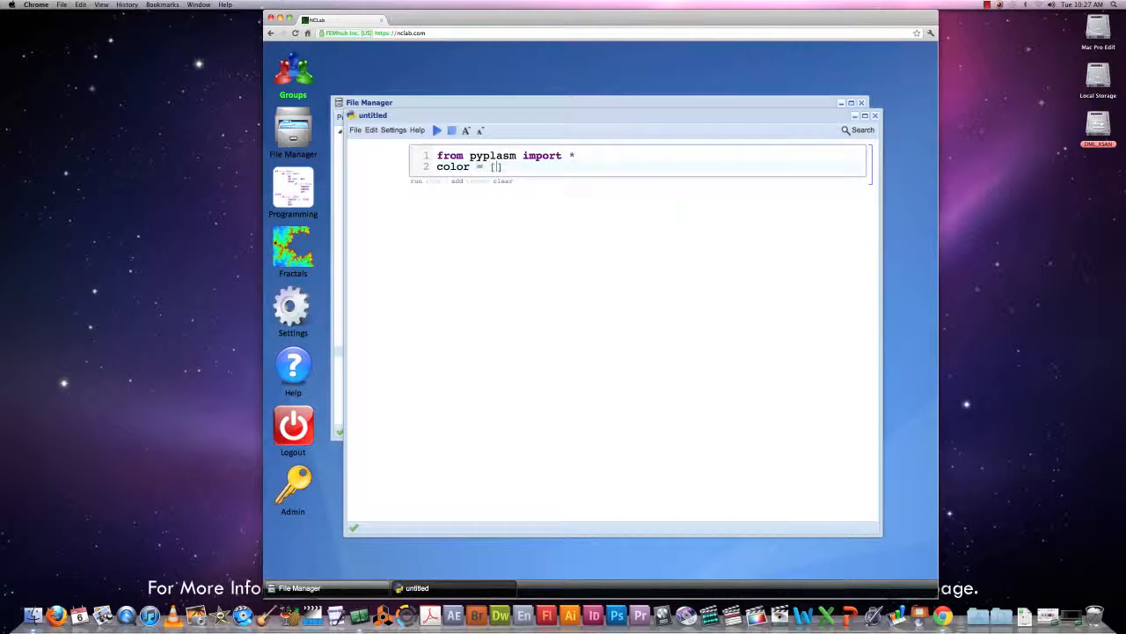
{"action": "type", "text": "0.9,"}
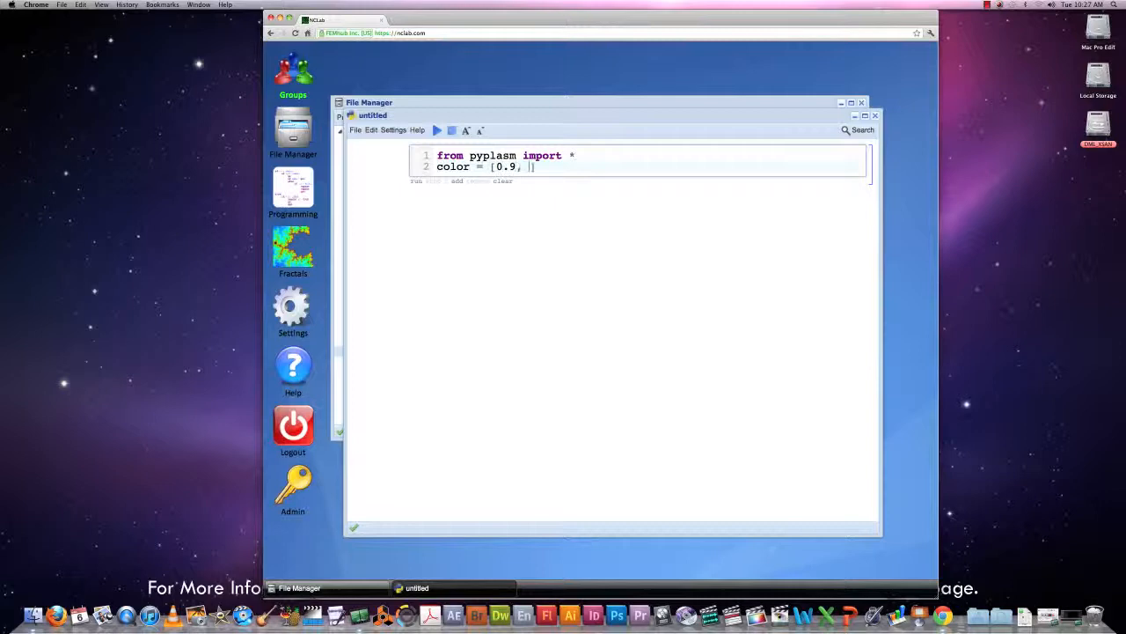
{"action": "type", "text": "0.9, 0"}
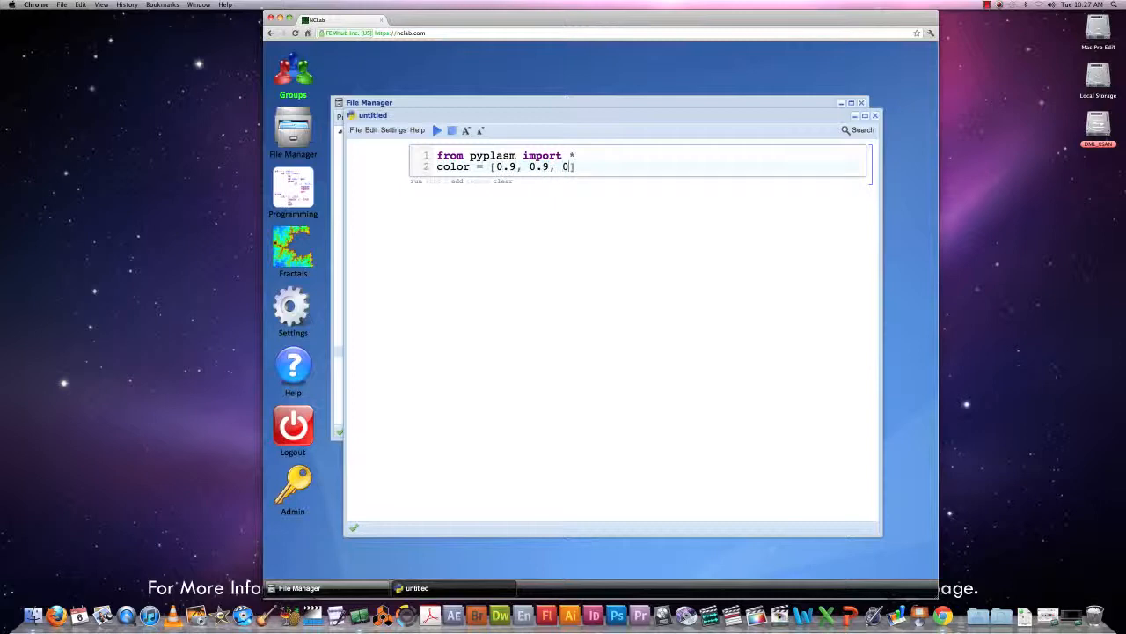
{"action": "type", "text": ".9"}
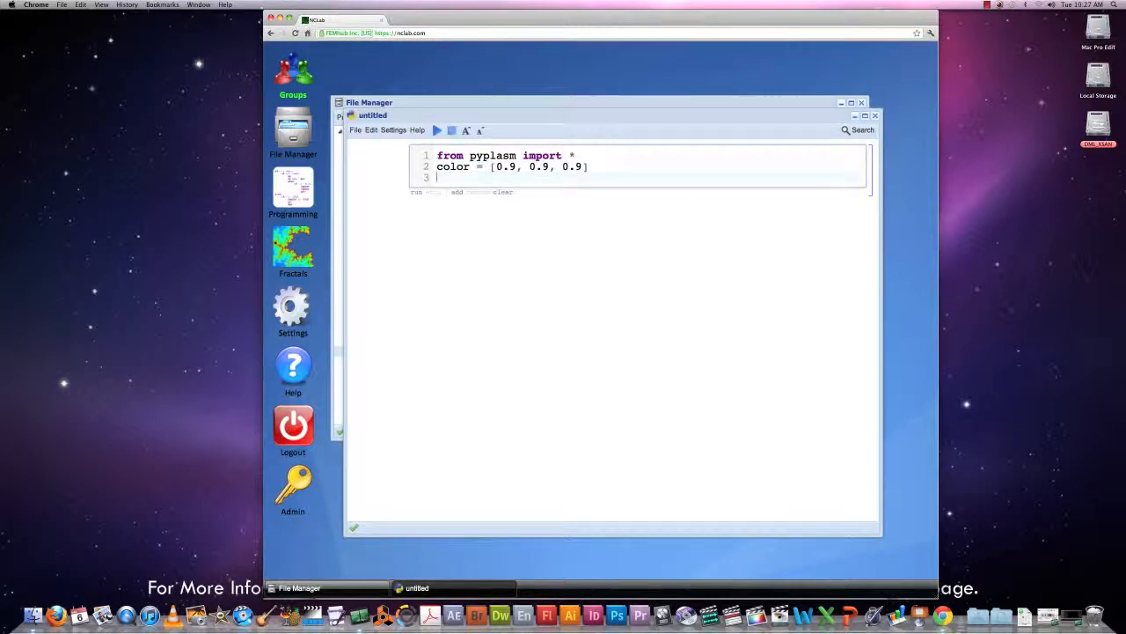
Add c = CUBOID([2, 2, 2]) and lab.view(c, color).
{"action": "type", "text": "c ="}
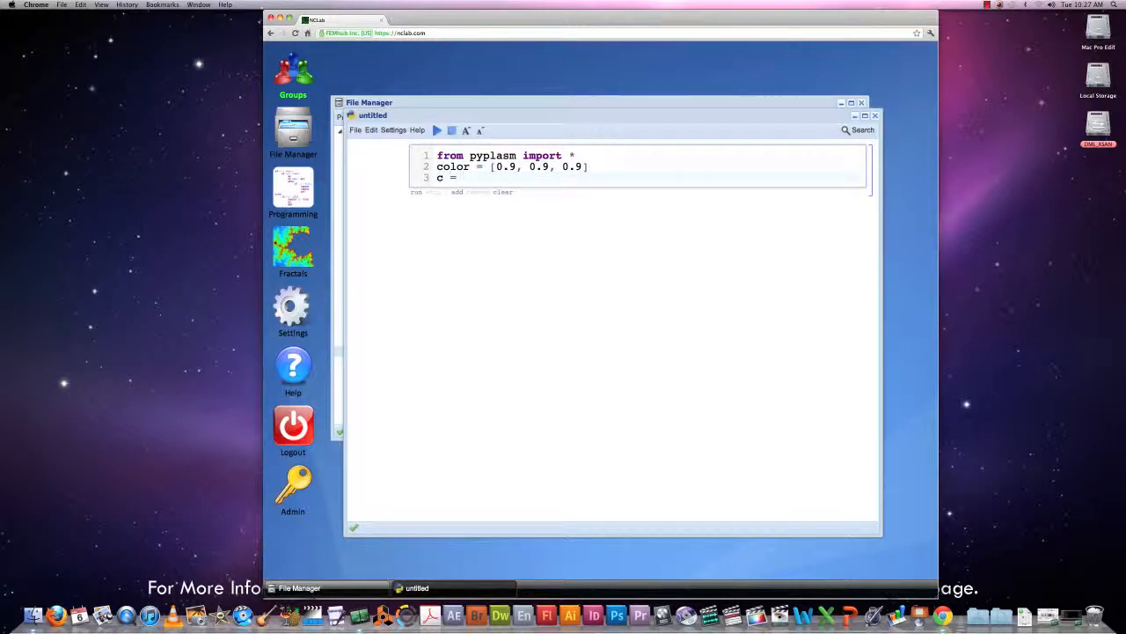
{"action": "type", "text": "CUB"}
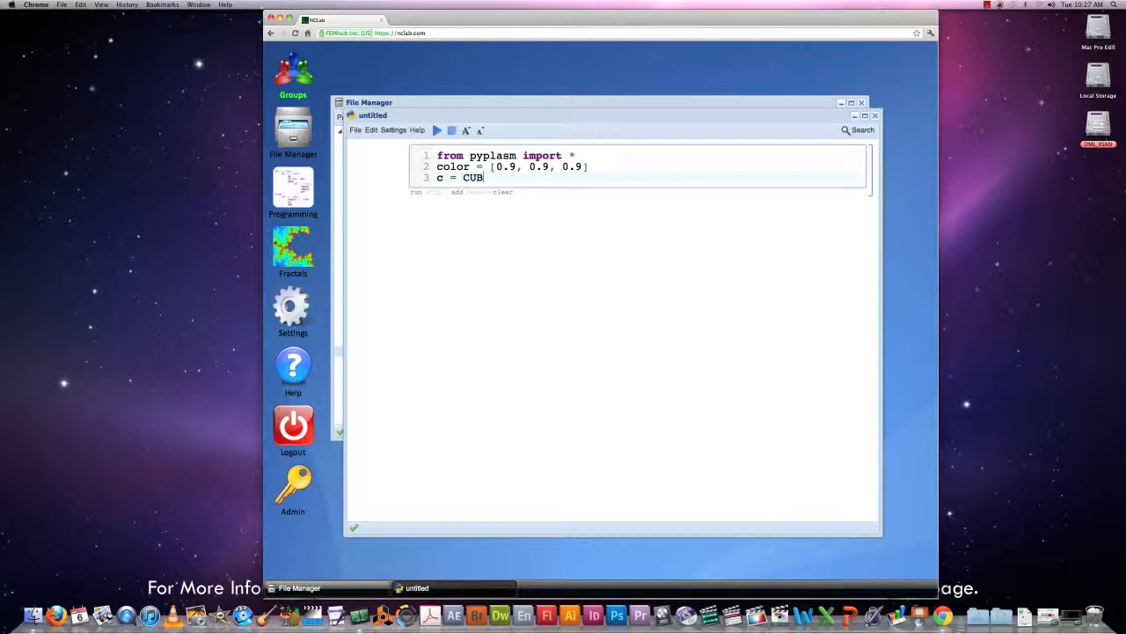
{"action": "type", "text": "OID()"}
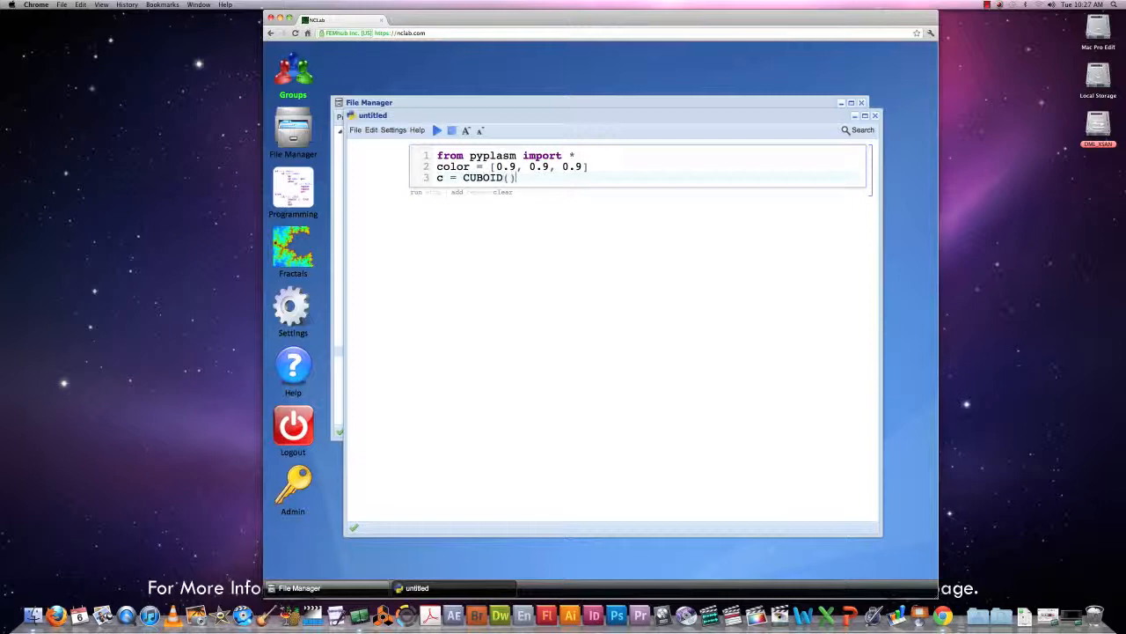
{"action": "type", "text": "["}
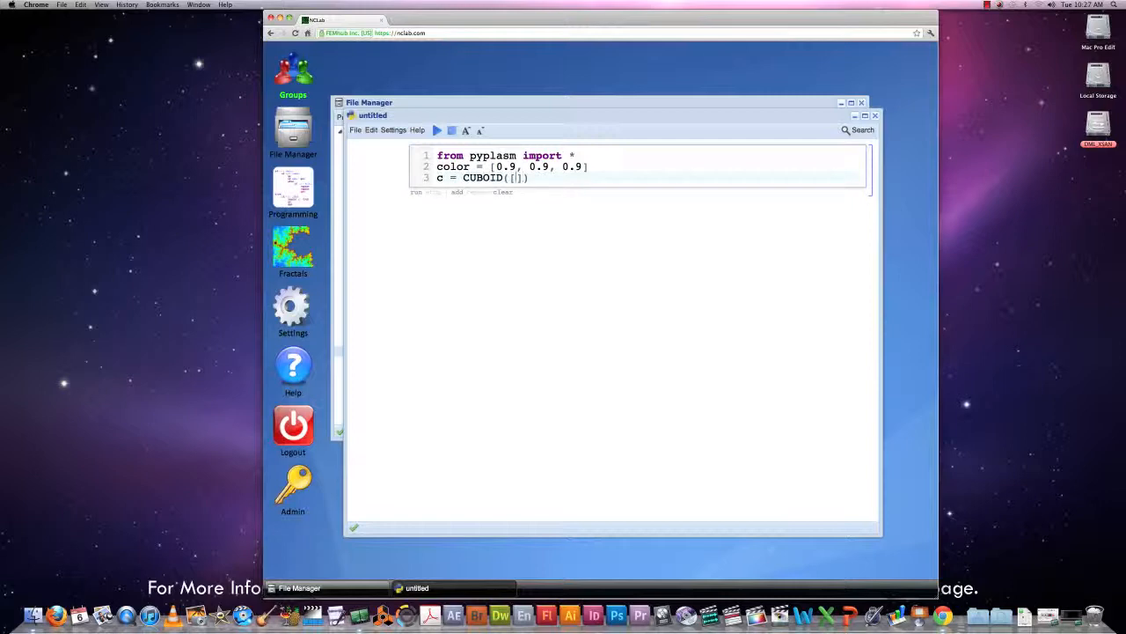
{"action": "type", "text": "2, 2, 2"}
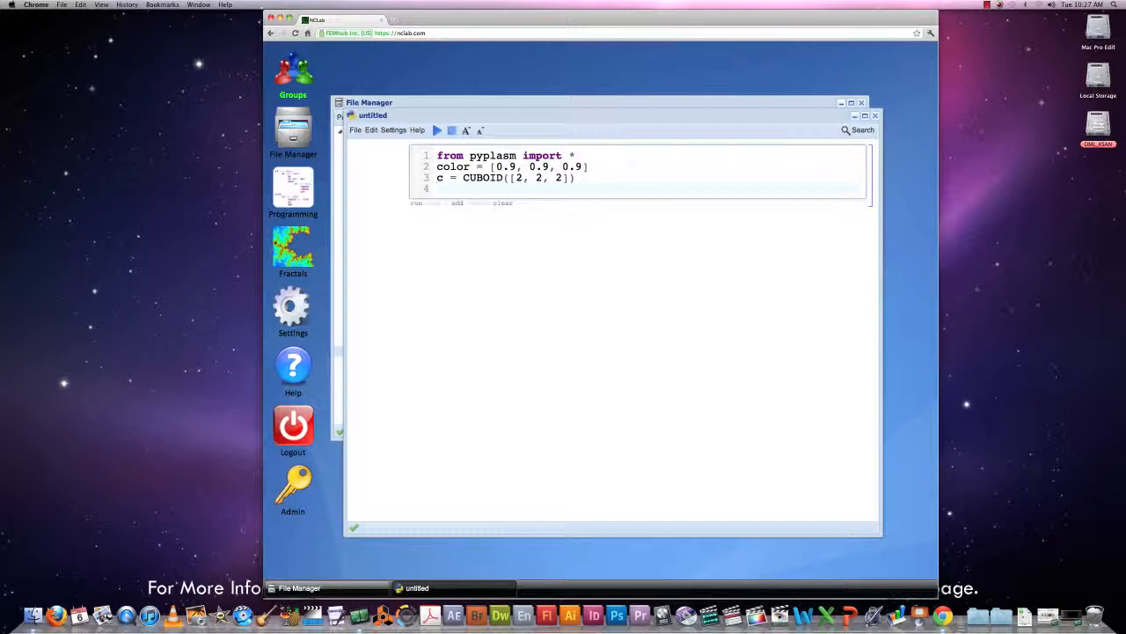
{"action": "type", "text": "lab.v"}
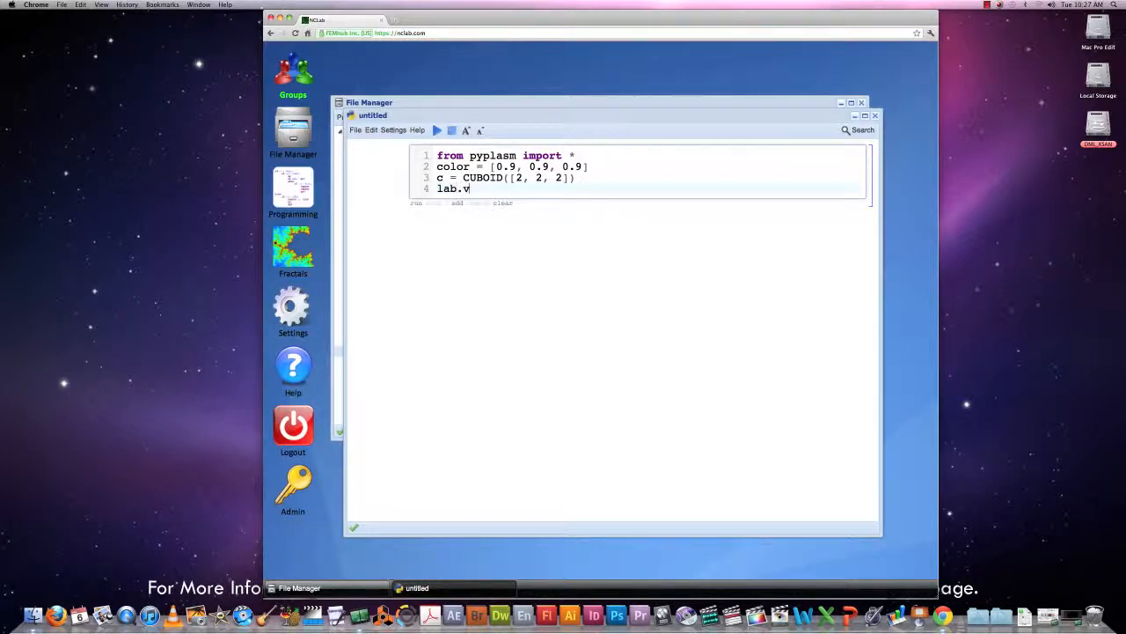
{"action": "type", "text": "iew"}
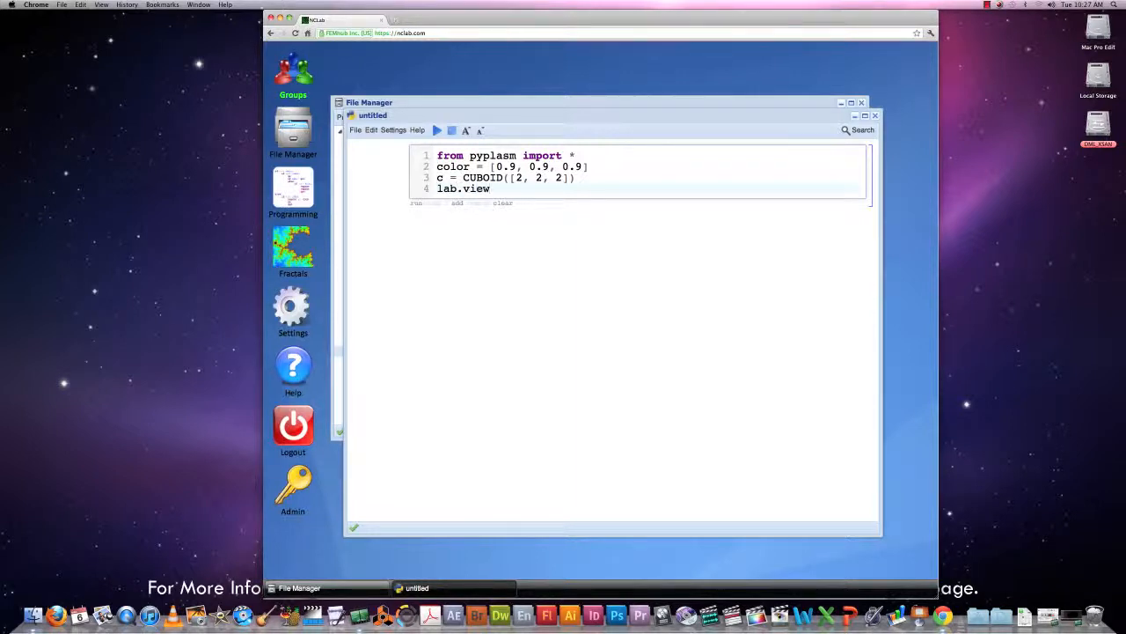
{"action": "type", "text": "()"}
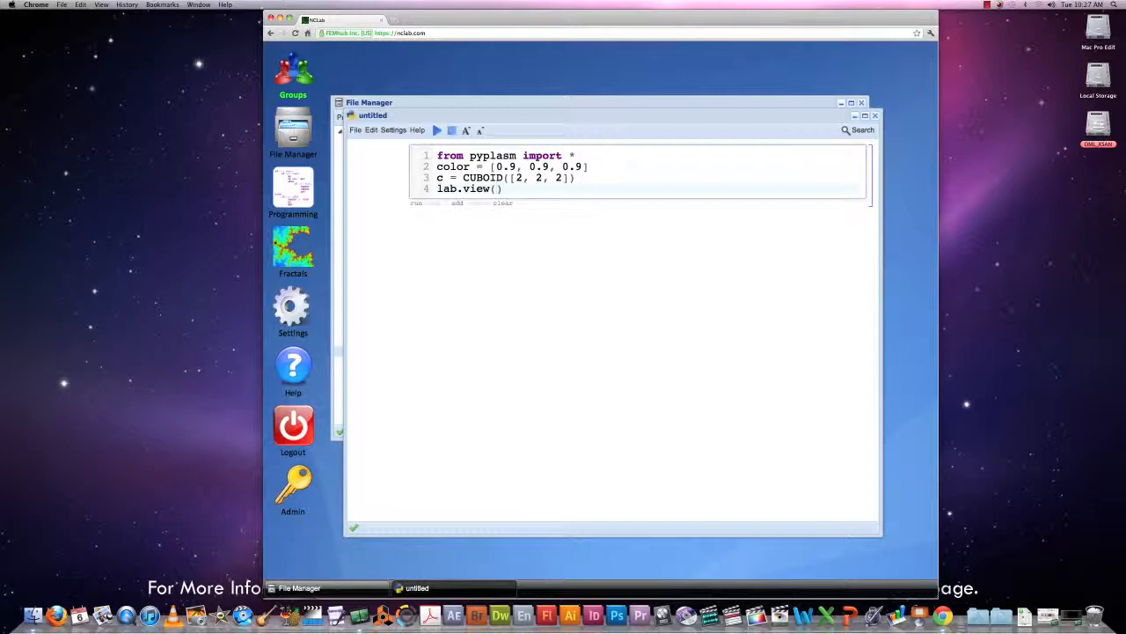
{"action": "type", "text": "c"}
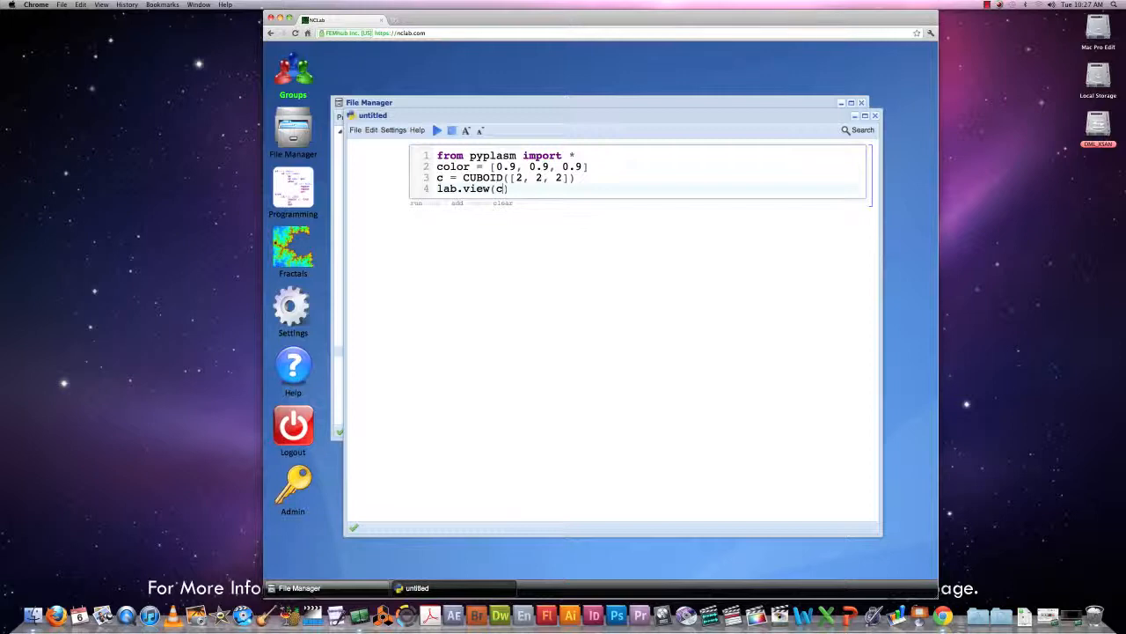
{"action": "type", "text": ", co"}
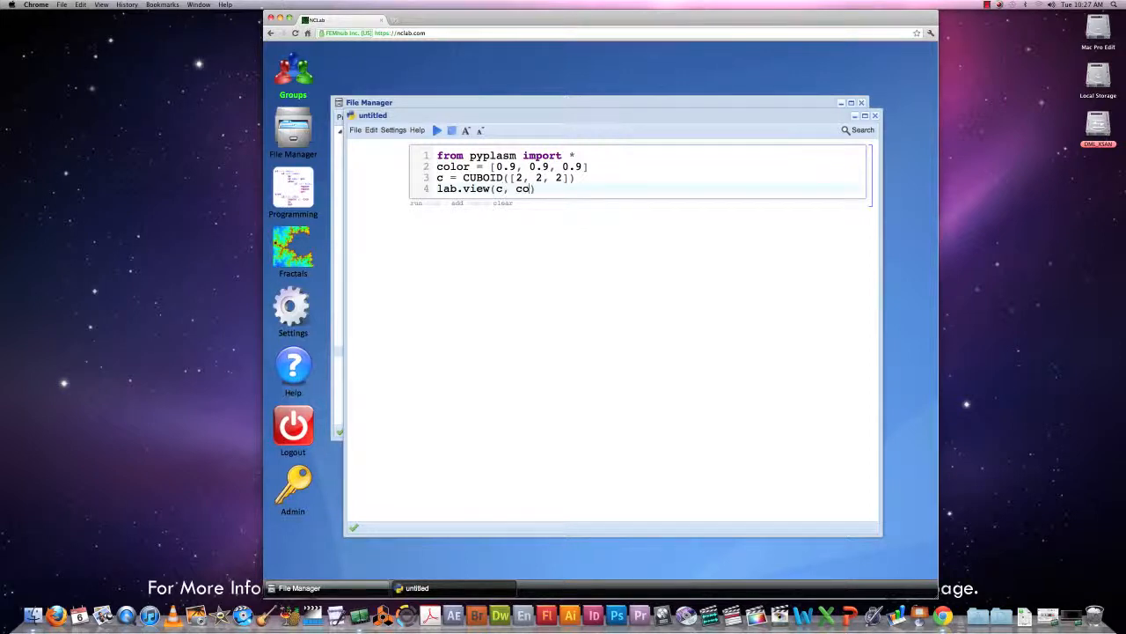
{"action": "type", "text": "lor"}
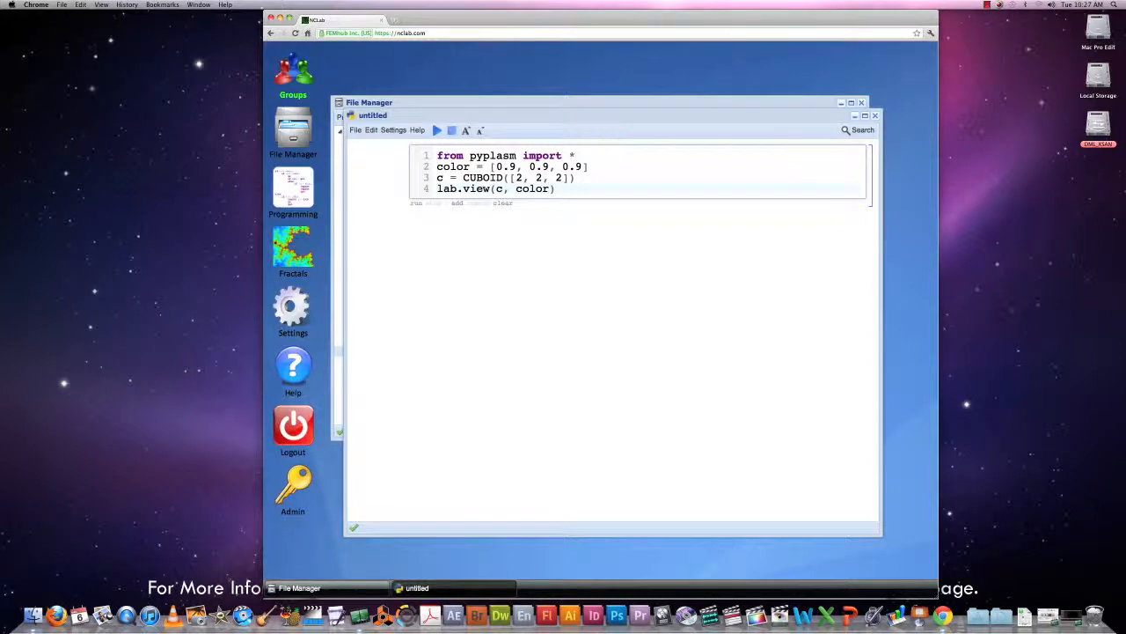
Render the gray cube, rotate it in the viewer, and select a CUBOID dimension.
{"action": "left_click", "coordinate": [437, 130]}
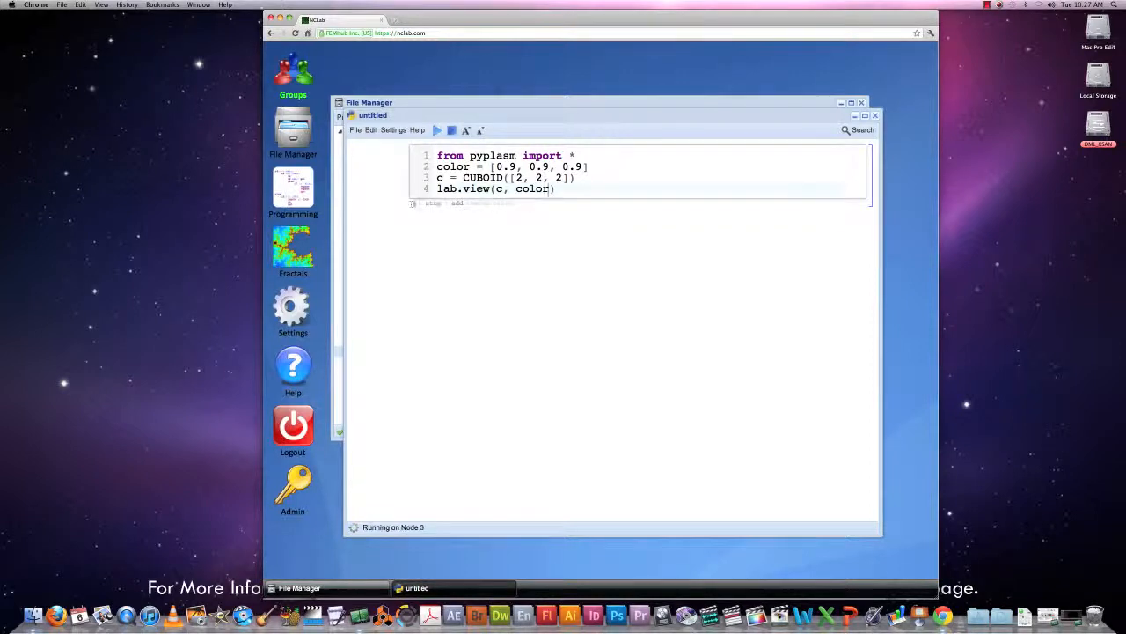
{"action": "left_click", "coordinate": [438, 130]}
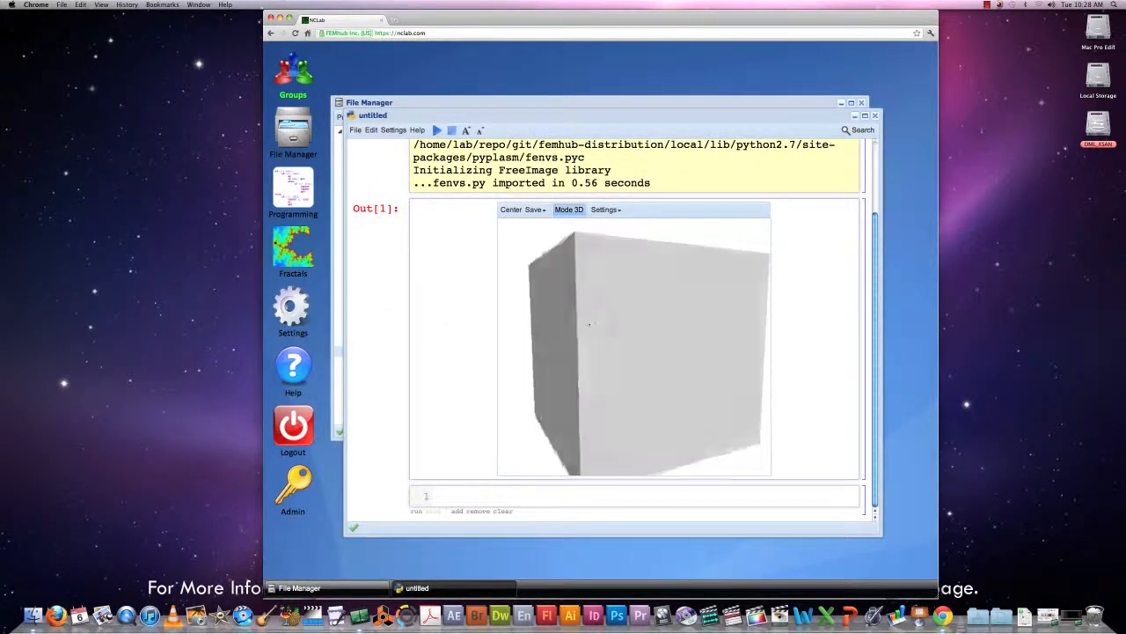
{"action": "left_click_drag", "start_coordinate": [590, 326], "coordinate": [614, 341]}
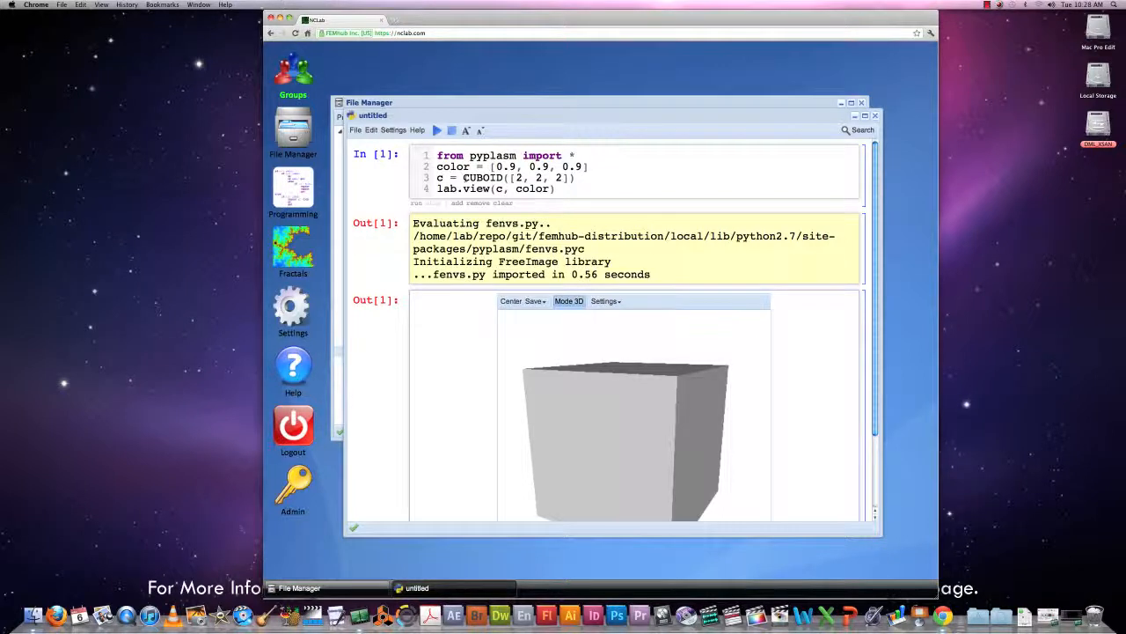
{"action": "double_click", "coordinate": [481, 177]}
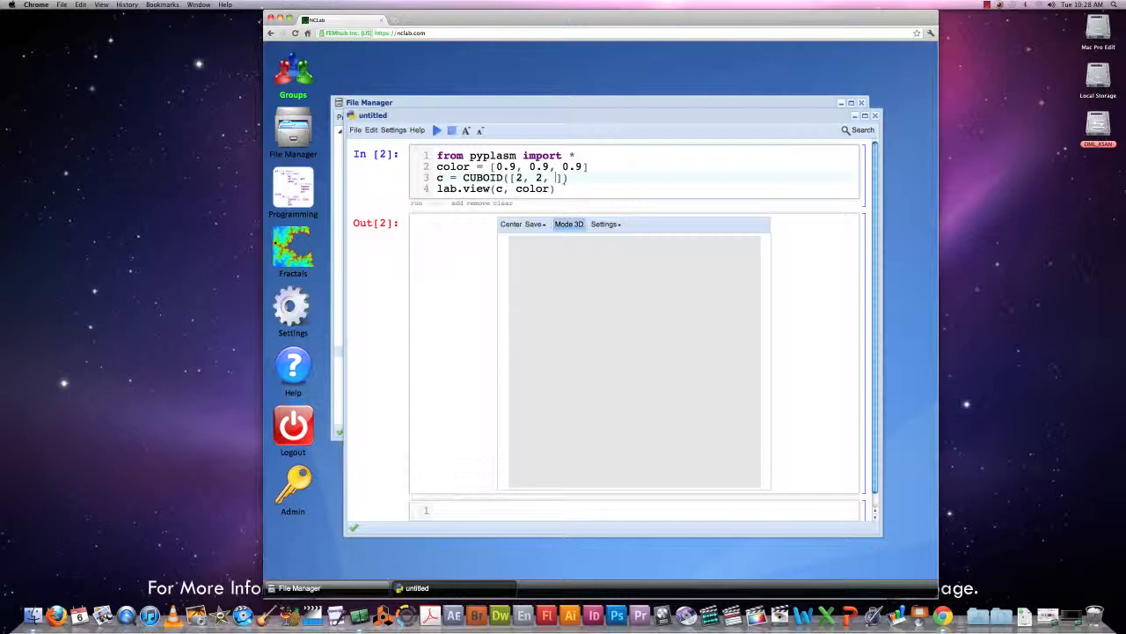
Change the cuboid to CUBOID([3, 2, 1]) and re-render the flat box.
{"action": "type", "text": "2"}
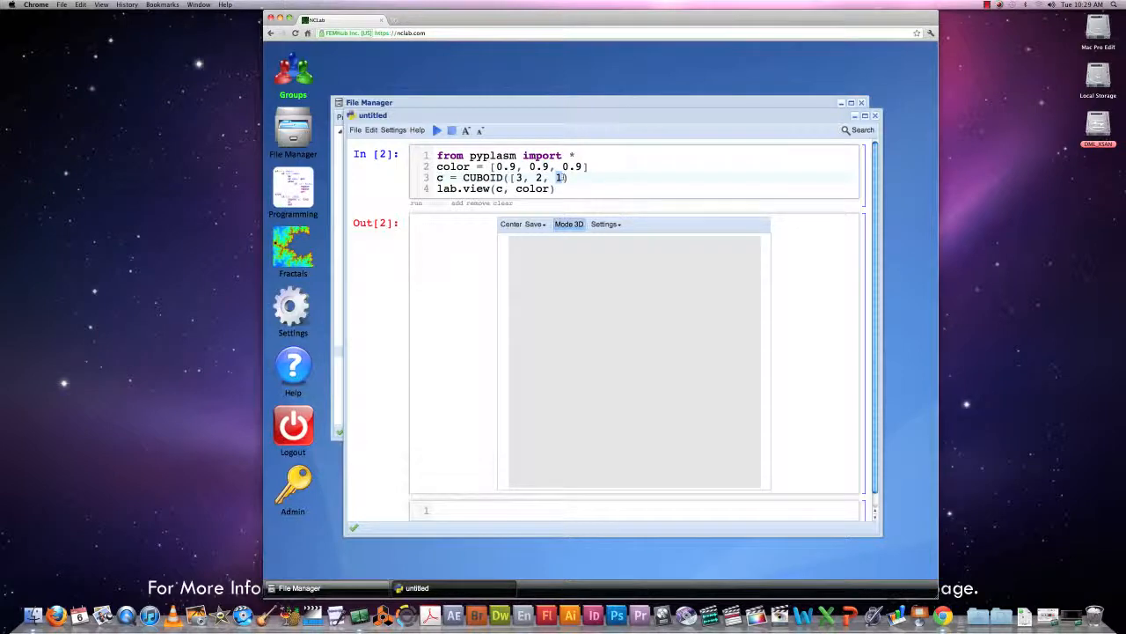
{"action": "type", "text": "]"}
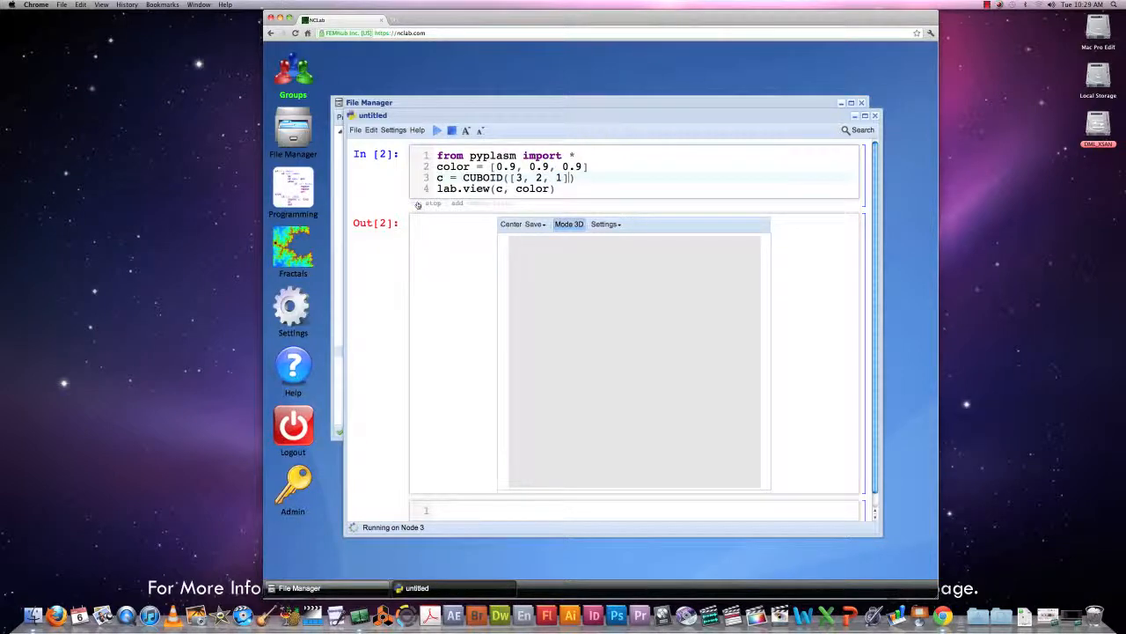
{"action": "left_click", "coordinate": [437, 130]}
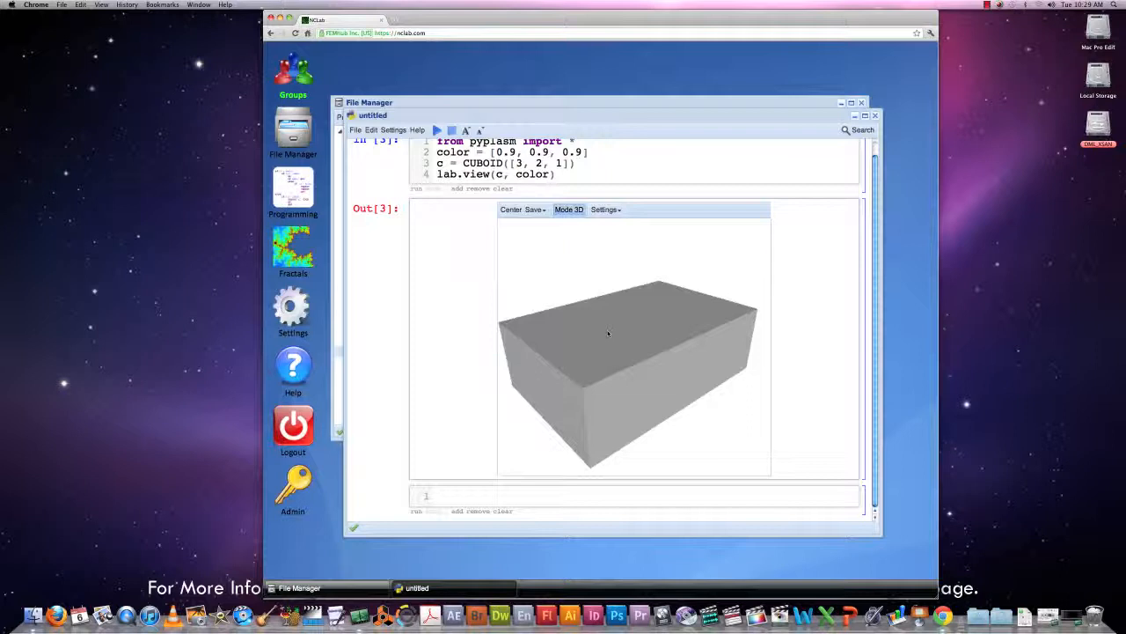
Orbit the 3×2×1 box to view its side, edge and top.
{"action": "left_click_drag", "start_coordinate": [607, 332], "coordinate": [592, 361]}
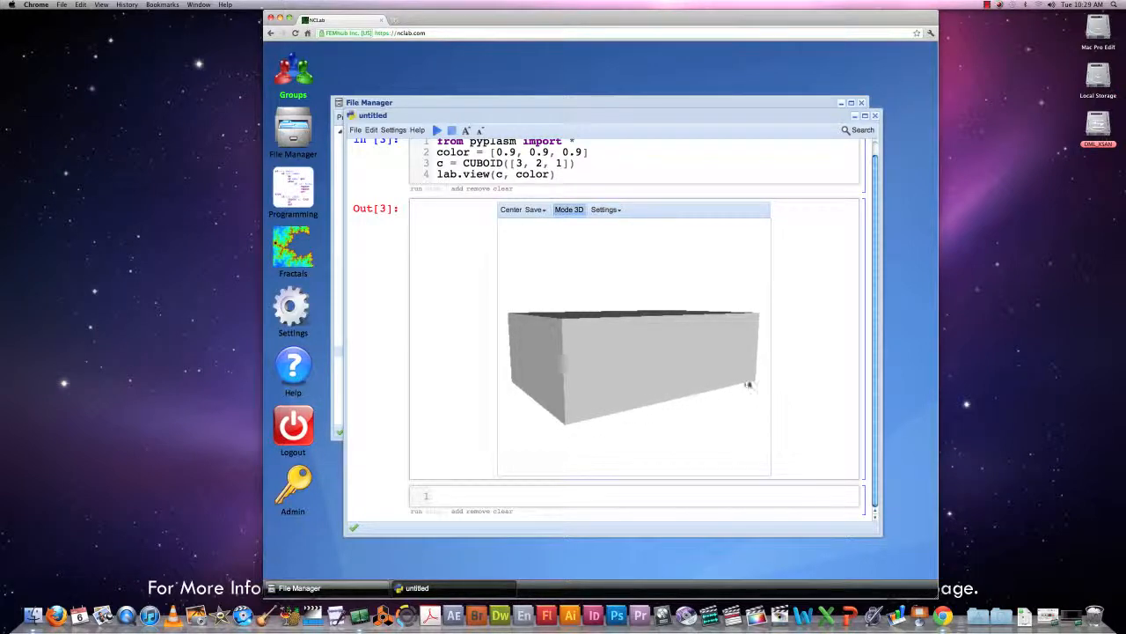
{"action": "left_click_drag", "start_coordinate": [747, 385], "coordinate": [570, 422]}
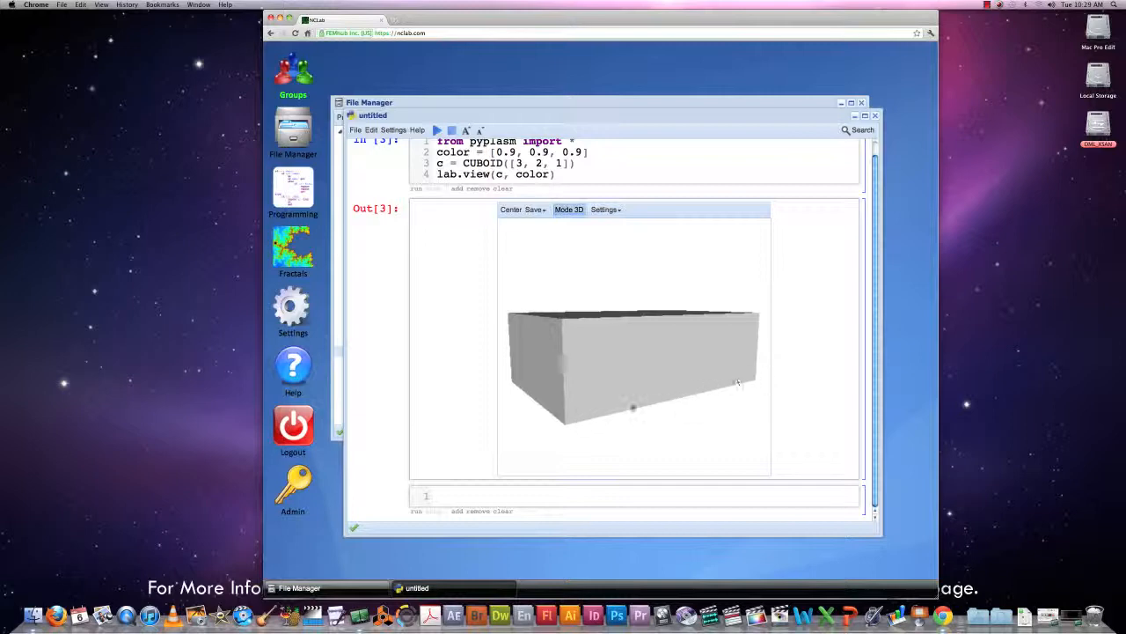
{"action": "left_click_drag", "start_coordinate": [739, 383], "coordinate": [567, 343]}
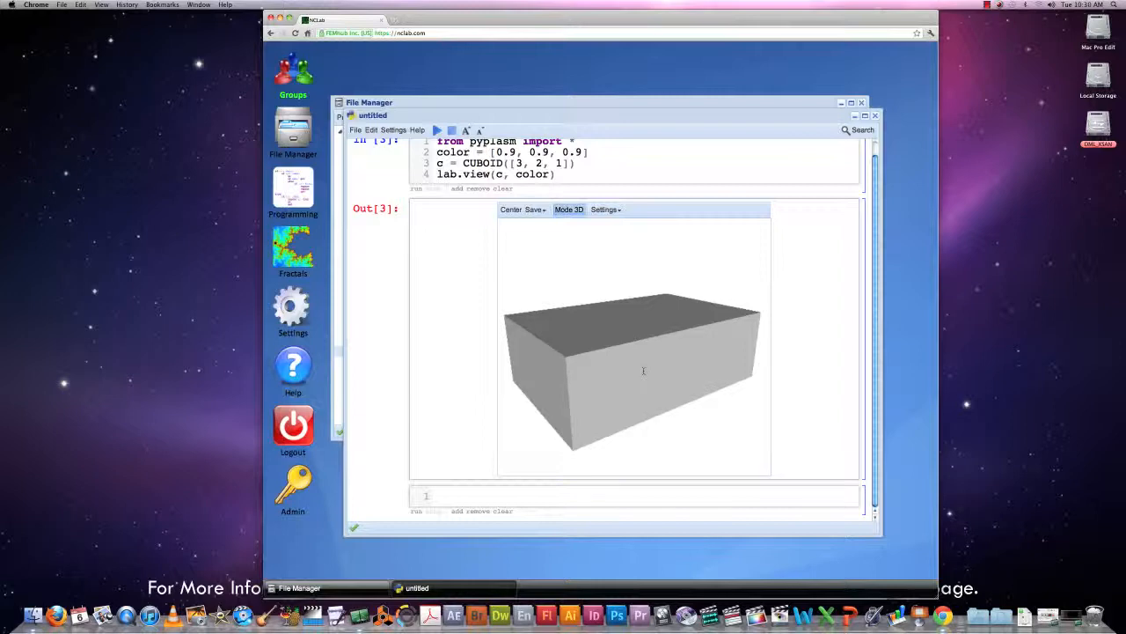
{"action": "mouse_move", "coordinate": [455, 328]}
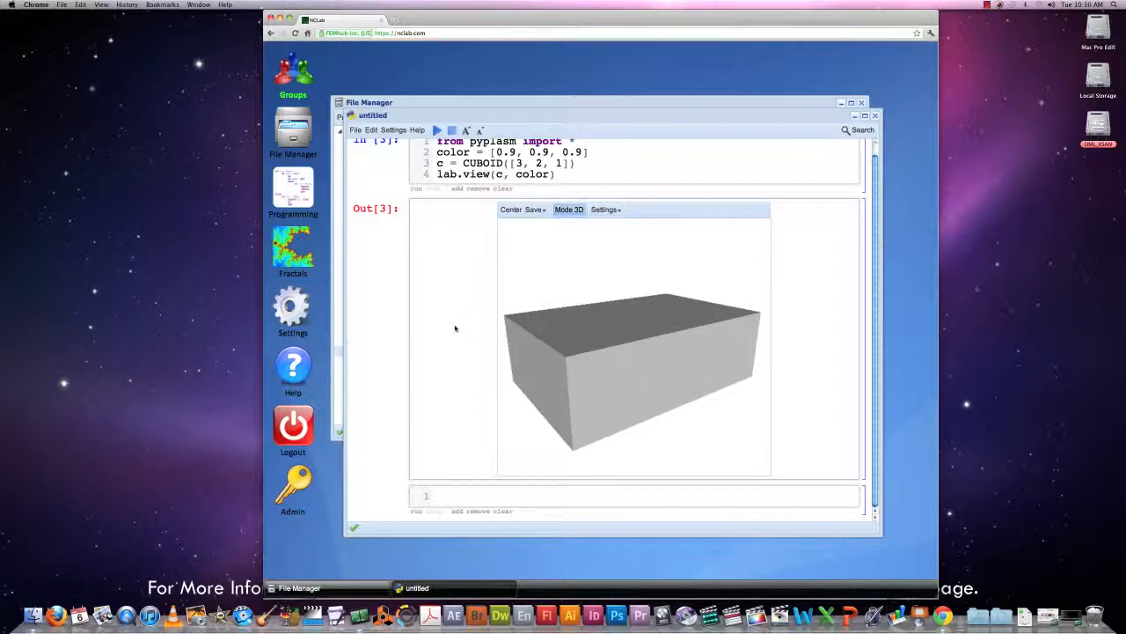
{"action": "mouse_move", "coordinate": [450, 294]}
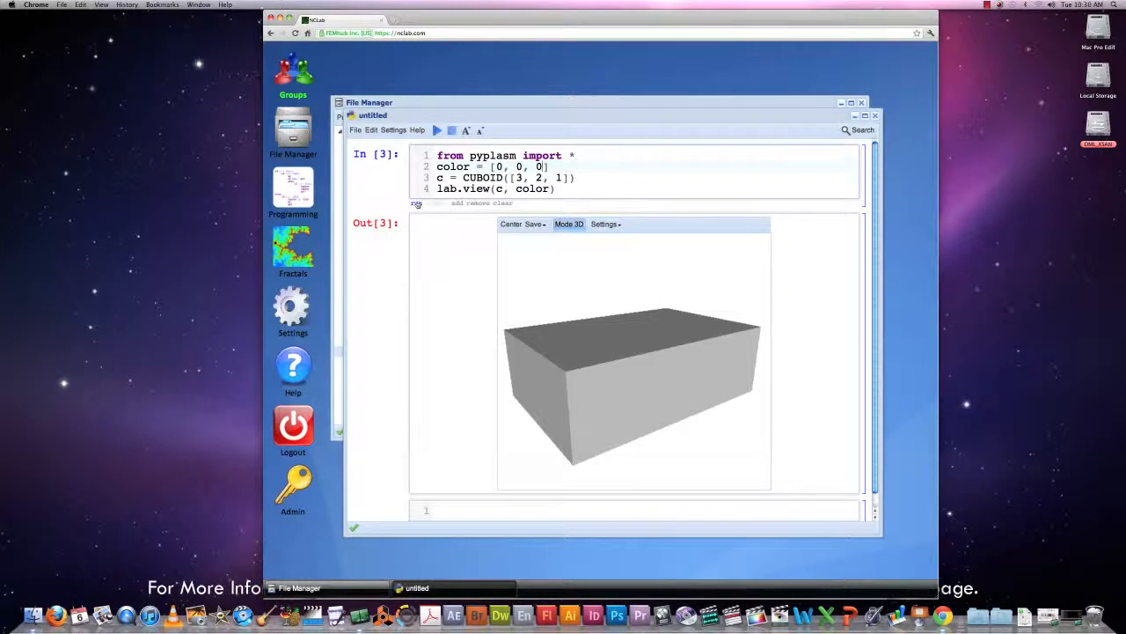
Re-render the box with colour values [1.0, 0, 0], [0, 1.0, 0] and [0, 0, 1.0].
{"action": "left_click", "coordinate": [436, 130]}
{"action": "type", "text": ".5"}
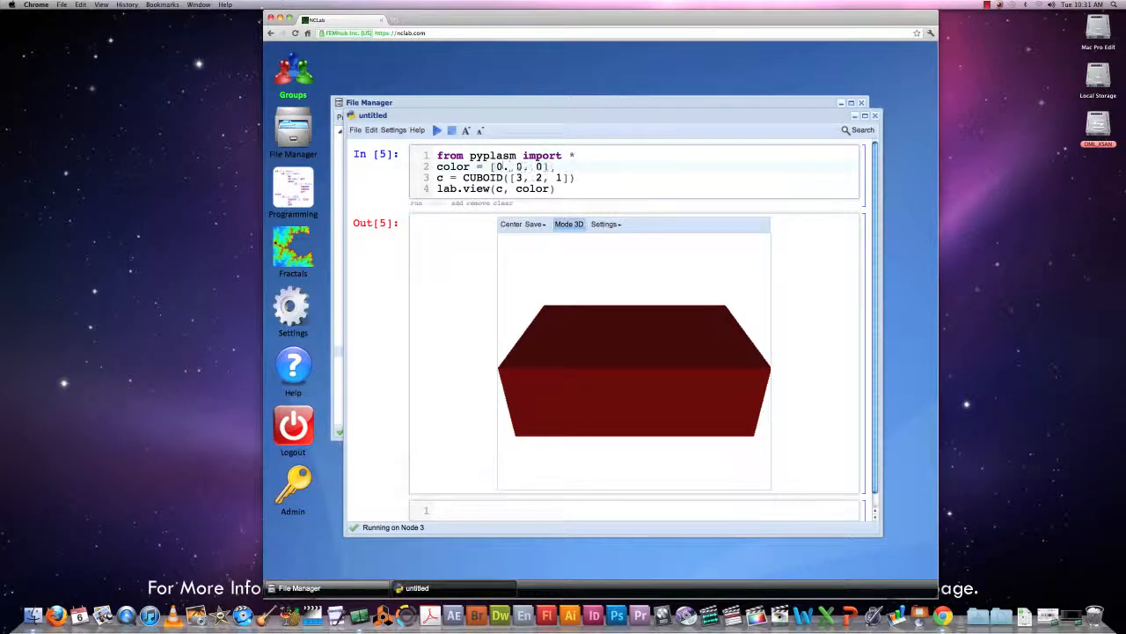
{"action": "type", "text": "1.0"}
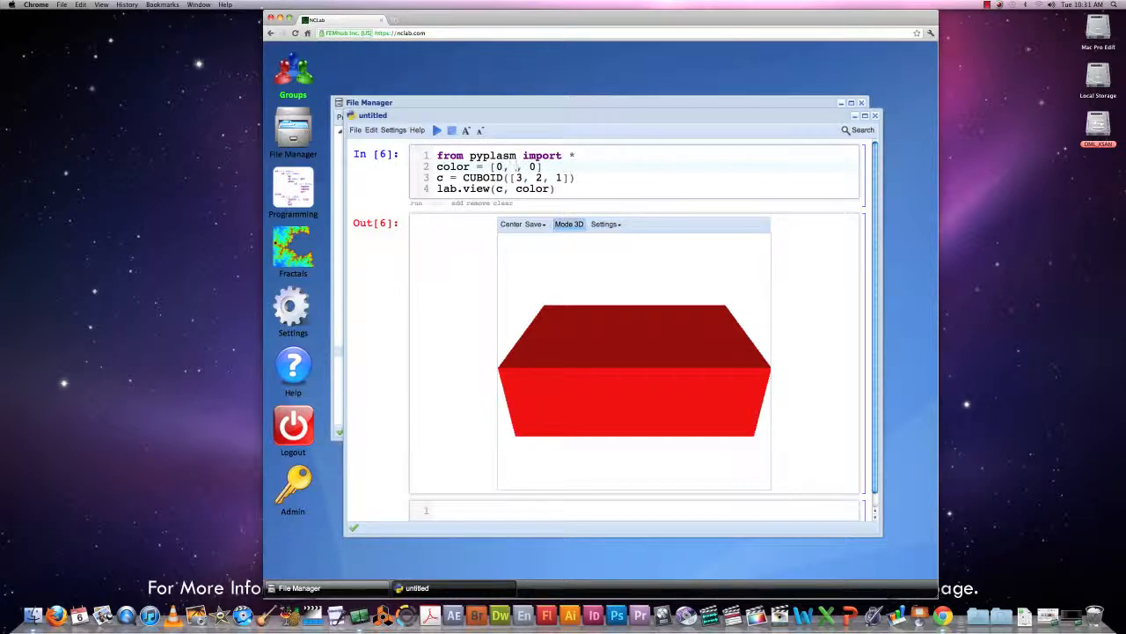
{"action": "type", "text": "1.0"}
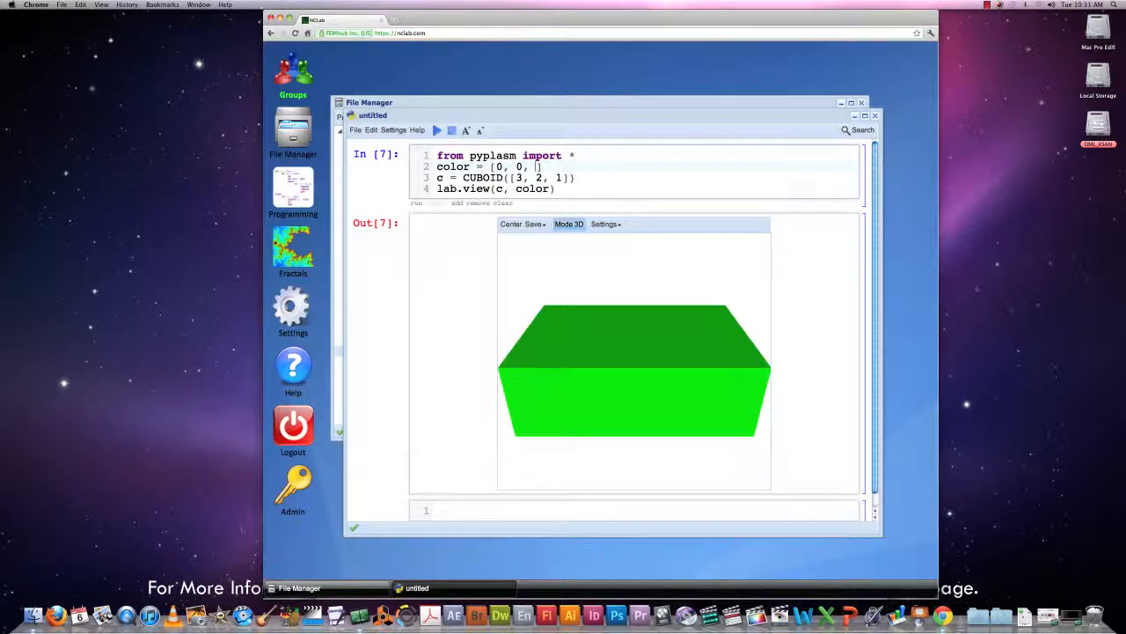
{"action": "type", "text": "1.0"}
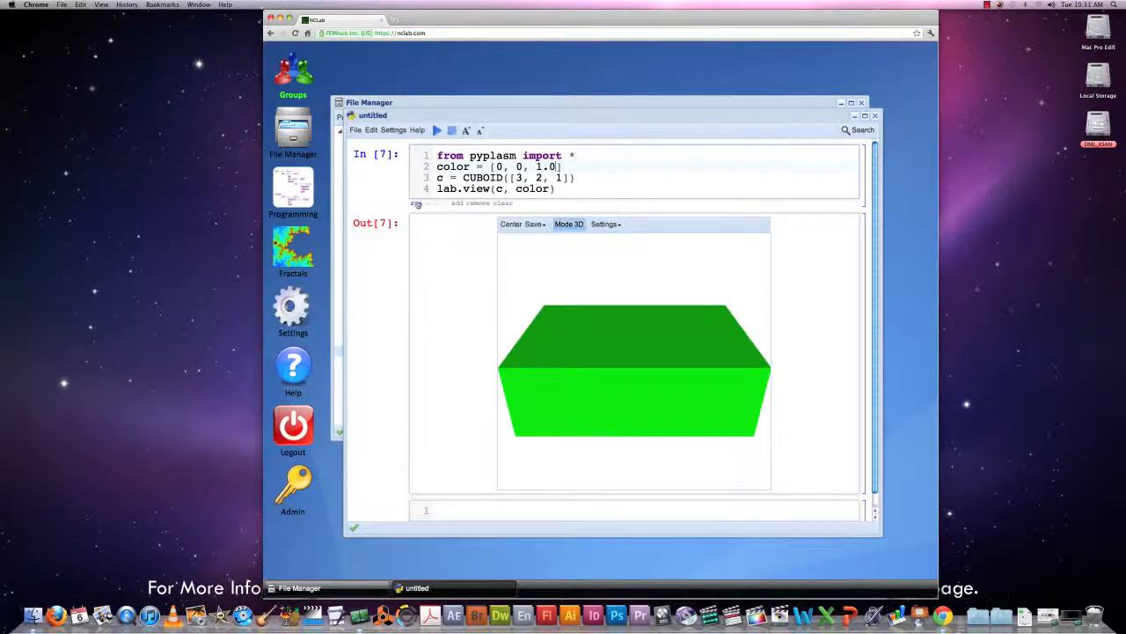
{"action": "left_click", "coordinate": [436, 129]}
{"action": "type", "text": "1"}
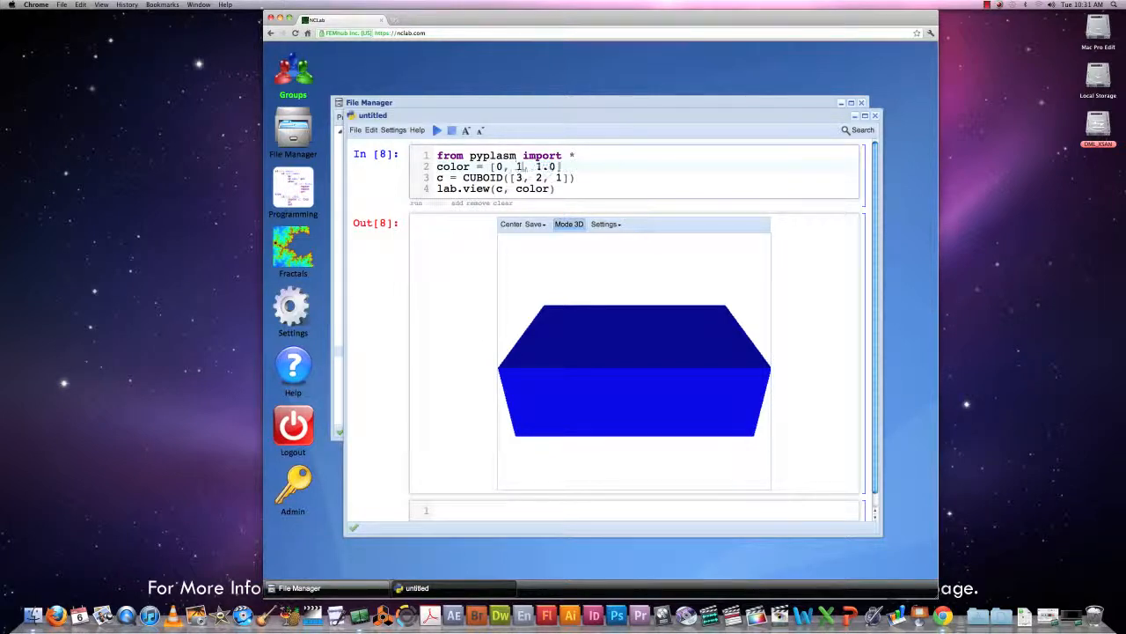
{"action": "type", "text": ".0"}
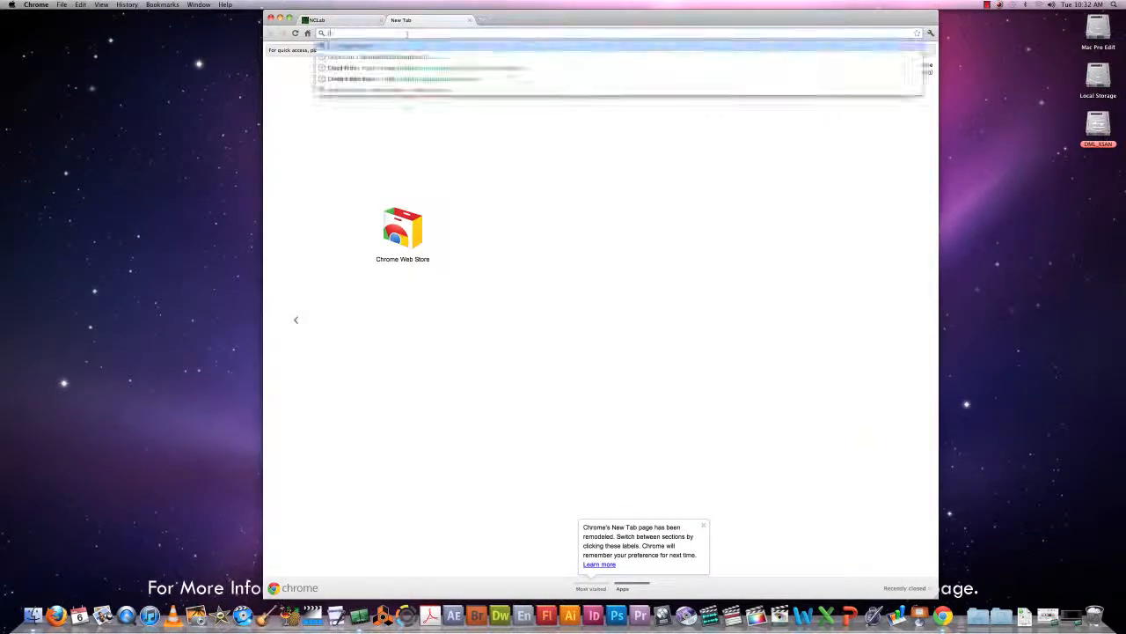
Search Google for 'rgb values'.
{"action": "type", "text": "rgb values"}
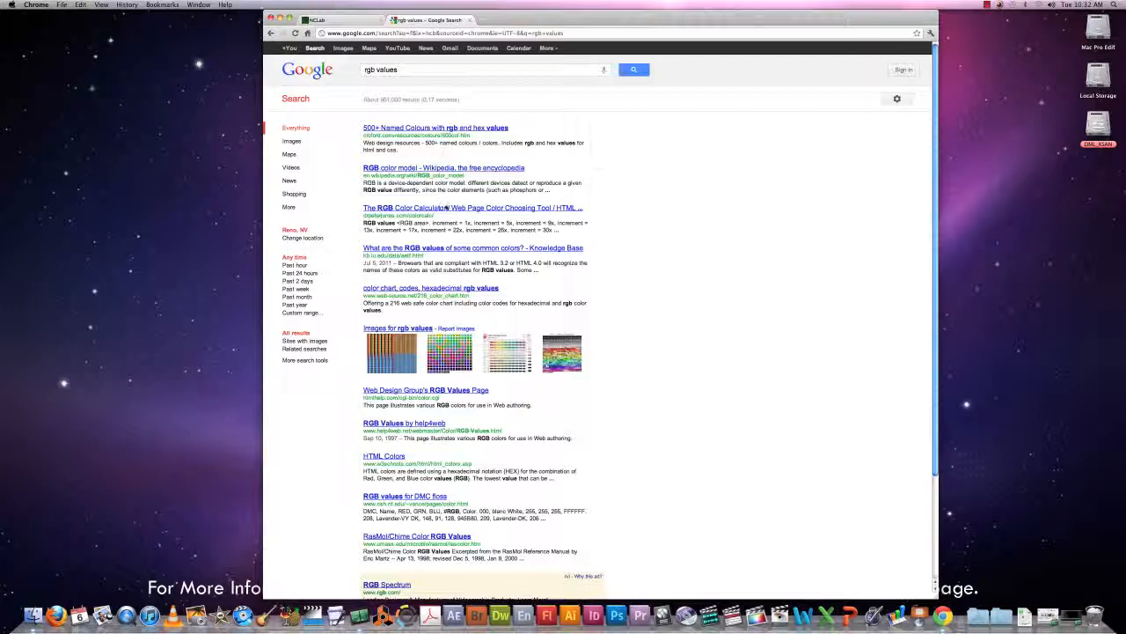
{"action": "mouse_move", "coordinate": [391, 352]}
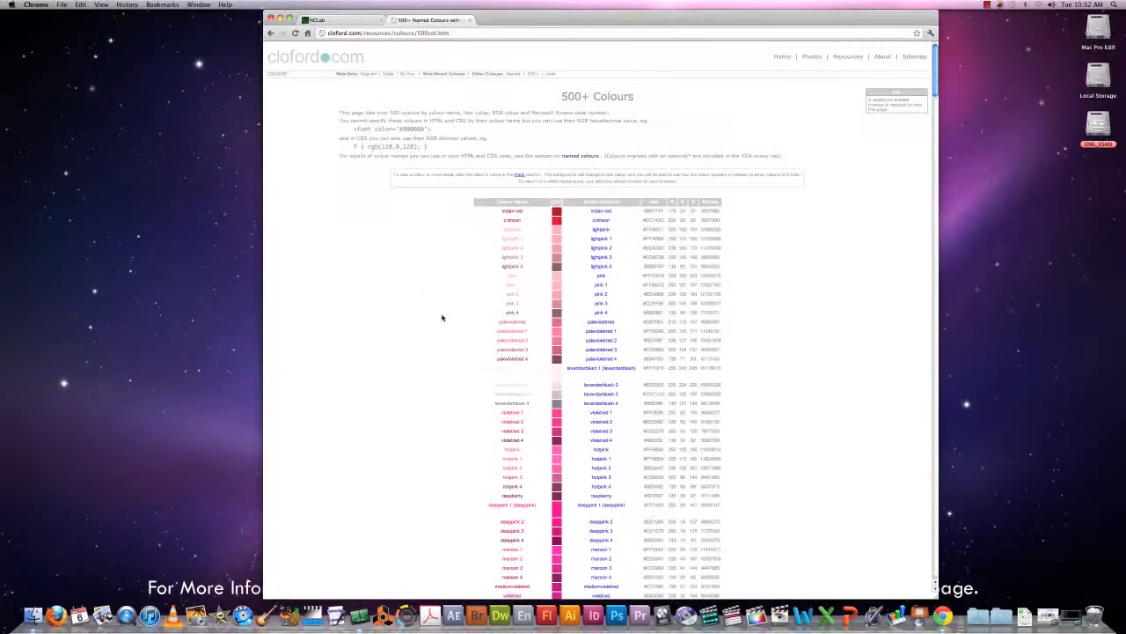
Scroll through cloford.com's 500+ named colours table and its RGB values.
{"action": "scroll", "scroll_direction": "down", "scroll_amount": 3}
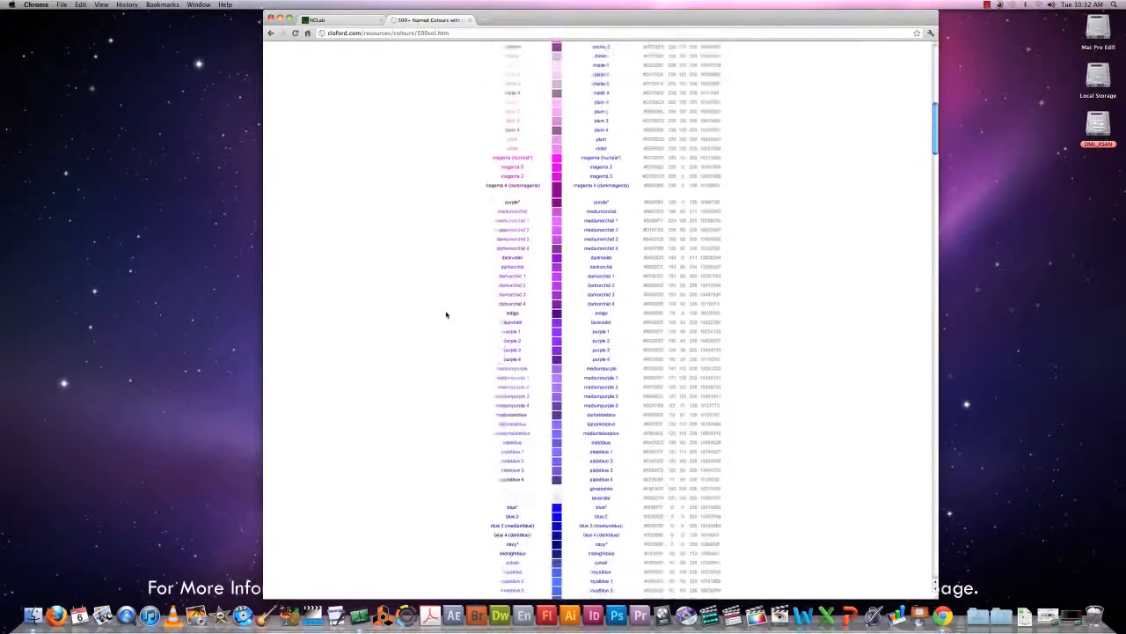
{"action": "scroll", "scroll_direction": "down", "scroll_amount": 3}
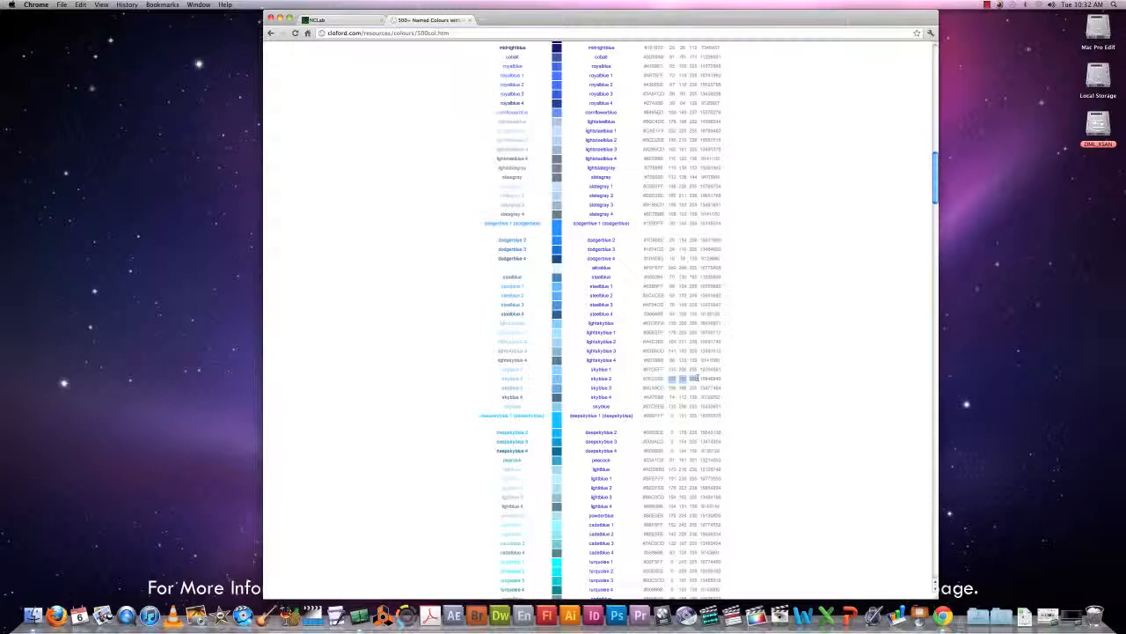
{"action": "mouse_move", "coordinate": [404, 336]}
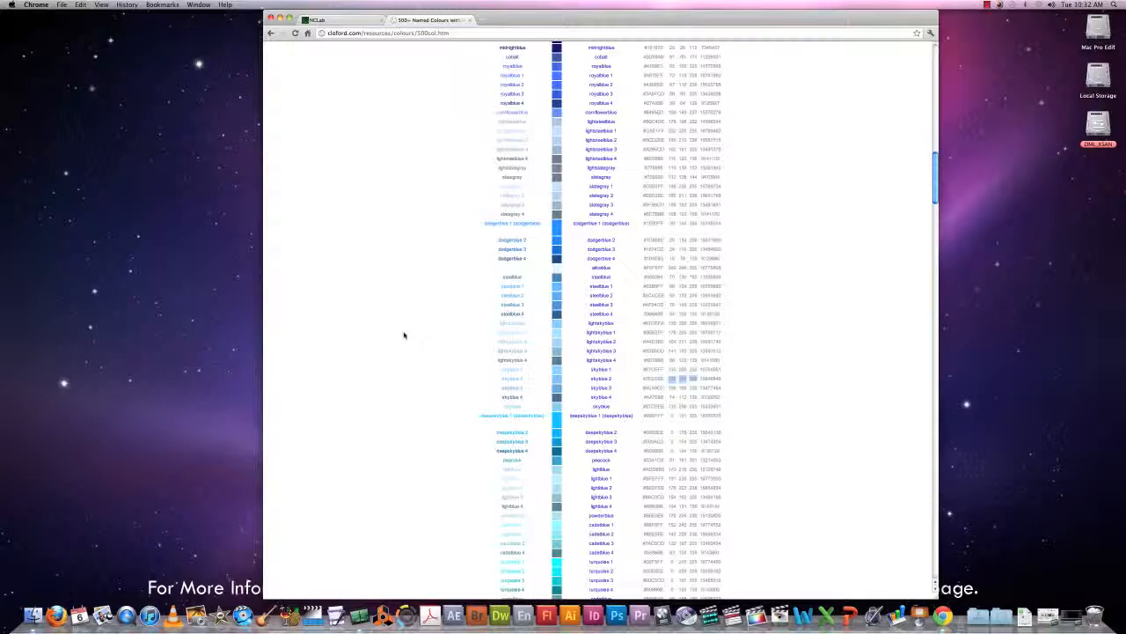
{"action": "scroll", "scroll_direction": "up", "scroll_amount": 3}
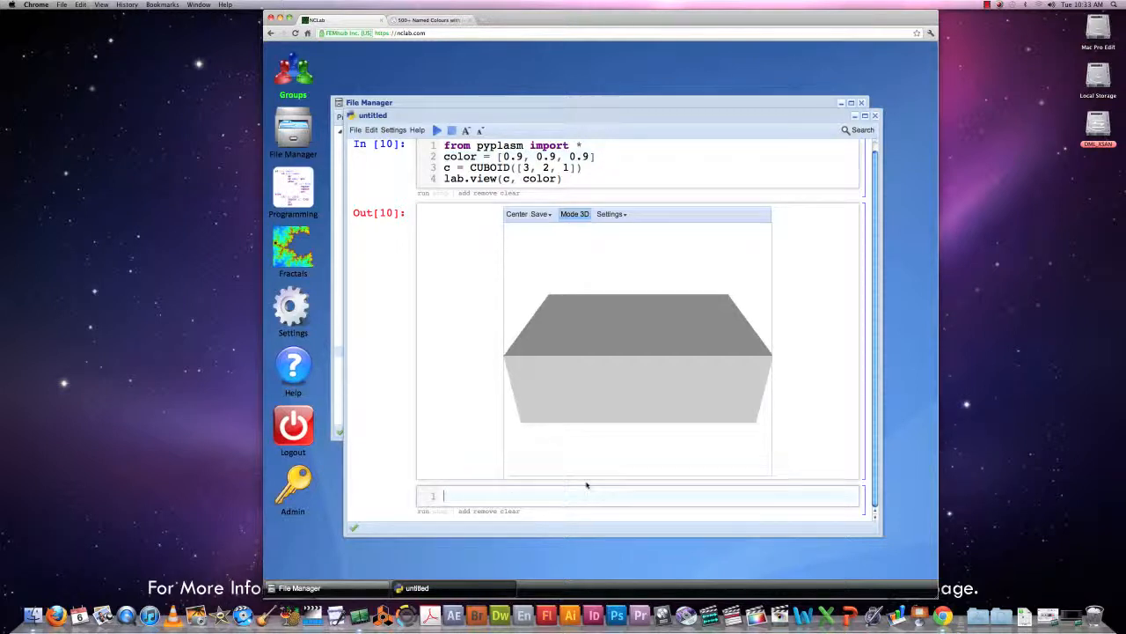
Write s = SPHERE(3.0)([64, 64]) and lab.view(s, color) in the empty cell.
{"action": "type", "text": "s"}
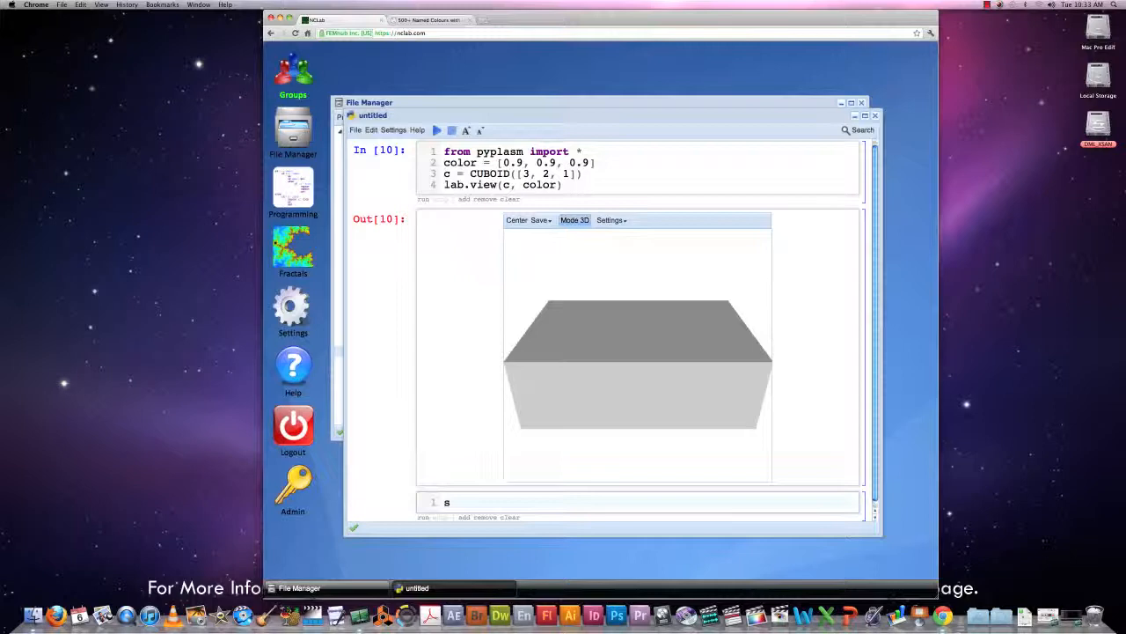
{"action": "type", "text": "= SPH"}
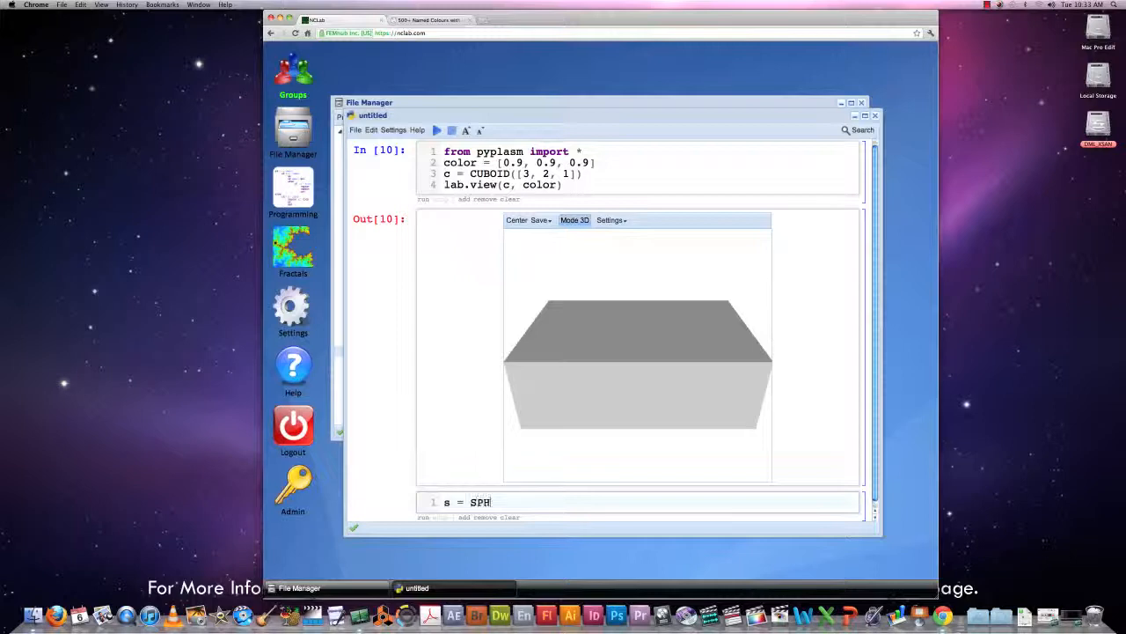
{"action": "type", "text": "ERE("}
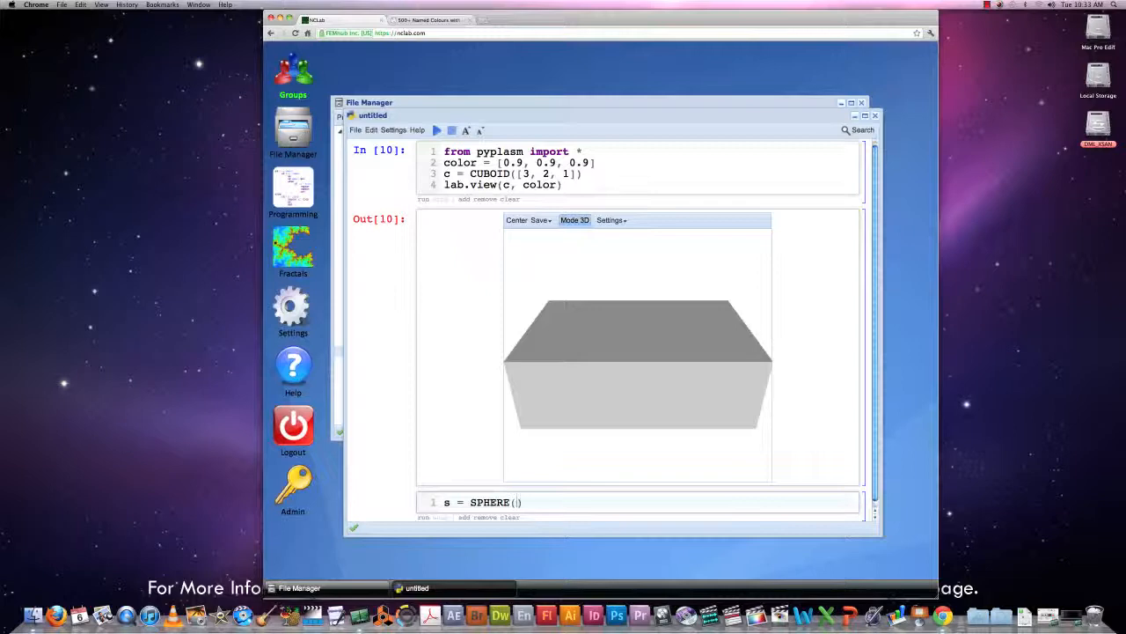
{"action": "type", "text": "3.0"}
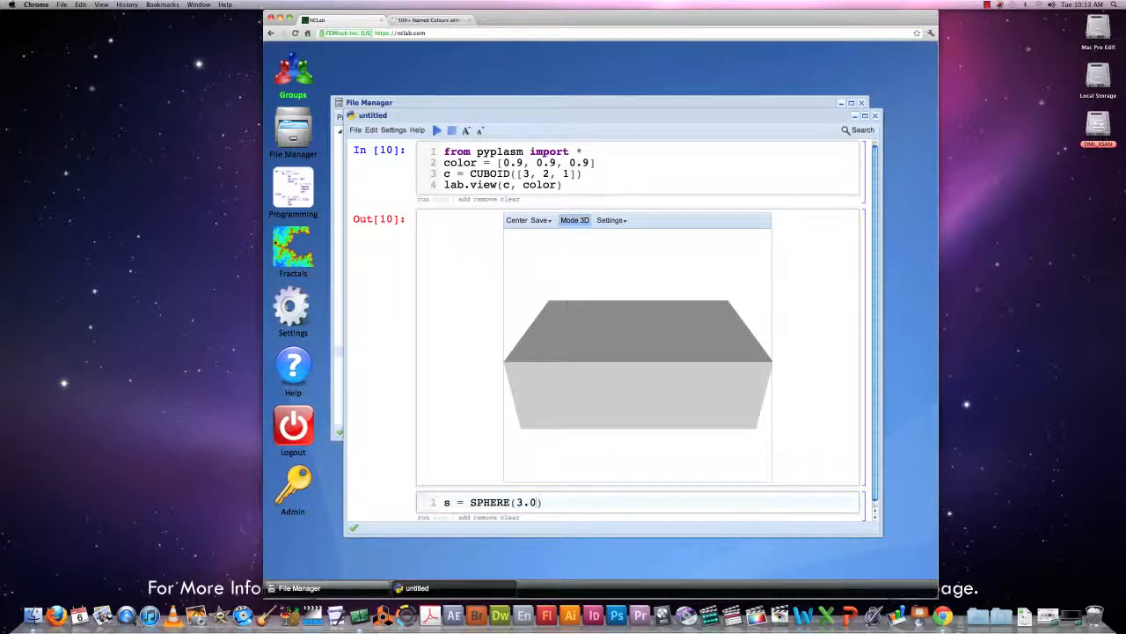
{"action": "type", "text": "()"}
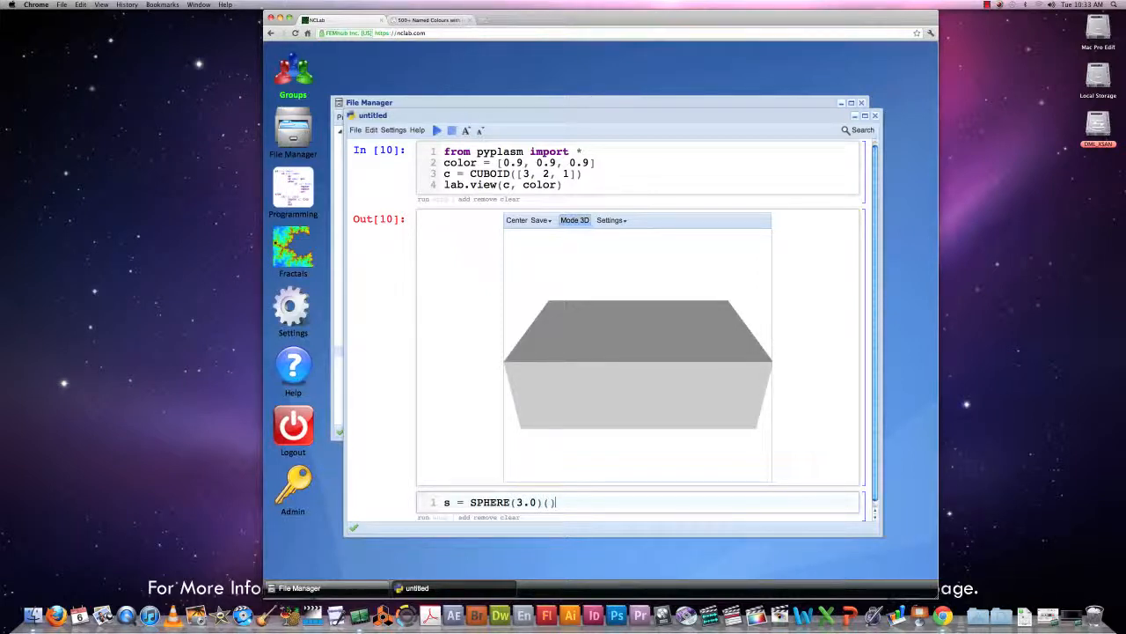
{"action": "type", "text": "[]"}
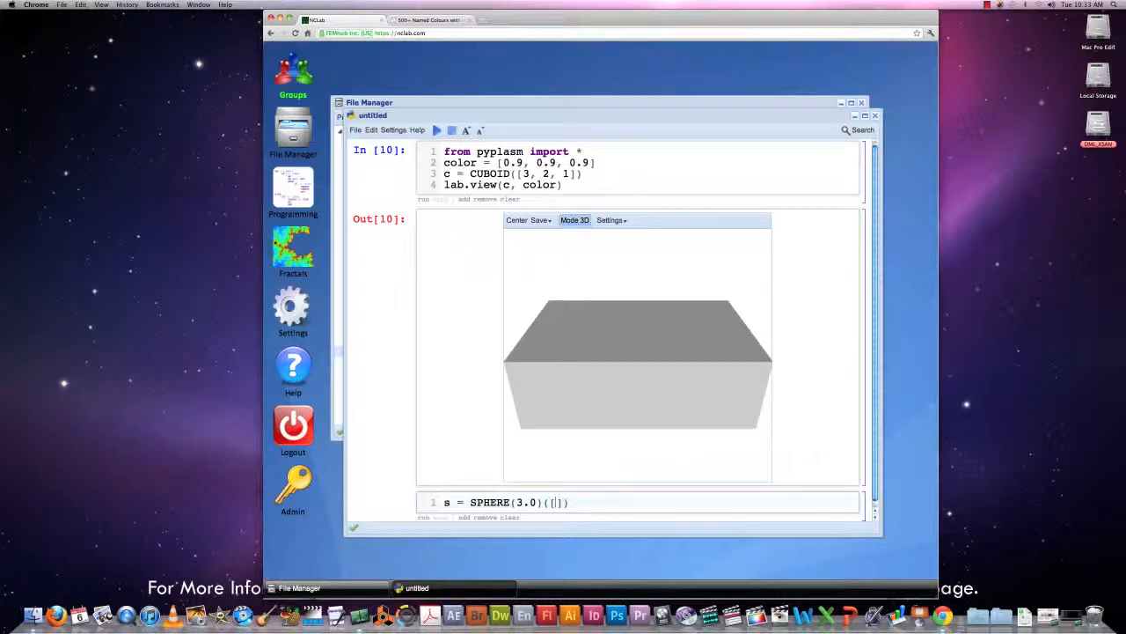
{"action": "type", "text": "64,"}
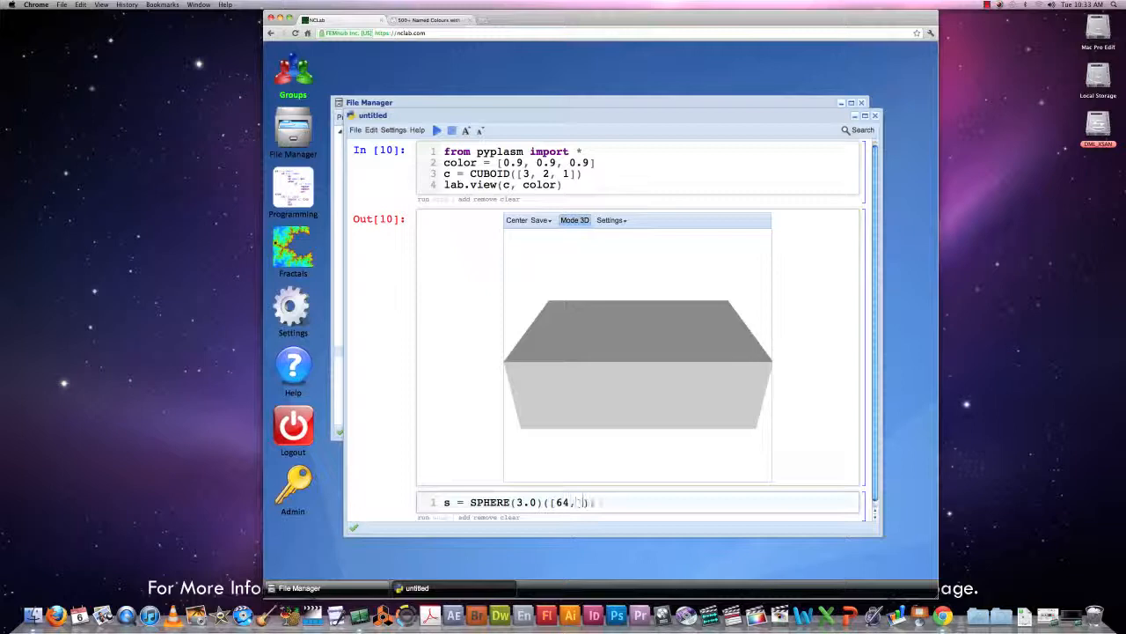
{"action": "type", "text": "64"}
{"action": "type", "text": "lab."}
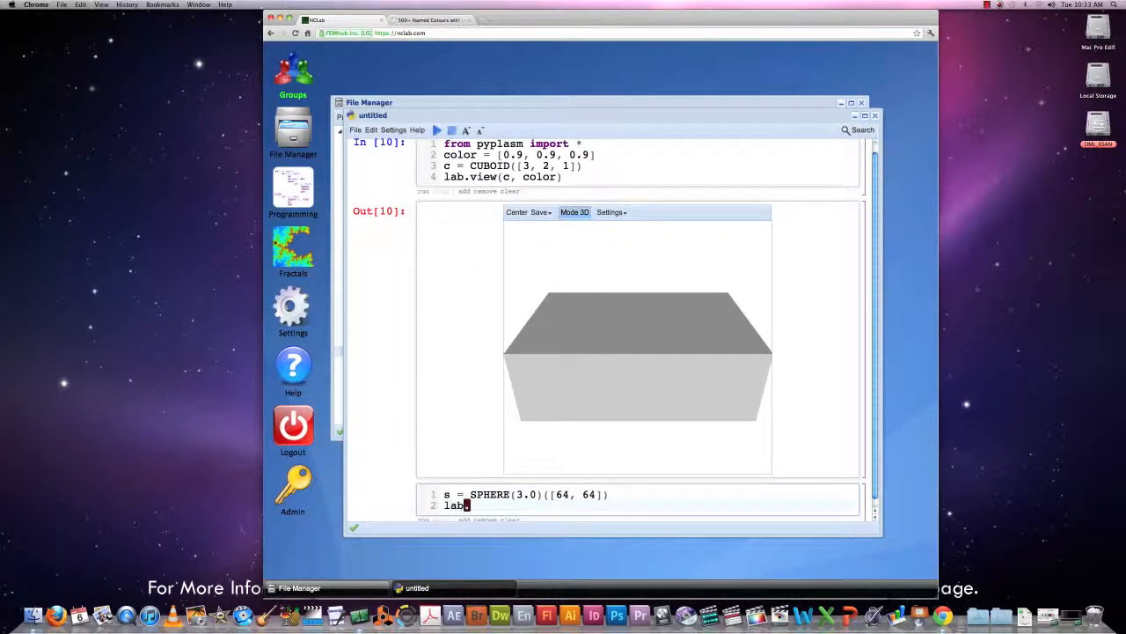
{"action": "type", "text": "view(s"}
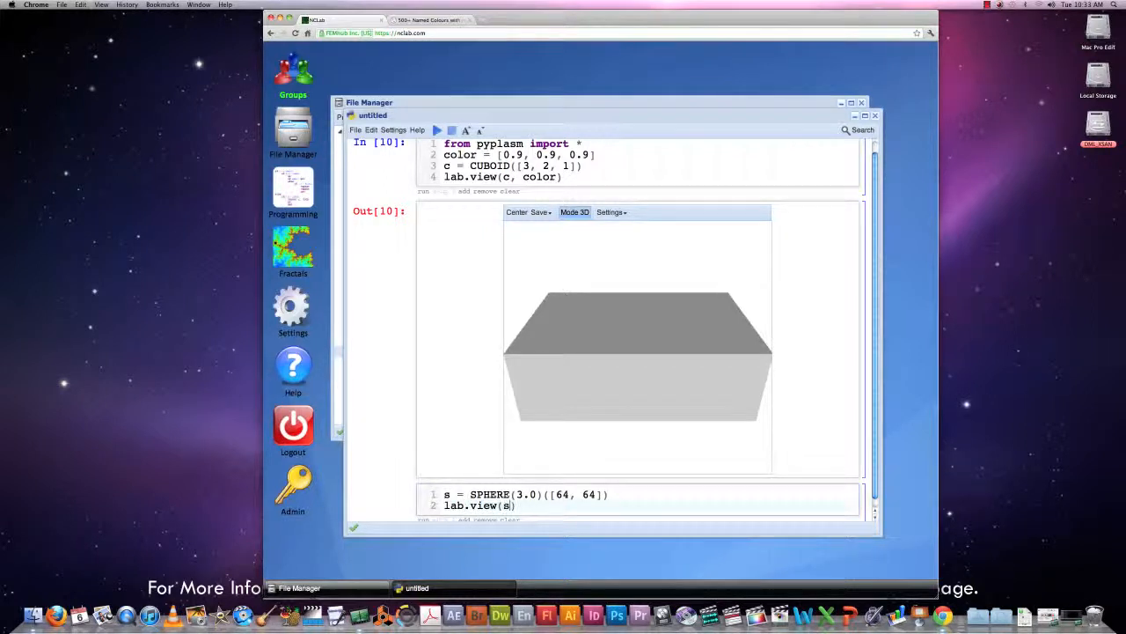
{"action": "type", "text": ", color"}
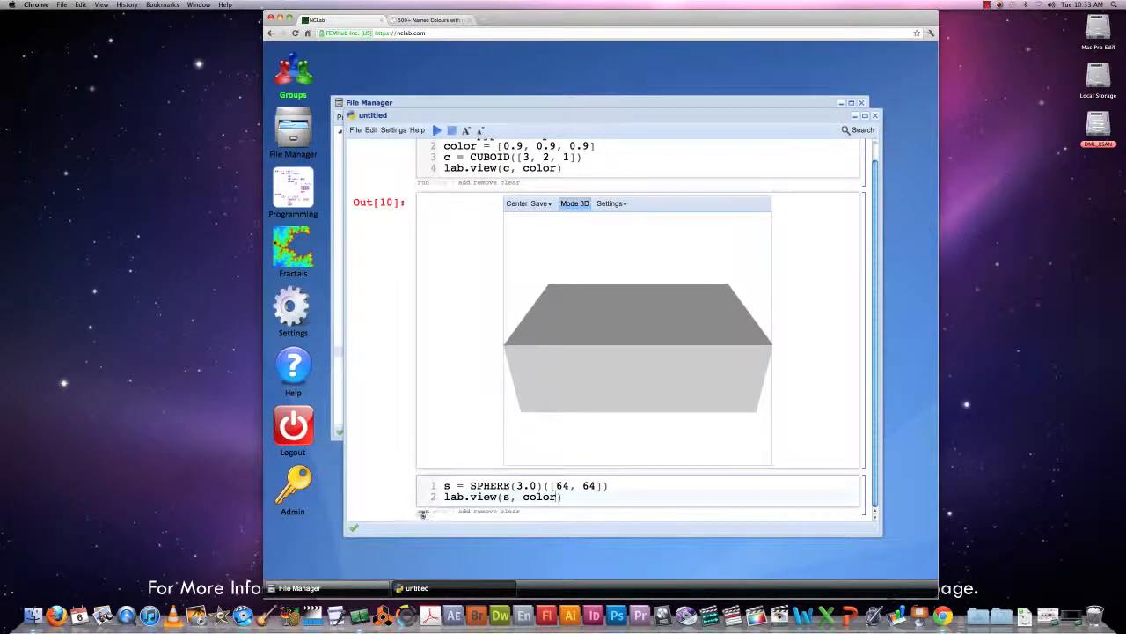
Run the sphere cell and scroll down to the rendered gray sphere in Out[11].
{"action": "left_click", "coordinate": [423, 512]}
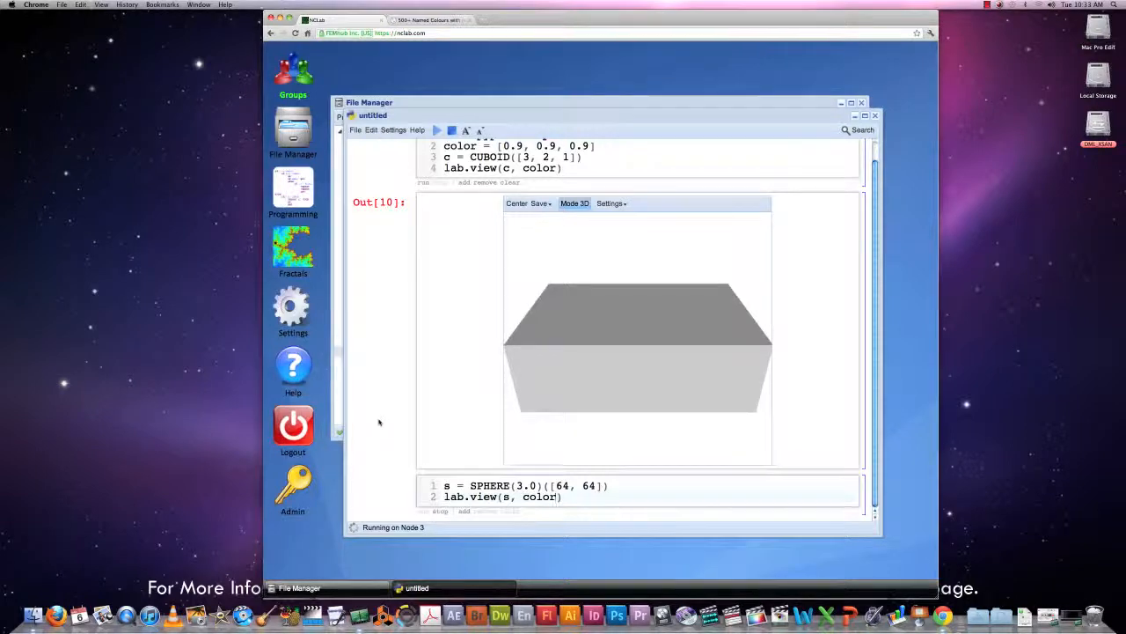
{"action": "mouse_move", "coordinate": [376, 378]}
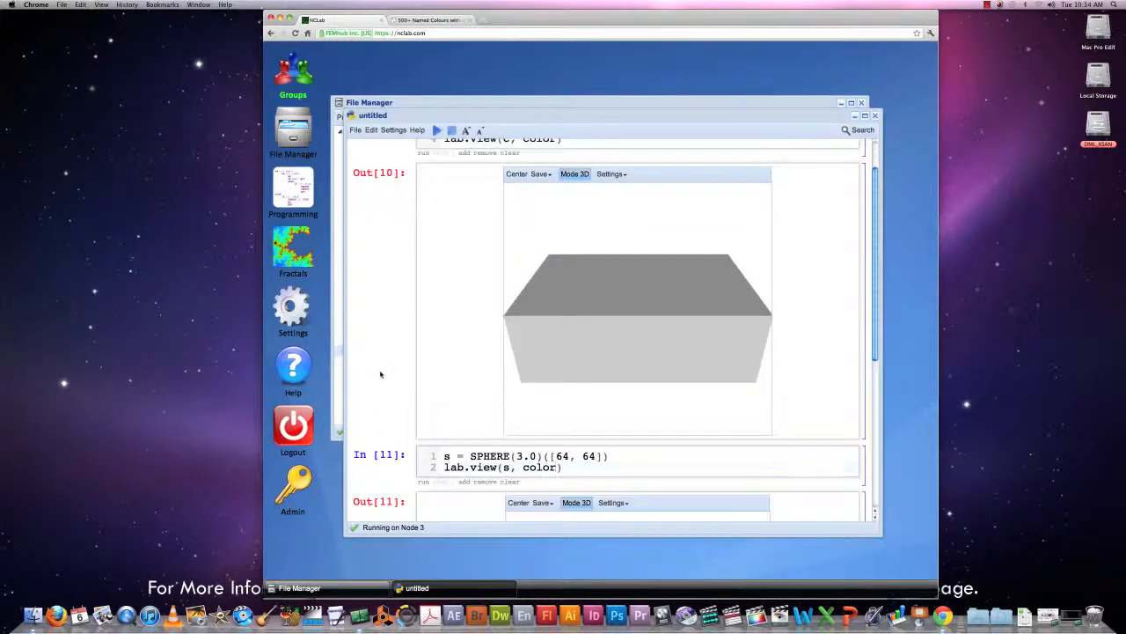
{"action": "scroll", "scroll_direction": "down", "scroll_amount": 3}
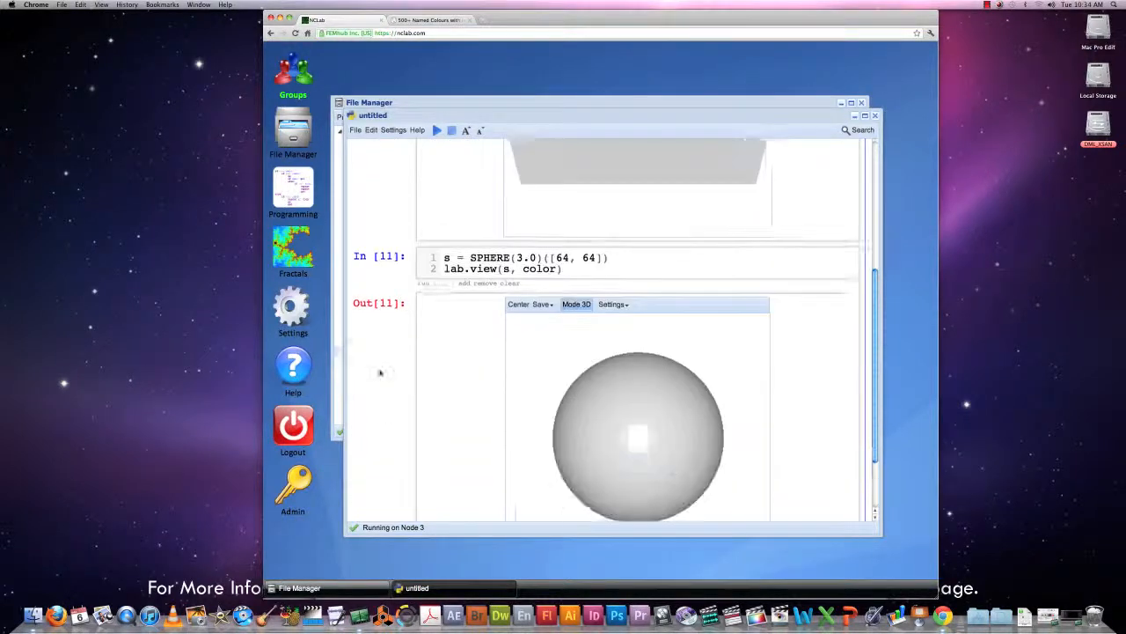
{"action": "scroll", "scroll_direction": "down", "scroll_amount": 3}
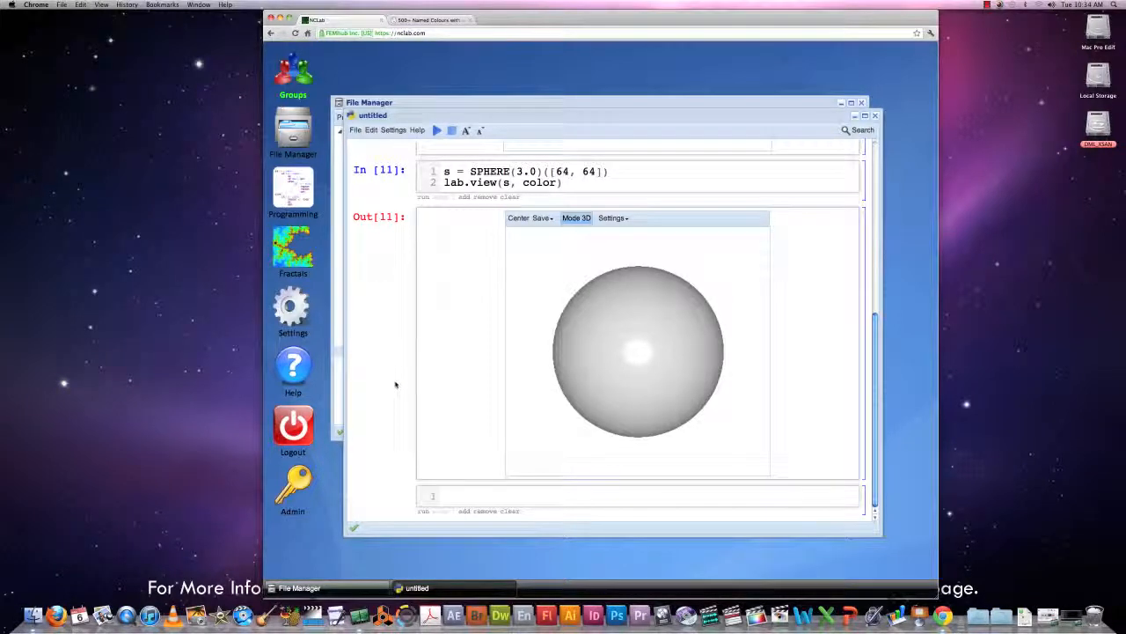
{"action": "mouse_move", "coordinate": [466, 481]}
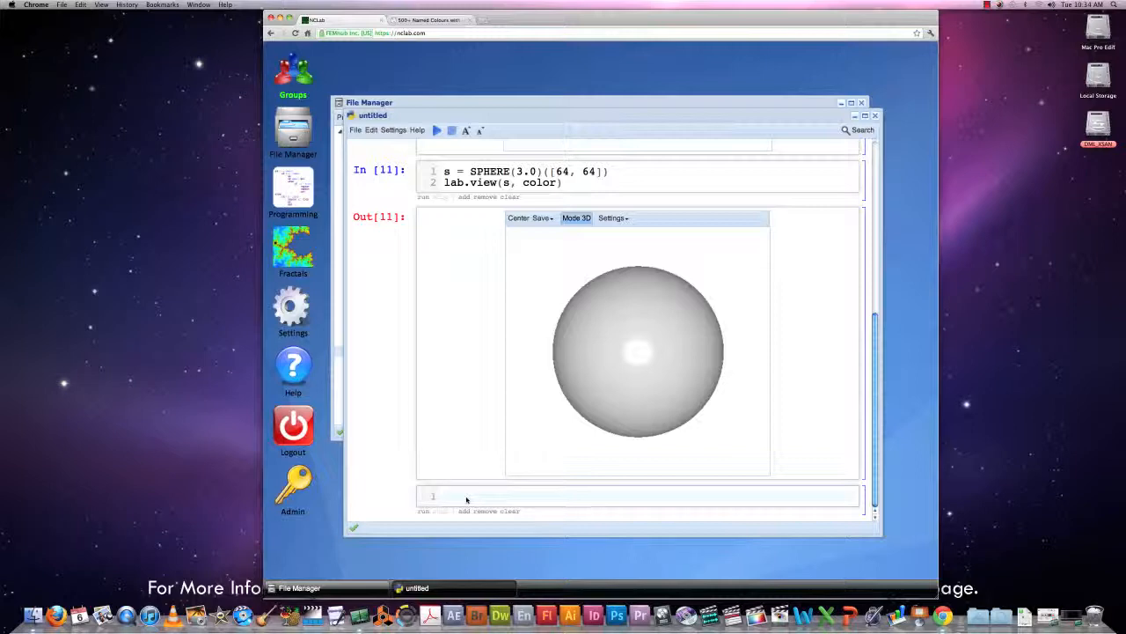
Write cyl = CYLINDER([1.0, 5.0])(64) and lab.view(cyl, color) in the new cell.
{"action": "type", "text": "cyl ="}
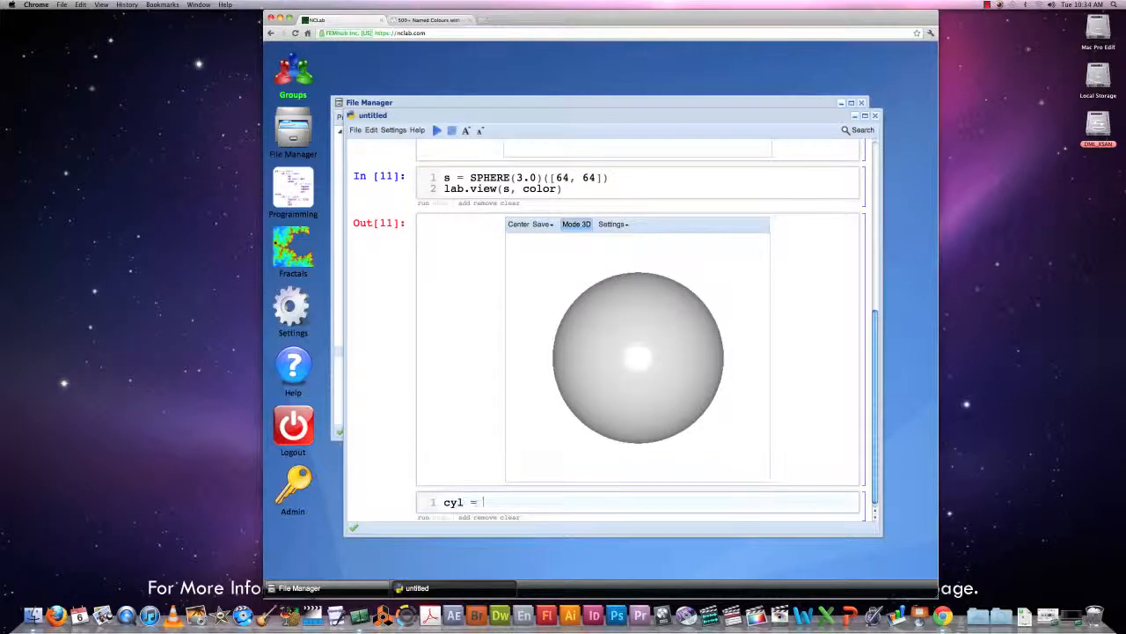
{"action": "type", "text": "CYL"}
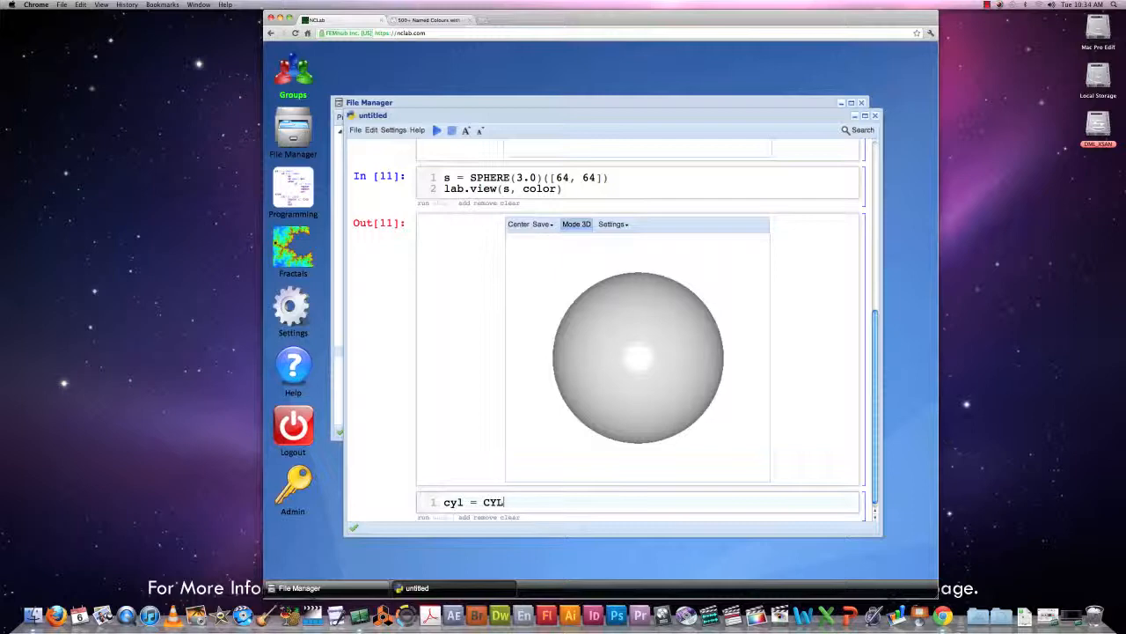
{"action": "type", "text": "INDER"}
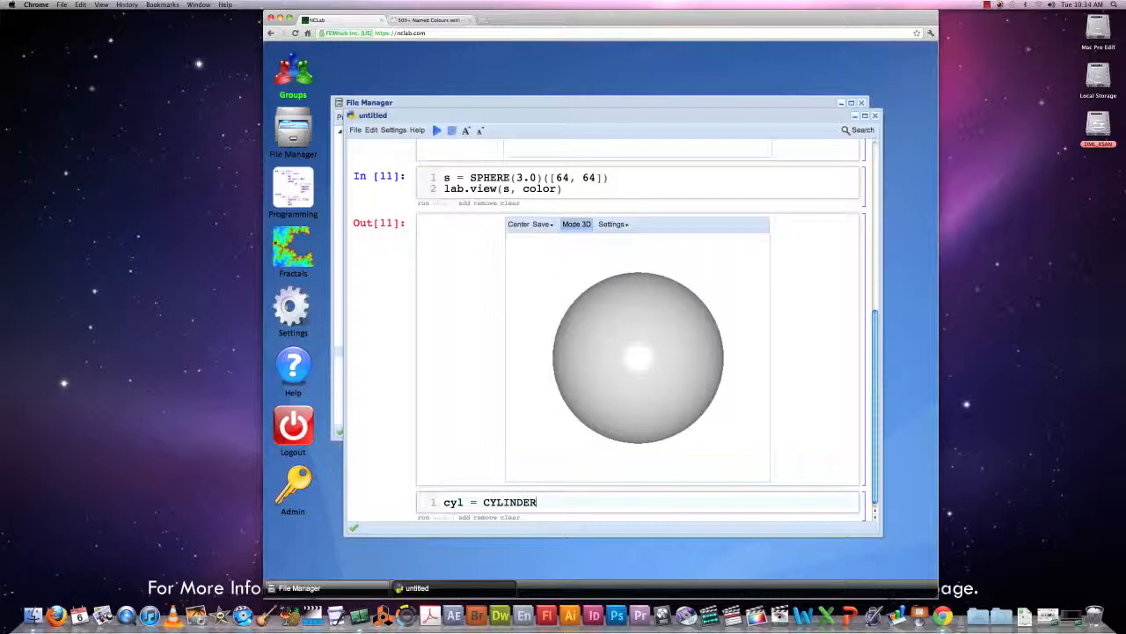
{"action": "type", "text": "()"}
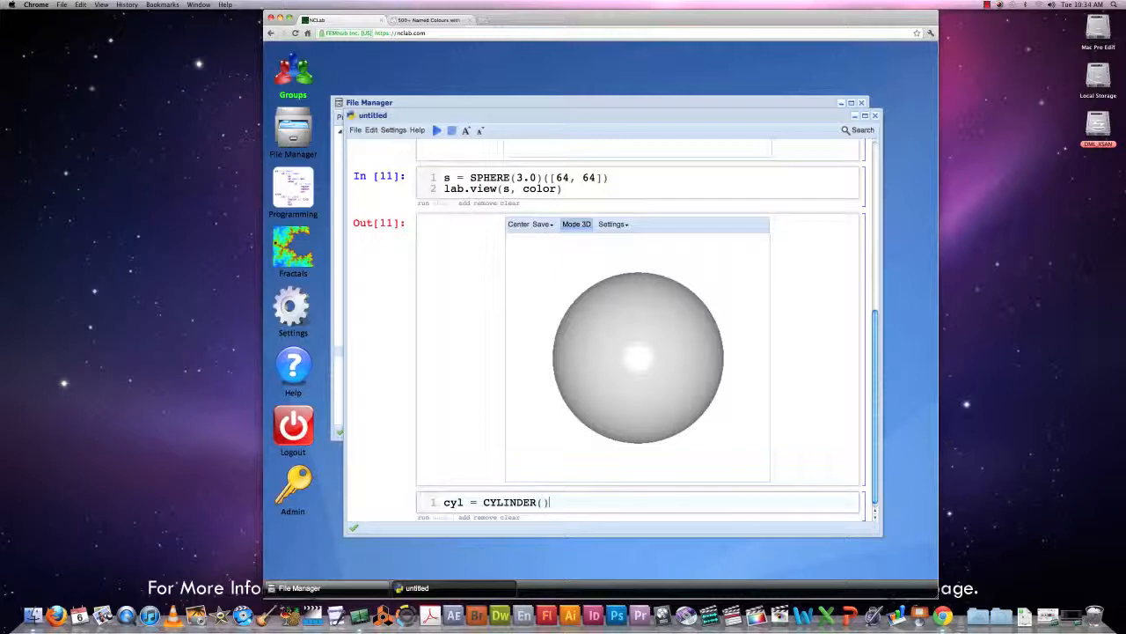
{"action": "type", "text": "["}
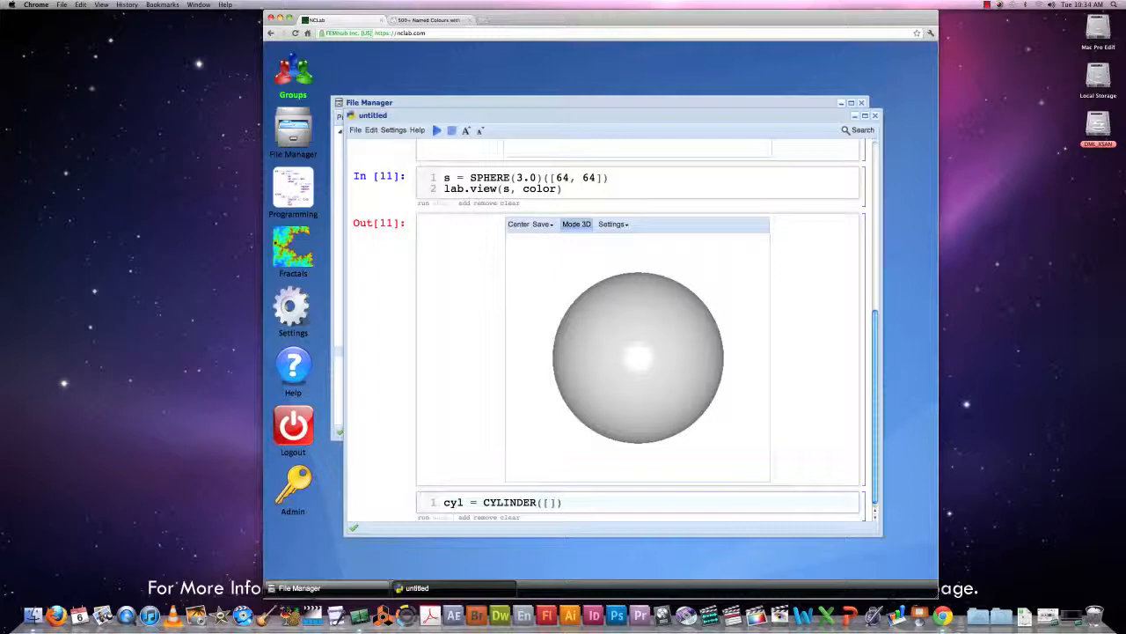
{"action": "type", "text": "1.0,"}
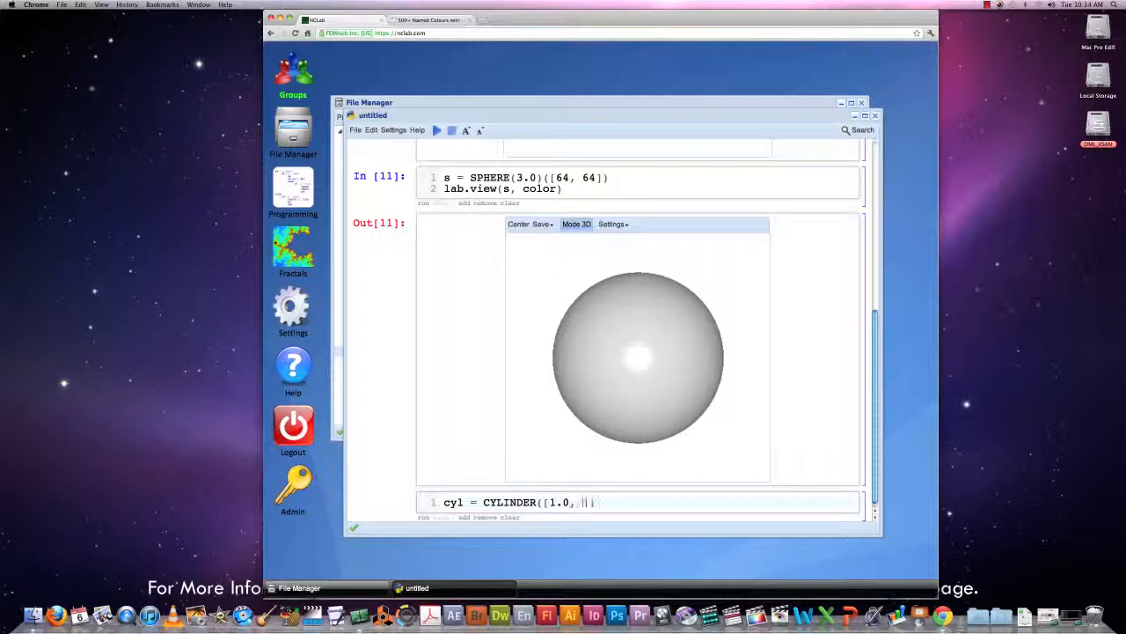
{"action": "type", "text": "5.0"}
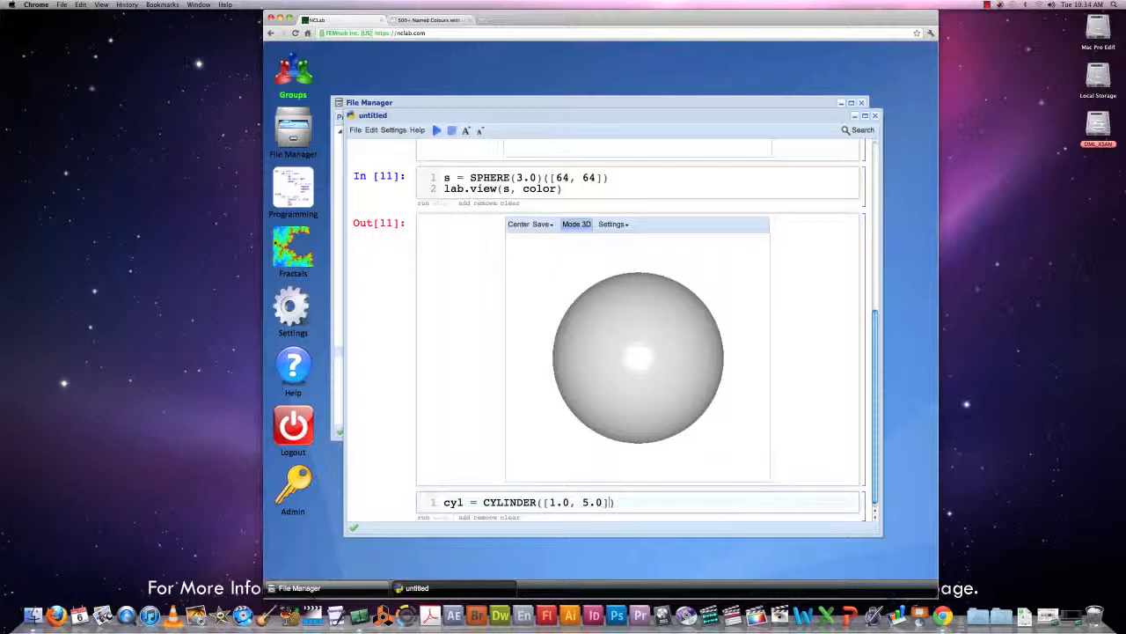
{"action": "type", "text": "()"}
{"action": "type", "text": "(64"}
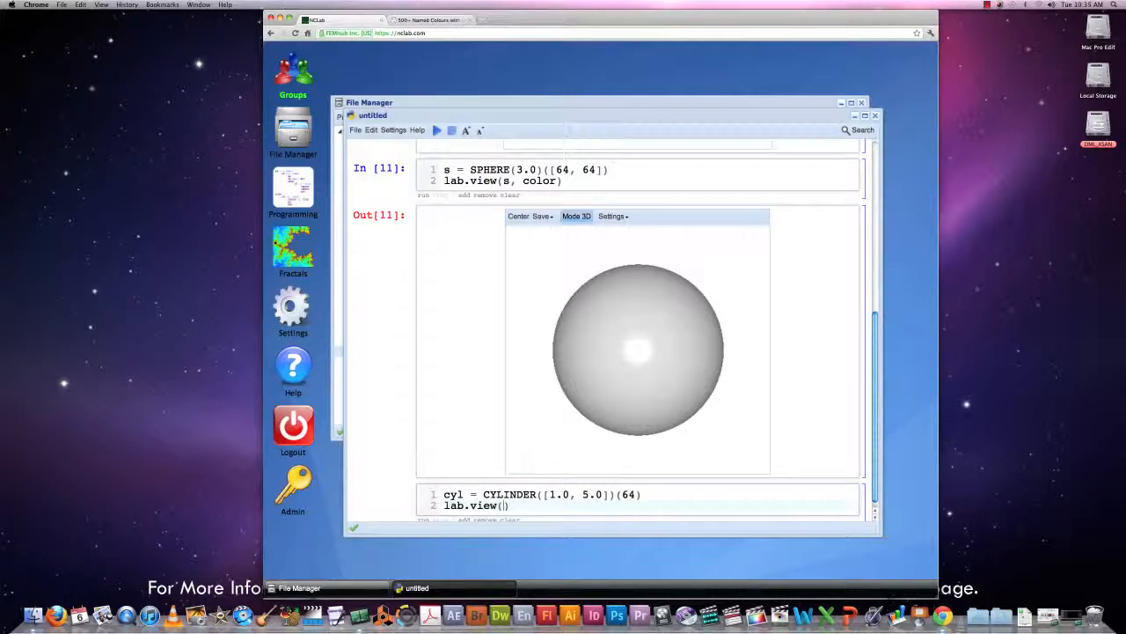
{"action": "type", "text": "cyl,"}
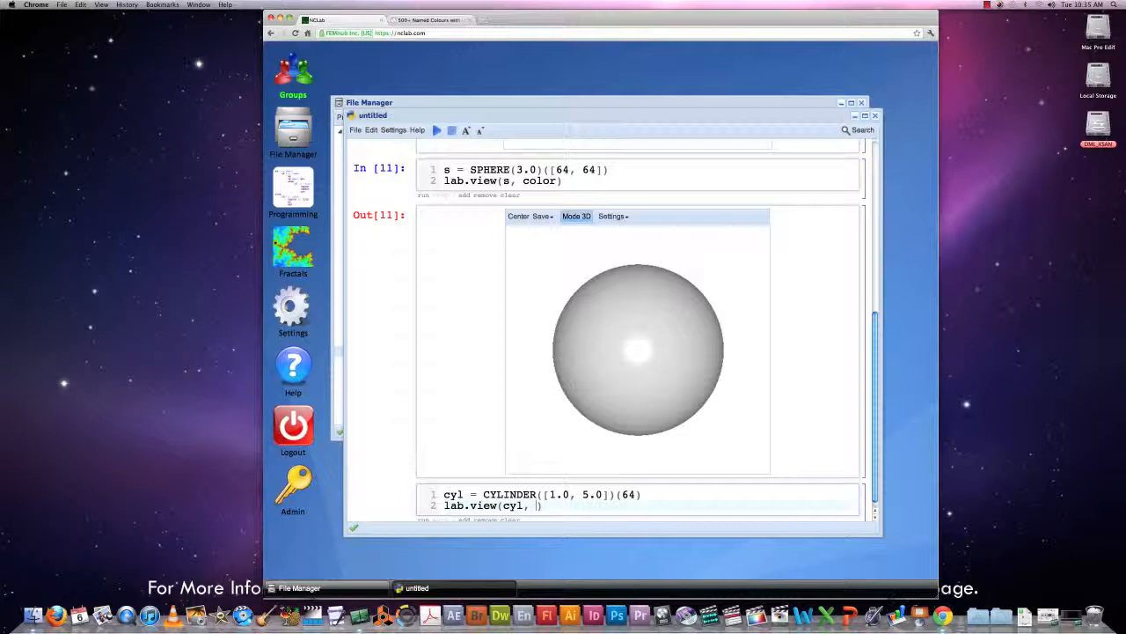
{"action": "type", "text": "color"}
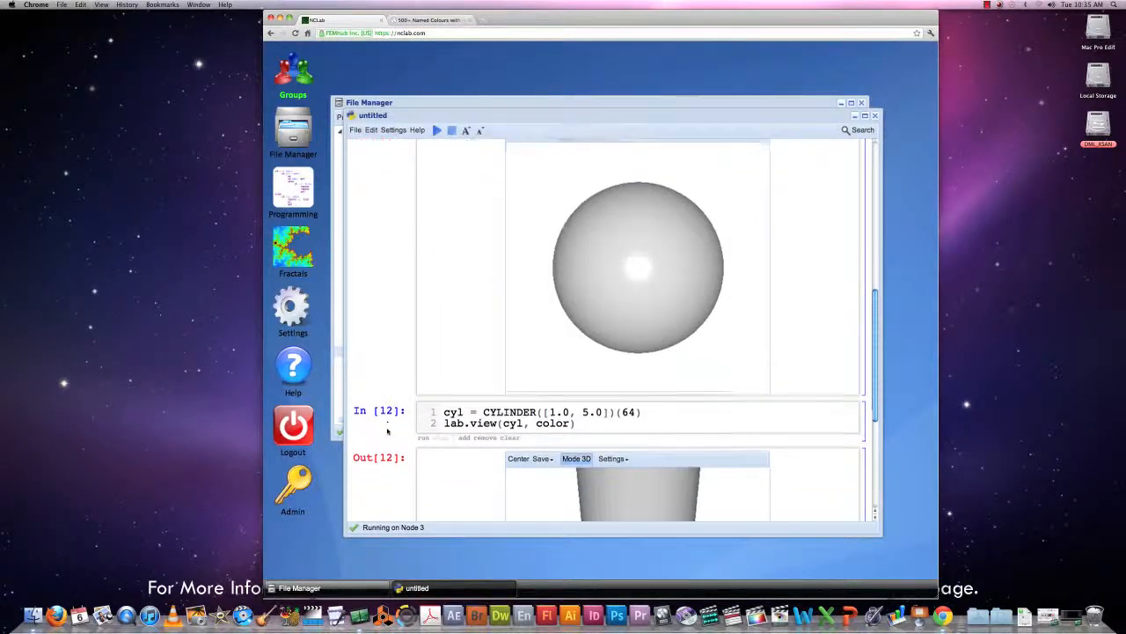
Scroll down to the finished Out[12] cylinder and the empty cell below it.
{"action": "scroll", "scroll_direction": "down", "scroll_amount": 3}
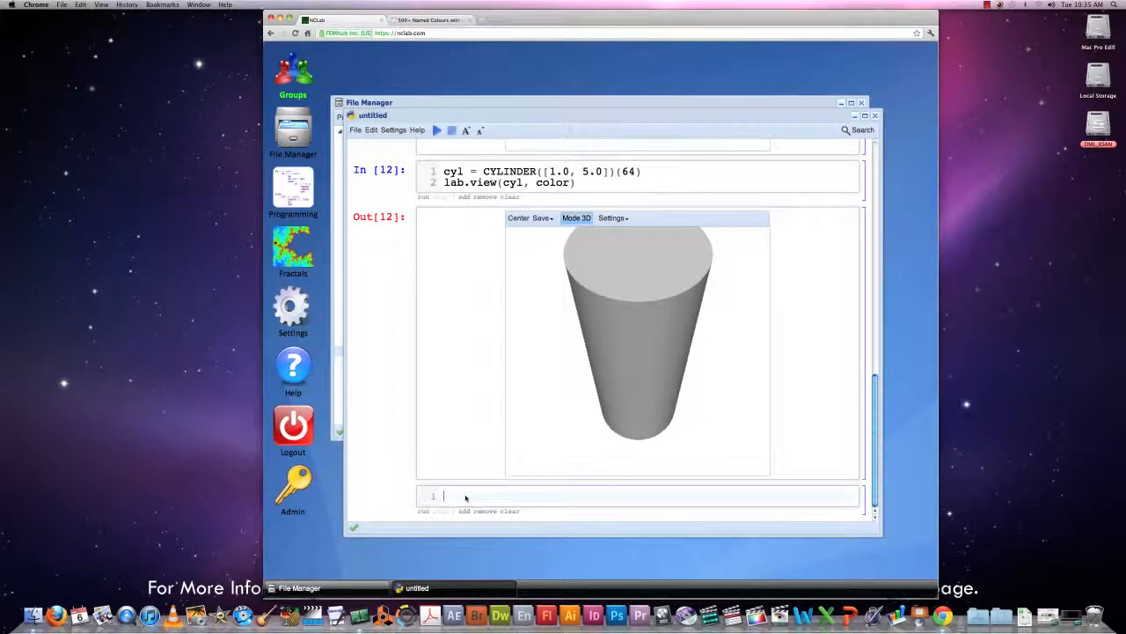
Write tube = TUBE([0.9, 1.0, 2.0])(64) and start the lab.view(tube, color) line.
{"action": "type", "text": "tube = T"}
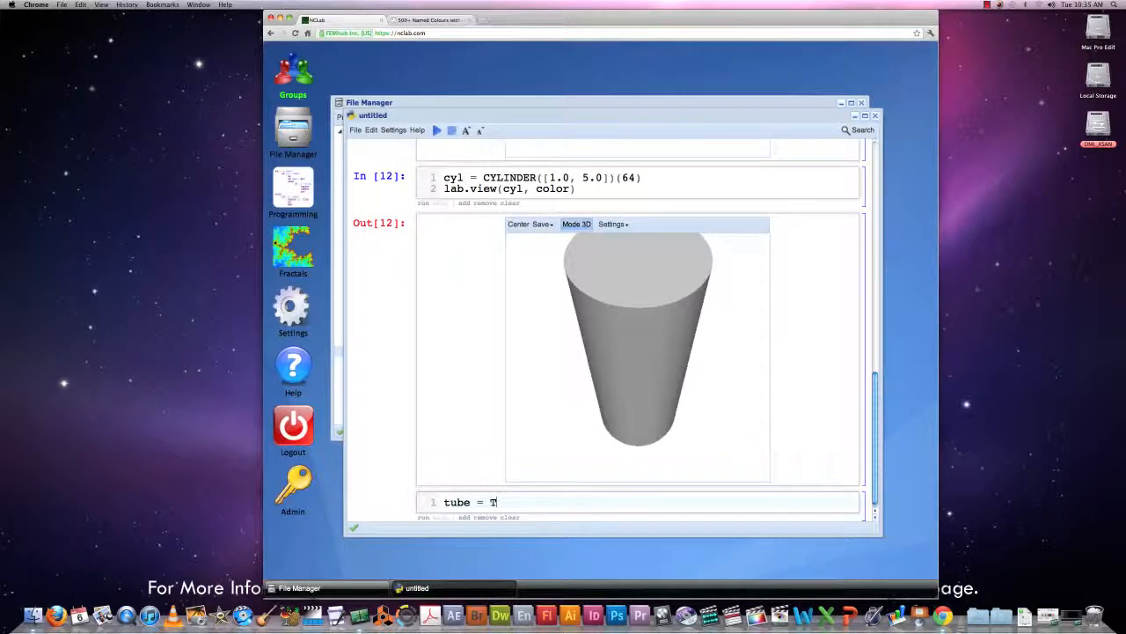
{"action": "type", "text": "UBE"}
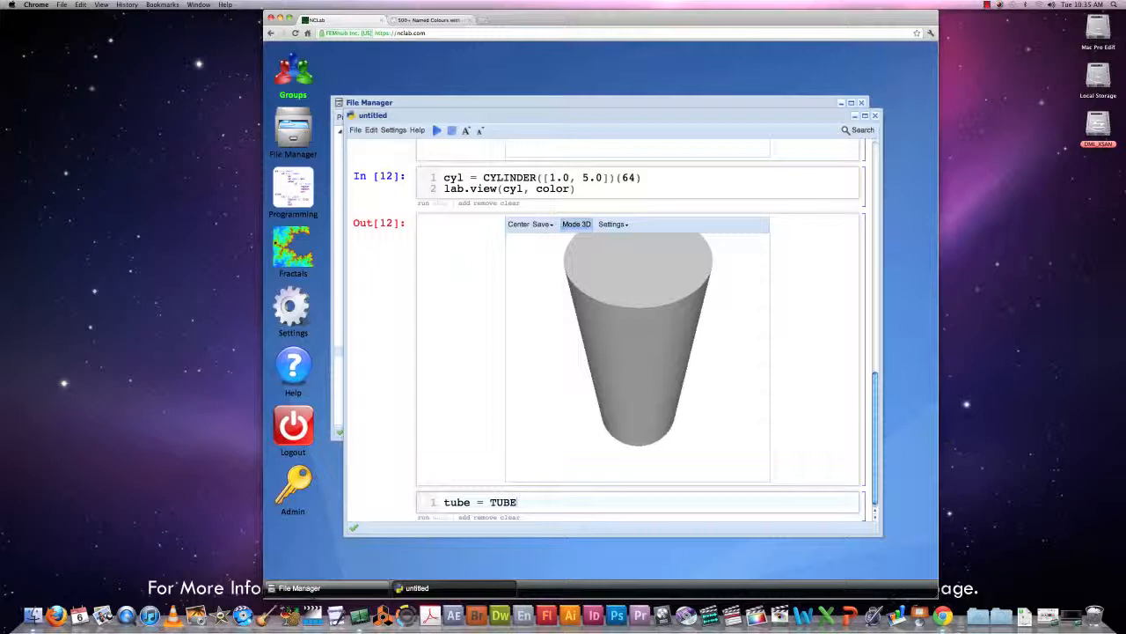
{"action": "type", "text": "()"}
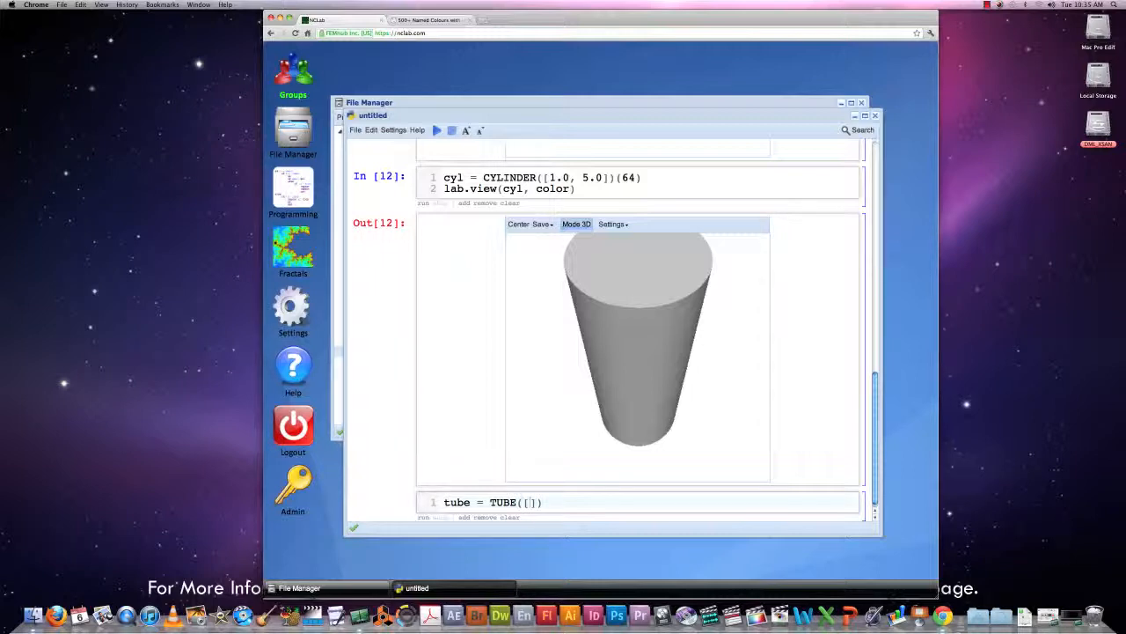
{"action": "type", "text": "0.9, 1.0,"}
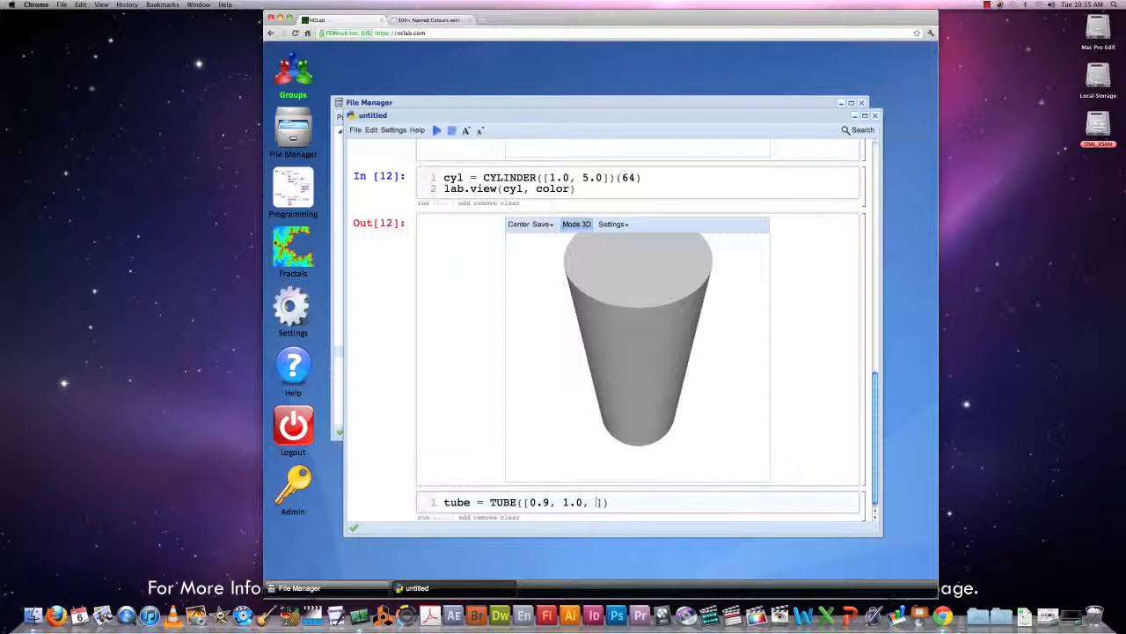
{"action": "type", "text": "3"}
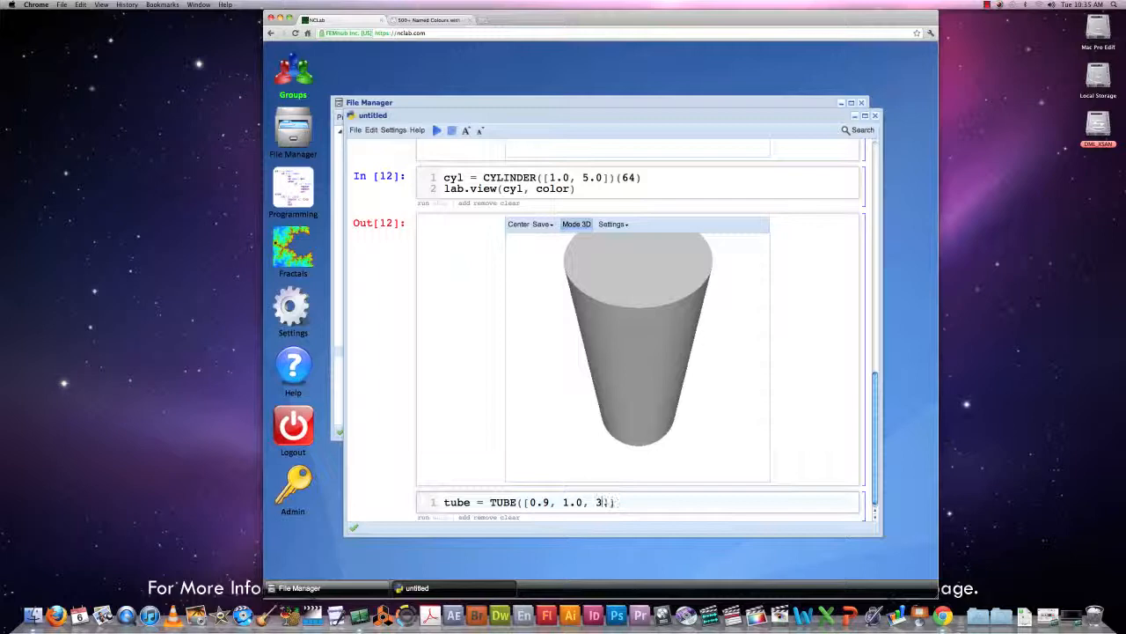
{"action": "type", "text": "2.0"}
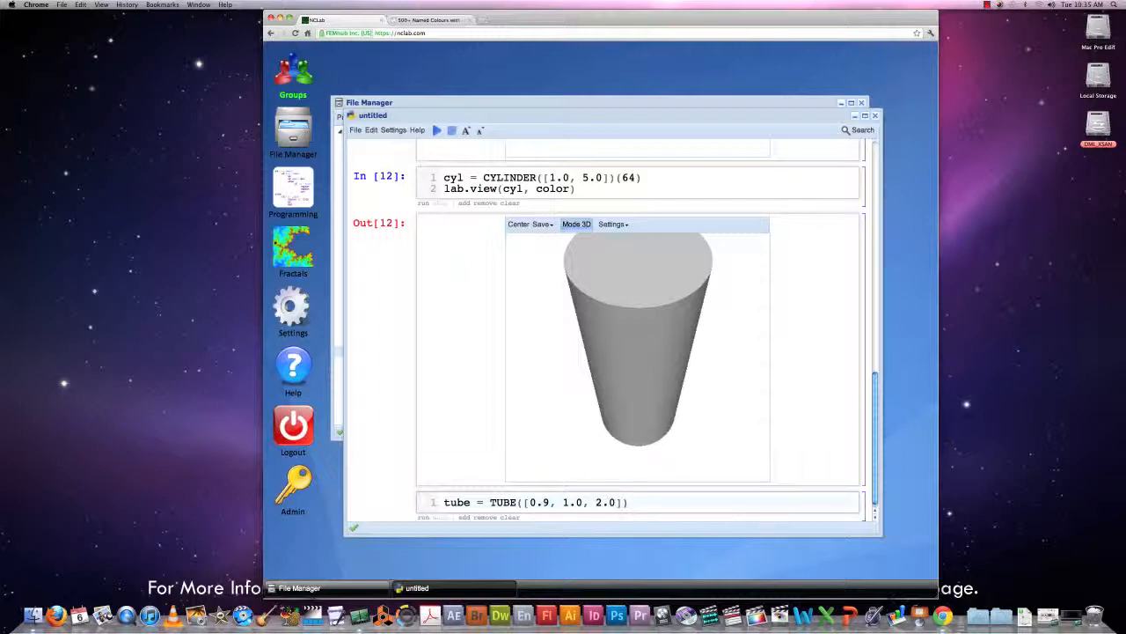
{"action": "type", "text": "()"}
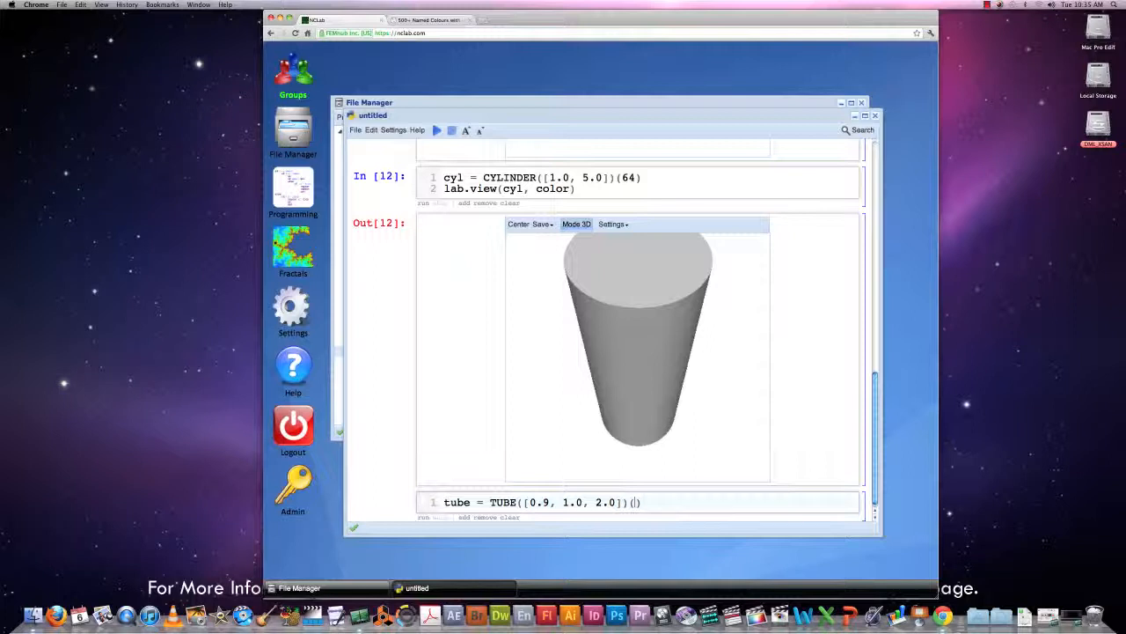
{"action": "type", "text": "64"}
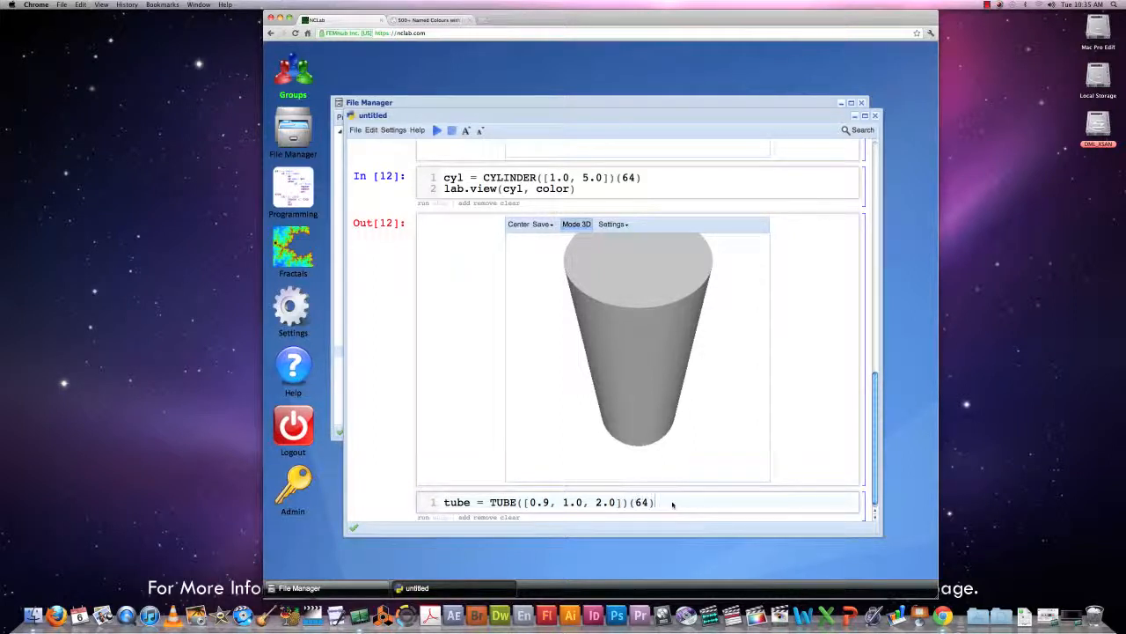
{"action": "key", "text": "enter"}
{"action": "type", "text": "lab.view("}
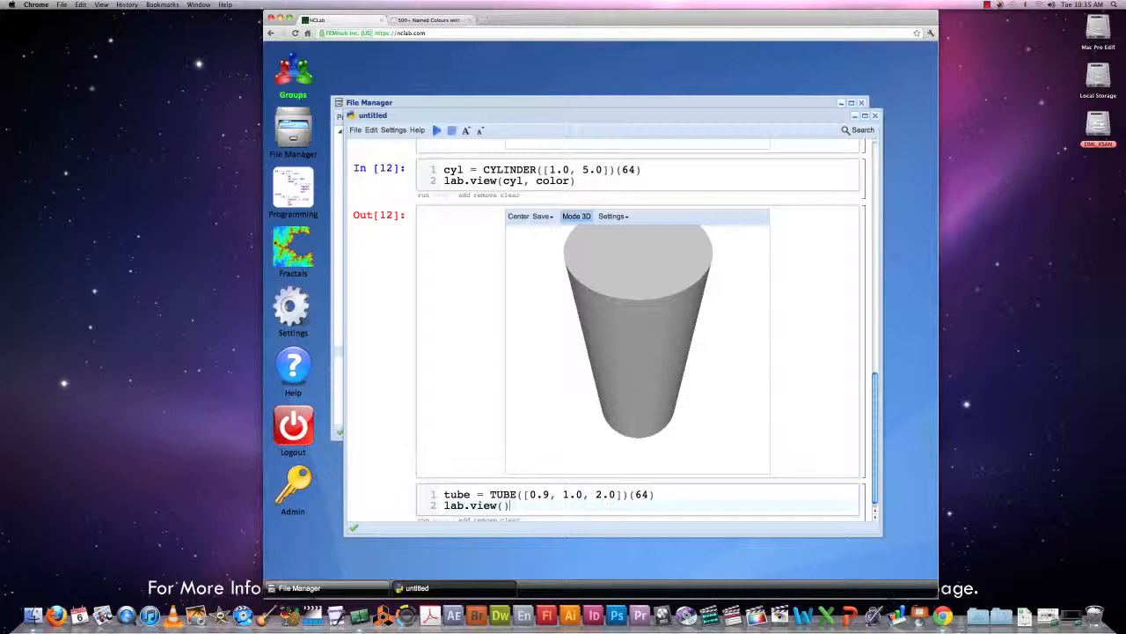
{"action": "type", "text": "tube, color"}
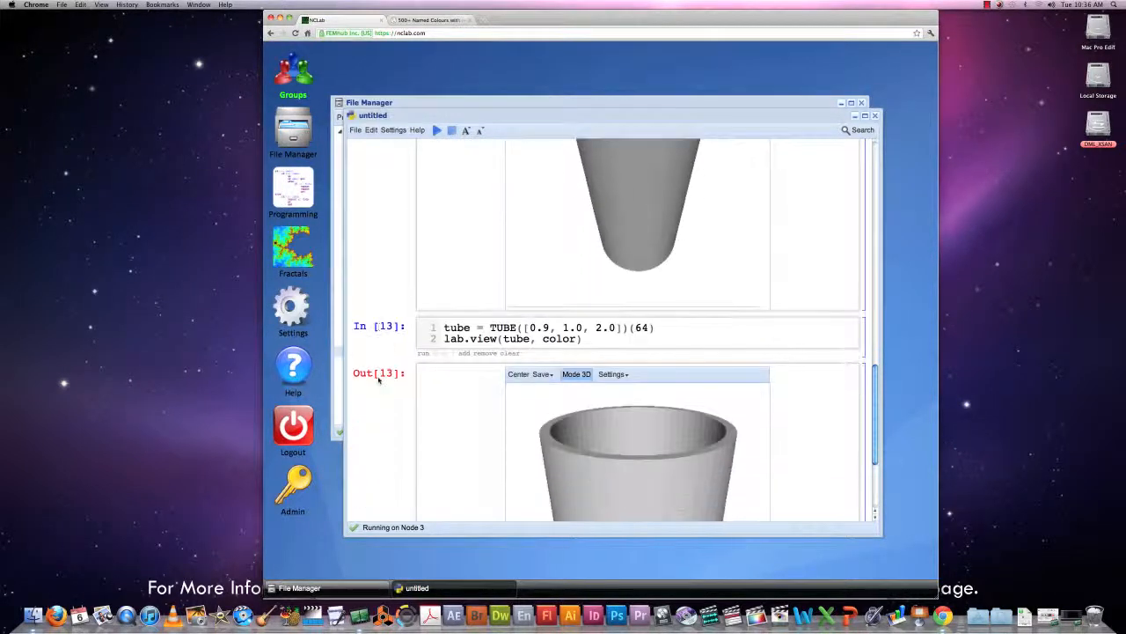
Change the tube's subdivisions from 64 to 128.
{"action": "scroll", "scroll_direction": "down", "scroll_amount": 3}
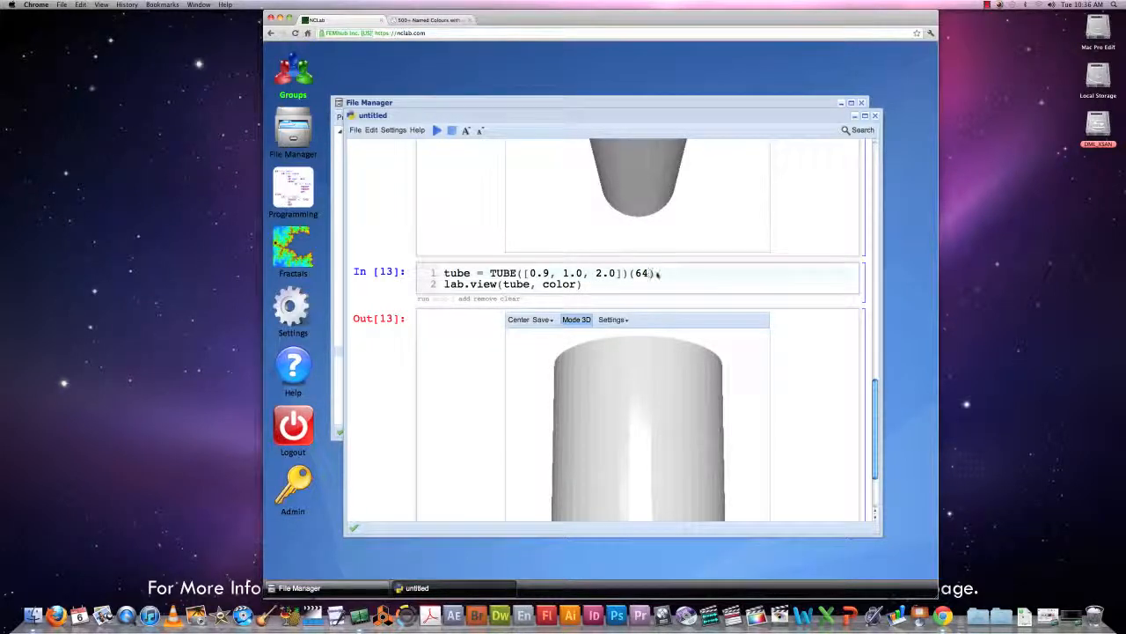
{"action": "type", "text": "12"}
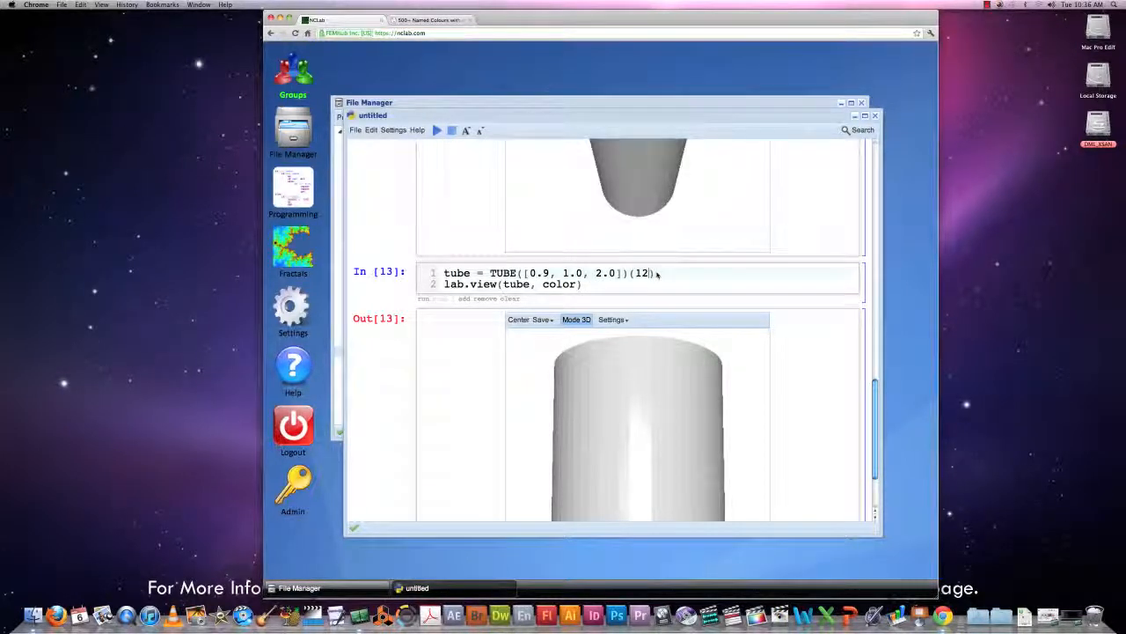
{"action": "type", "text": "8"}
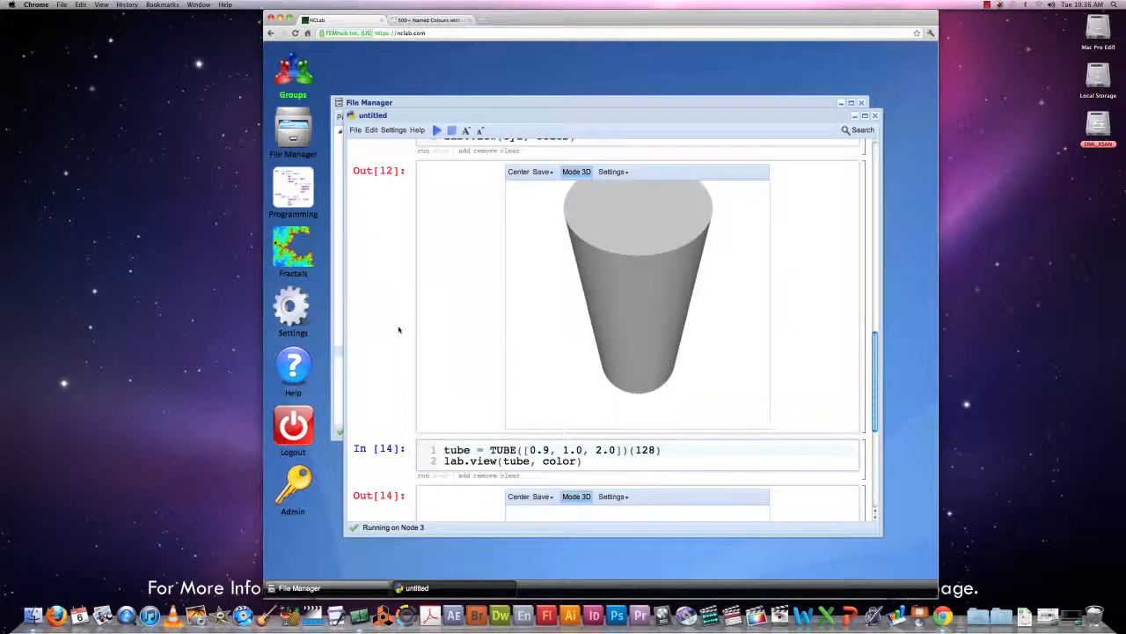
Orbit the smoother re-rendered tube and begin the new cell with 'tor'.
{"action": "scroll", "scroll_direction": "down", "scroll_amount": 3}
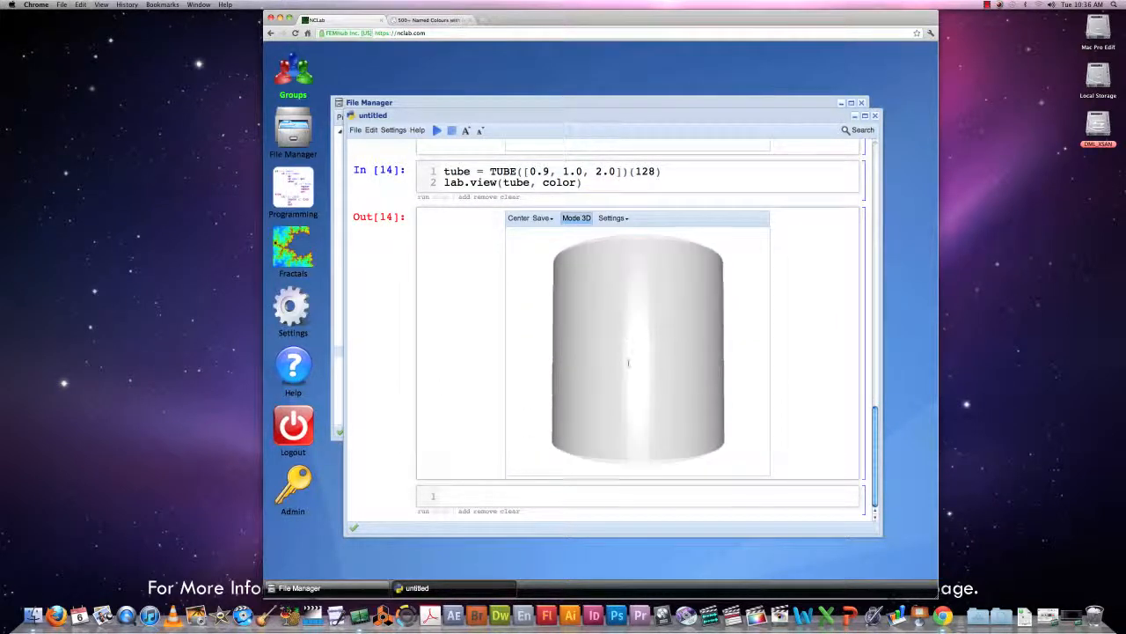
{"action": "left_click_drag", "start_coordinate": [628, 362], "coordinate": [630, 354]}
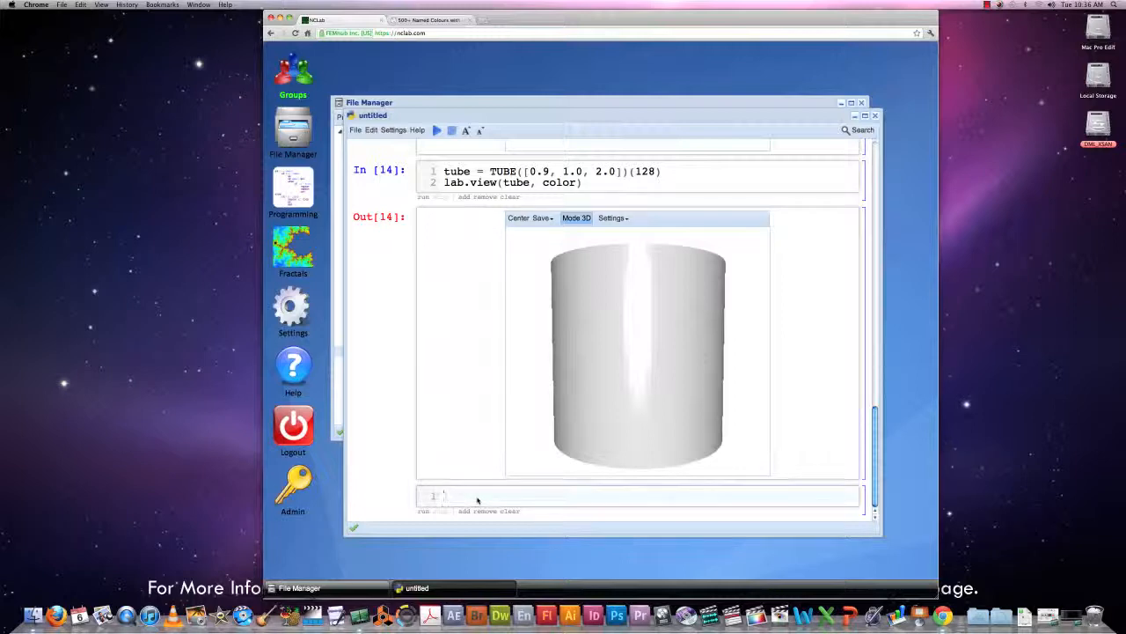
{"action": "type", "text": "tor ="}
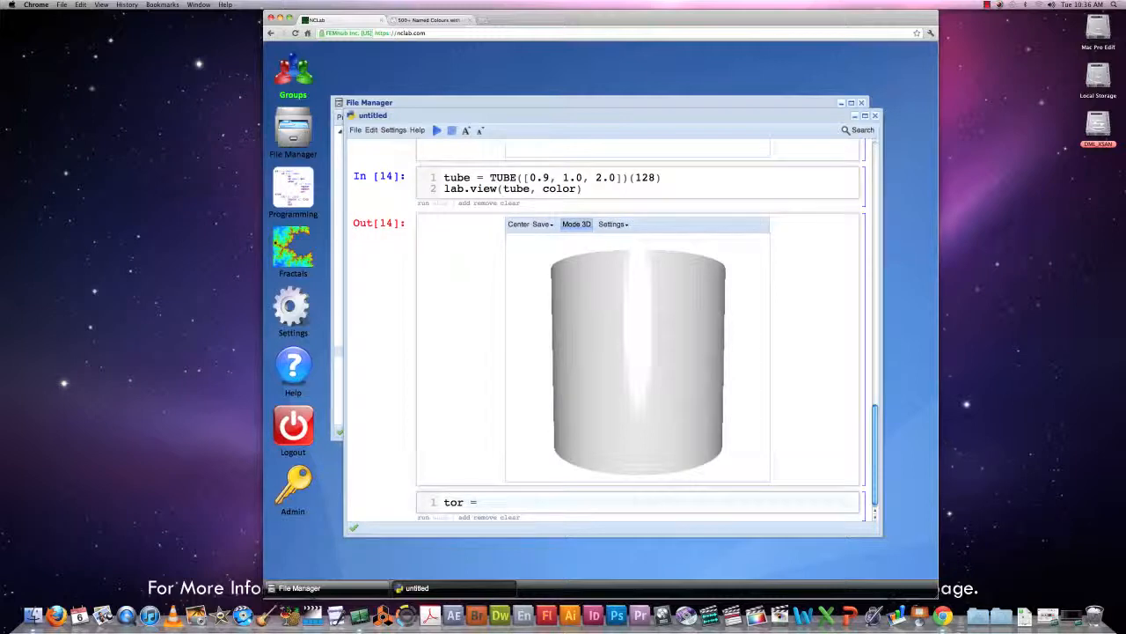
Write tor = TORUS([3.0, 4.0])([64, 64]) in the new cell.
{"action": "type", "text": "TOR"}
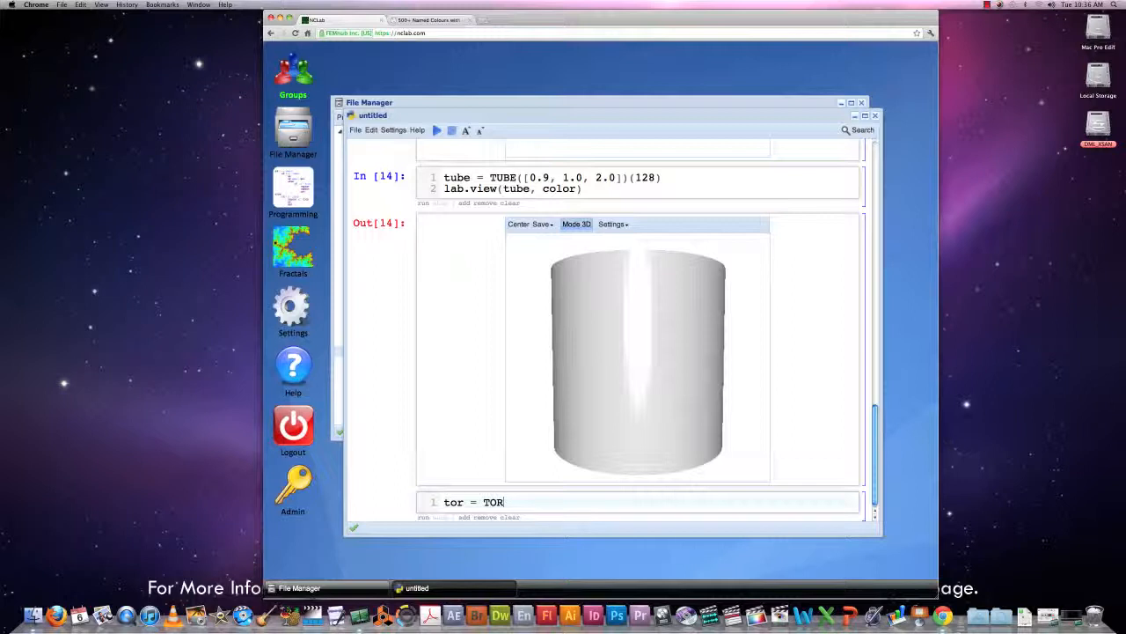
{"action": "type", "text": "US"}
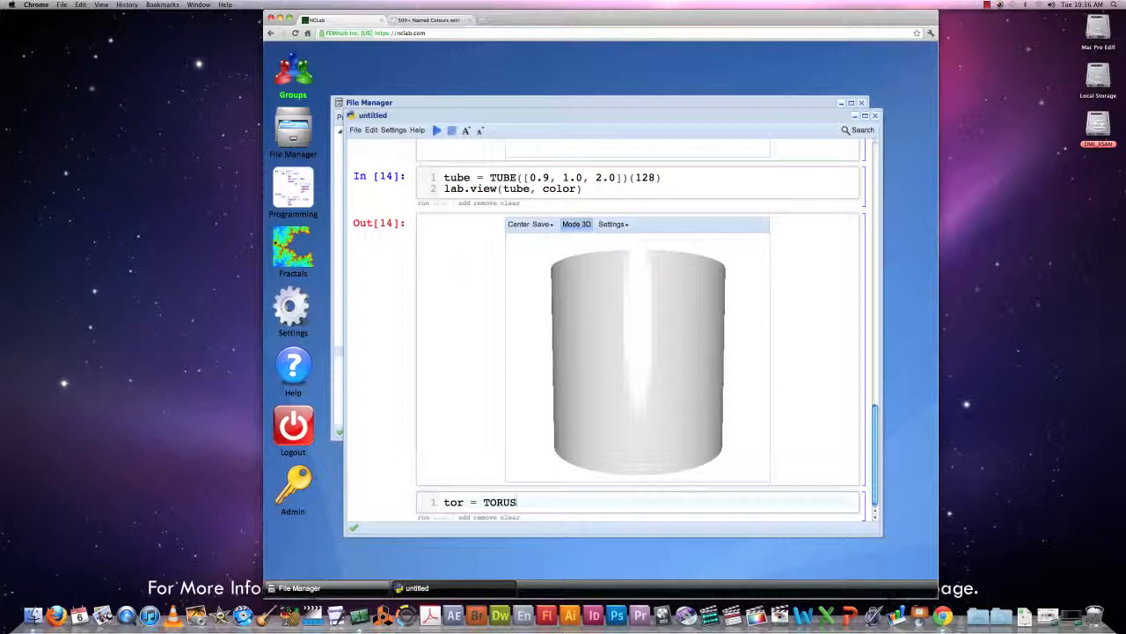
{"action": "type", "text": "()"}
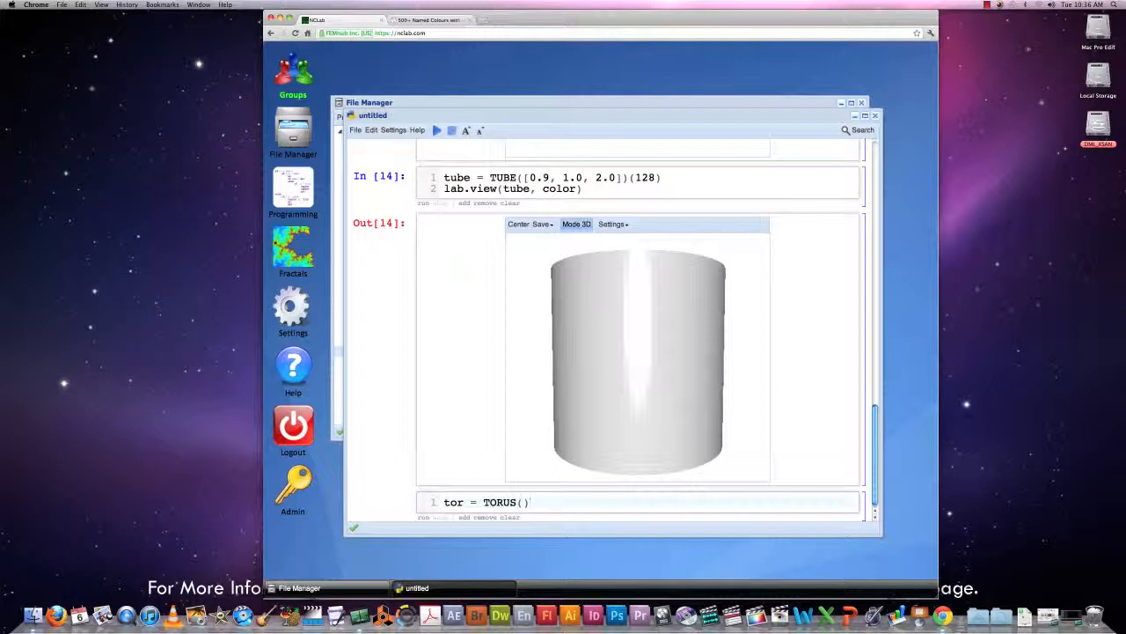
{"action": "left_click", "coordinate": [521, 501]}
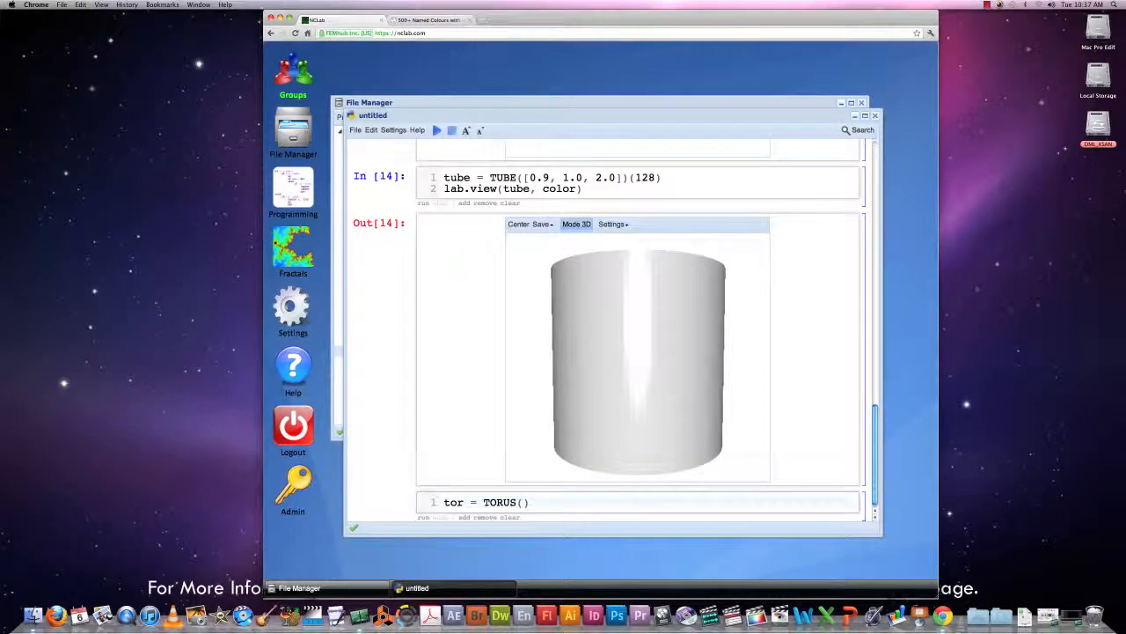
{"action": "type", "text": "3.0]"}
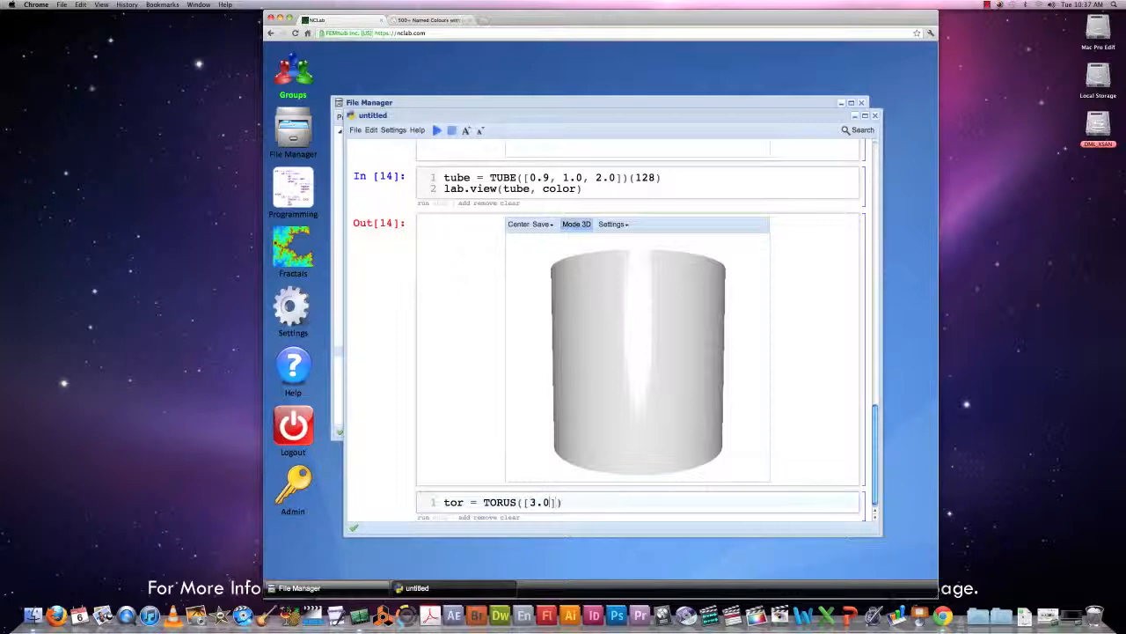
{"action": "type", "text": ", 4.0"}
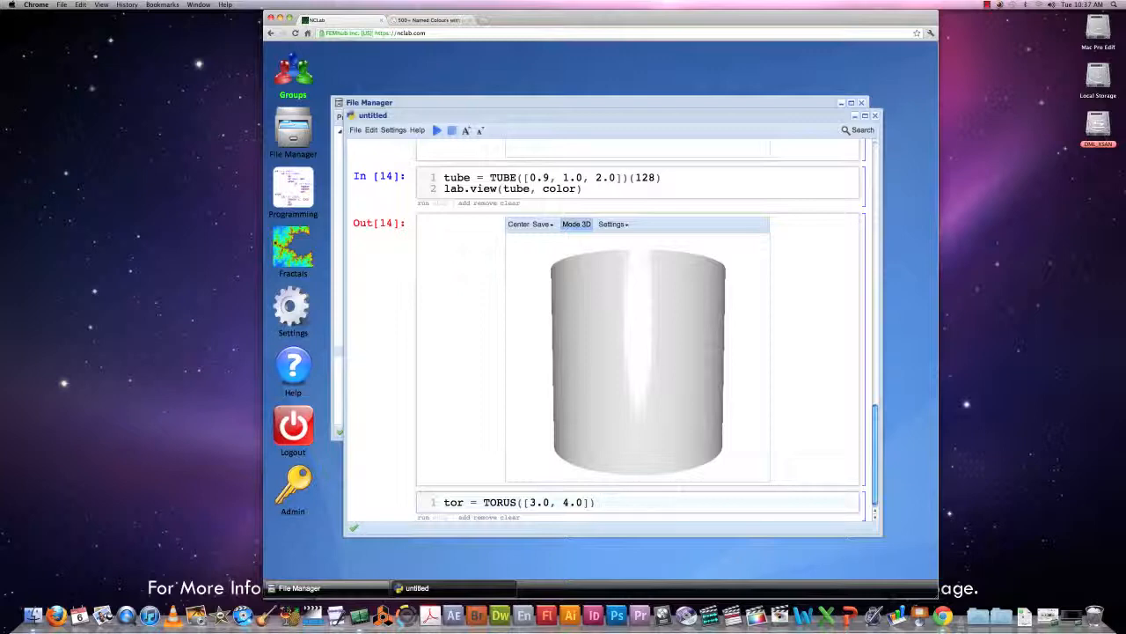
{"action": "type", "text": "()"}
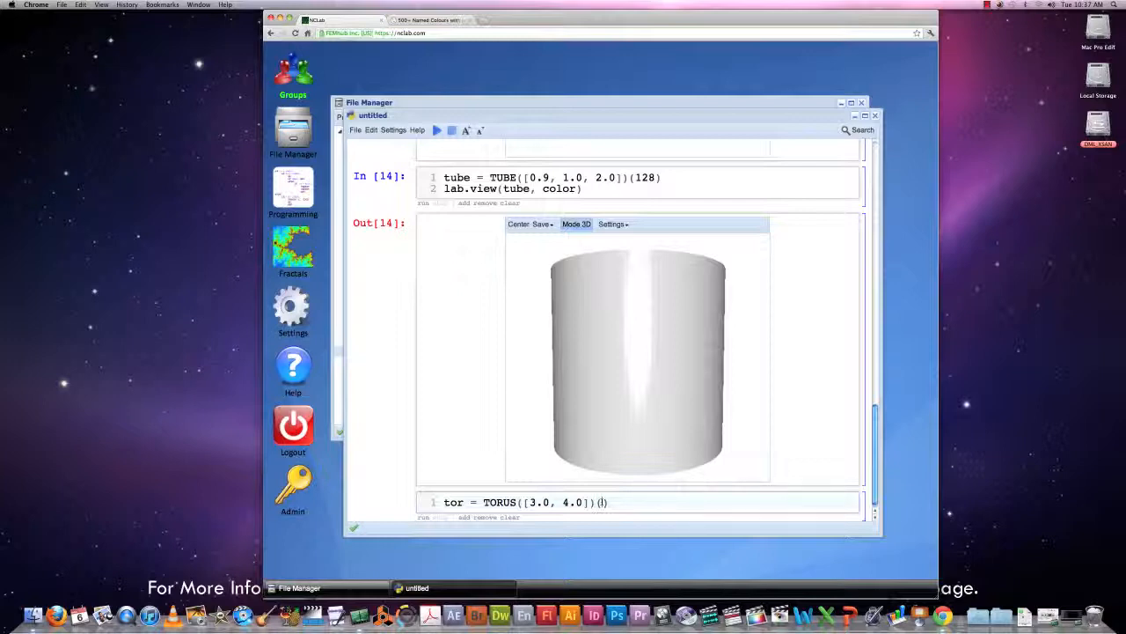
{"action": "type", "text": "[]"}
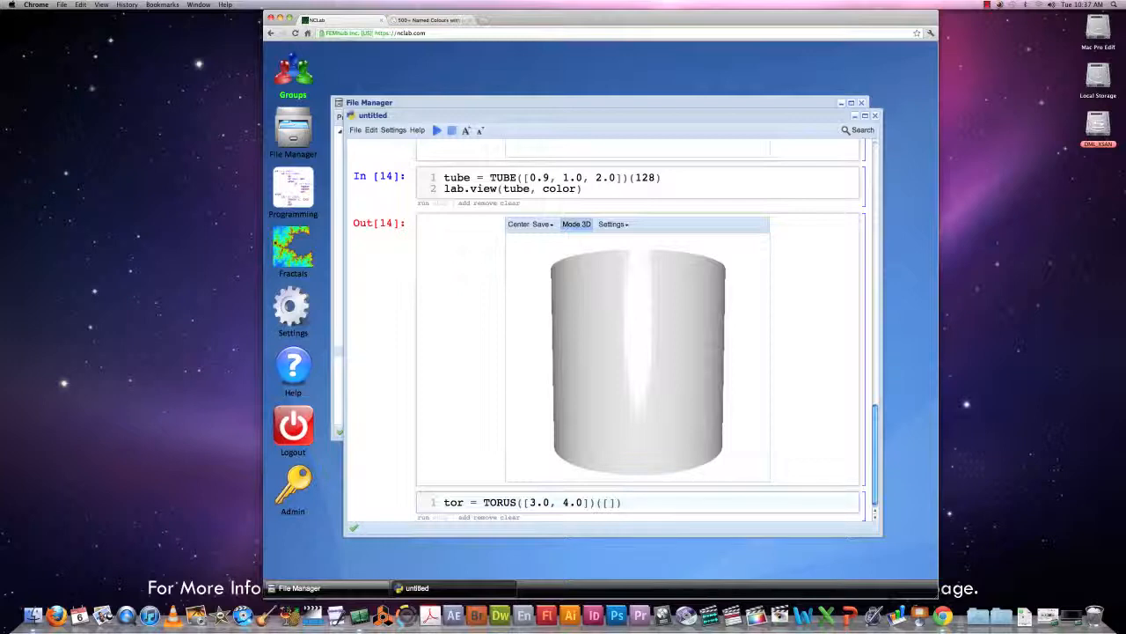
{"action": "type", "text": "64, 64"}
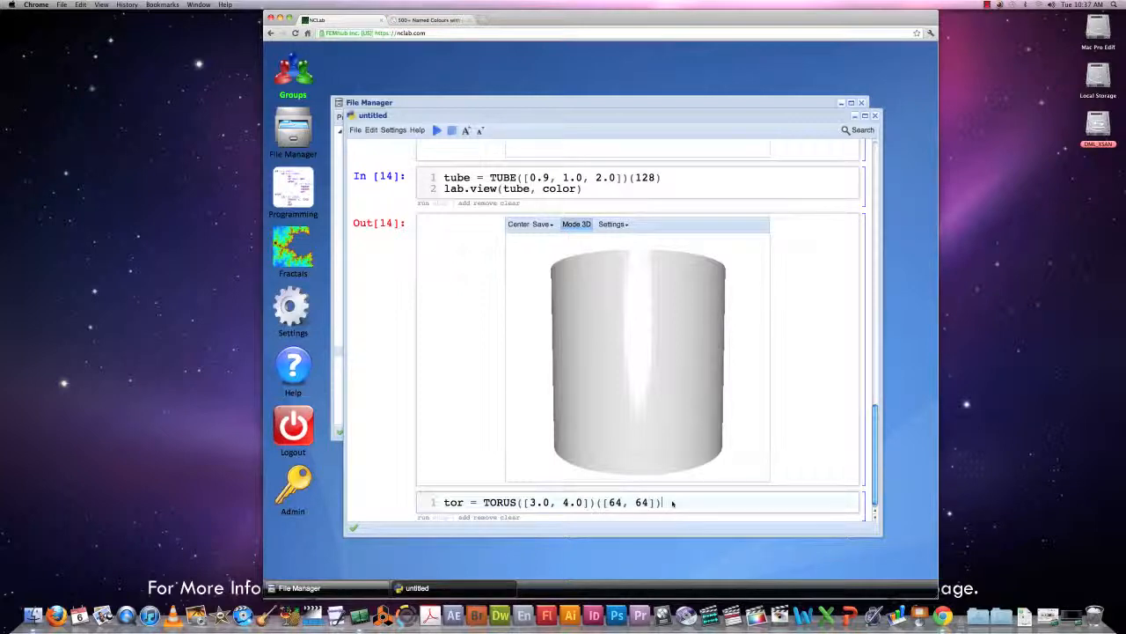
Add lab.view(tor, color), run the torus cell, and scroll to its render.
{"action": "type", "text": "lab"}
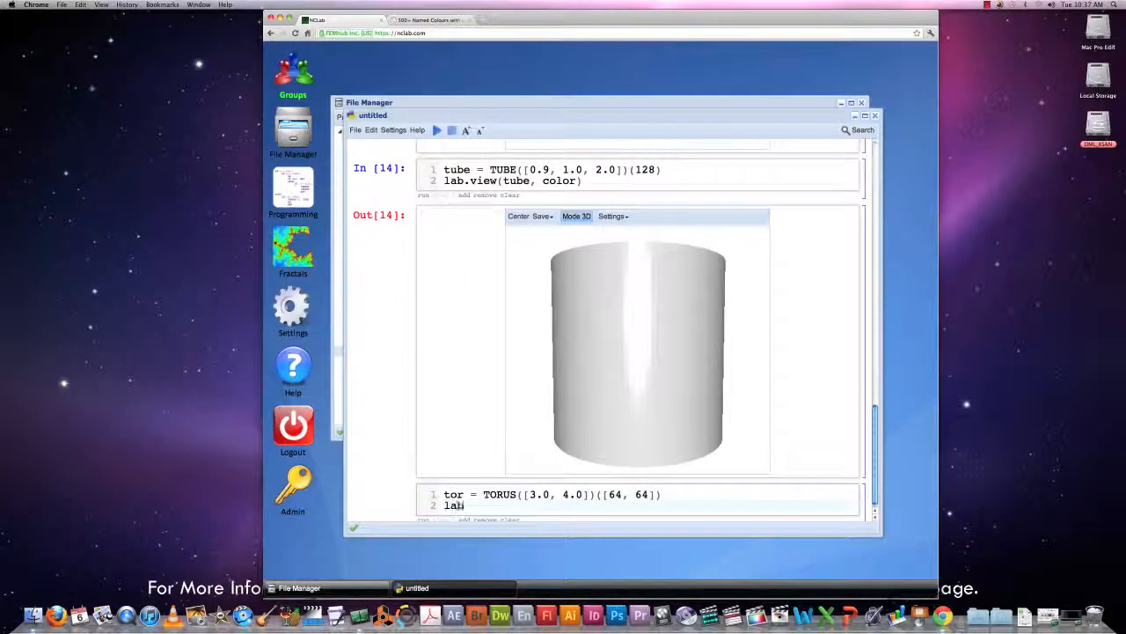
{"action": "type", "text": ".view(tor, color"}
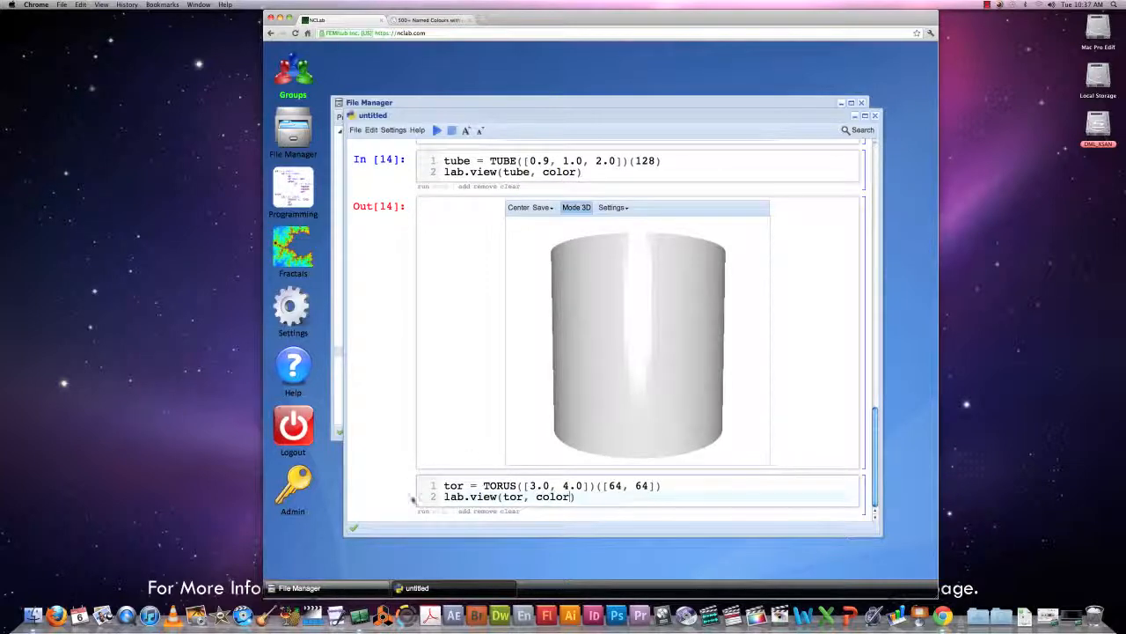
{"action": "left_click", "coordinate": [422, 510]}
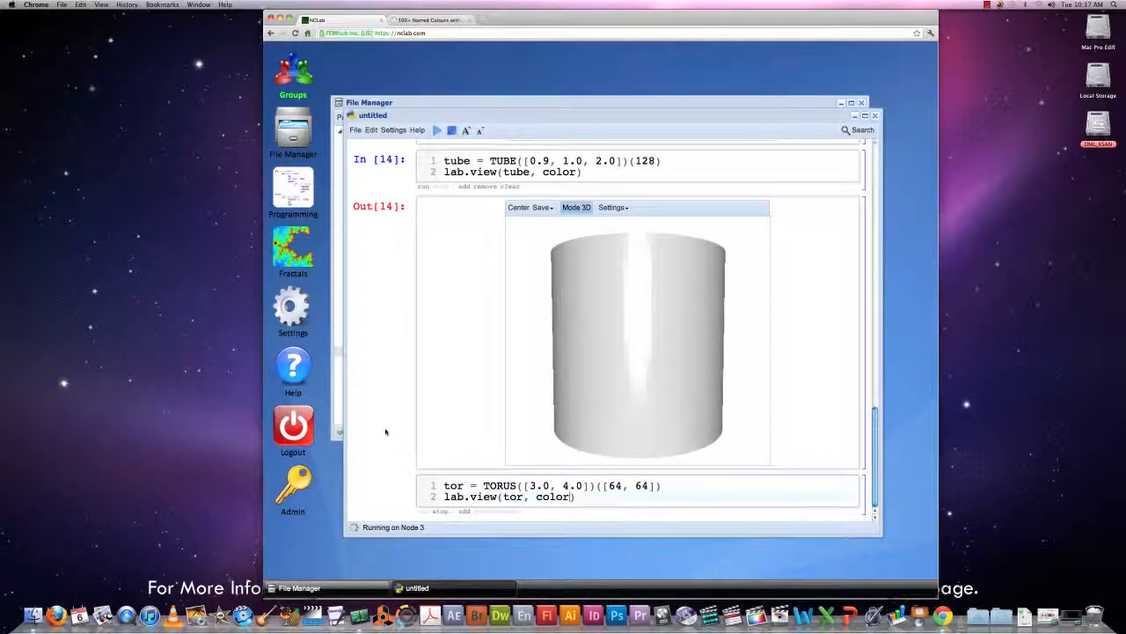
{"action": "mouse_move", "coordinate": [386, 369]}
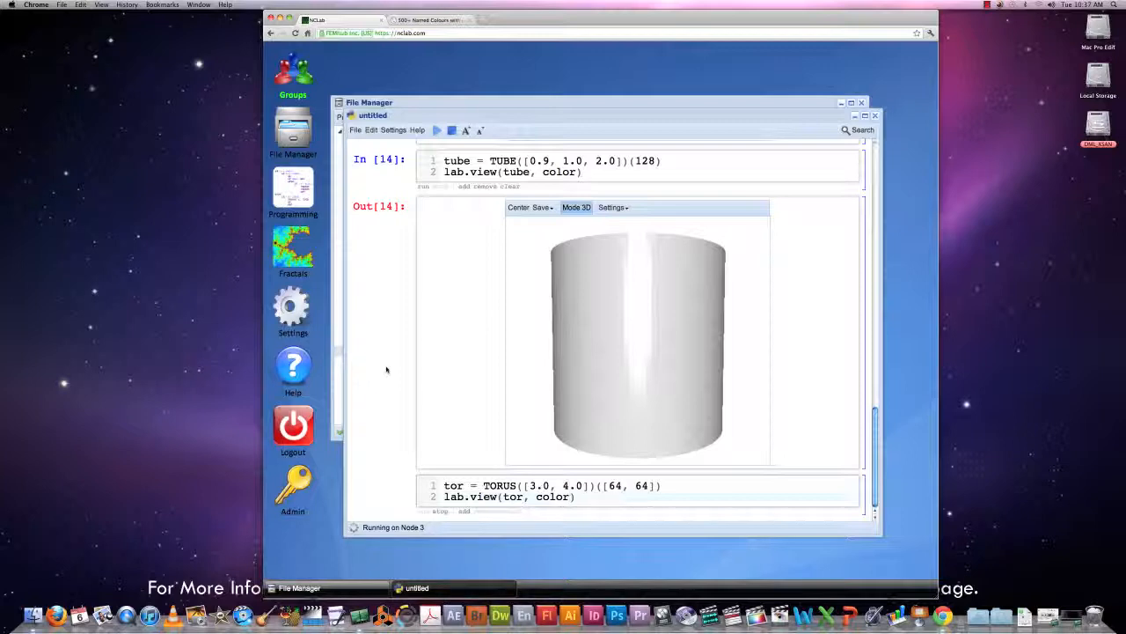
{"action": "scroll", "scroll_direction": "down", "scroll_amount": 3}
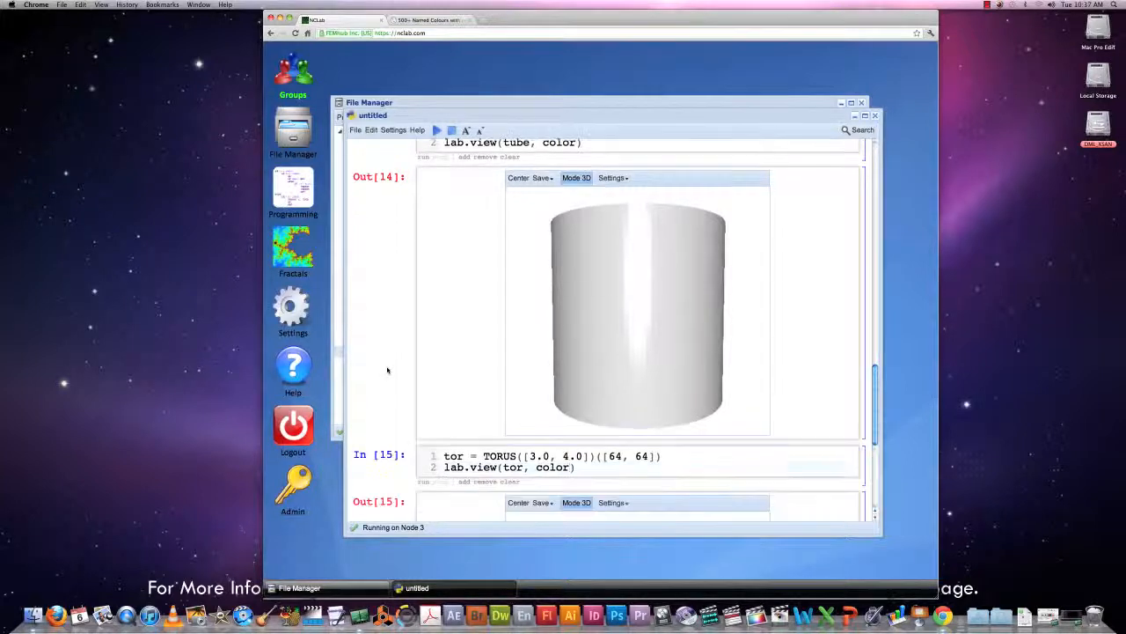
Rotate the gray torus in its viewer to an oblique, tilted side view.
{"action": "scroll", "scroll_direction": "down", "scroll_amount": 3}
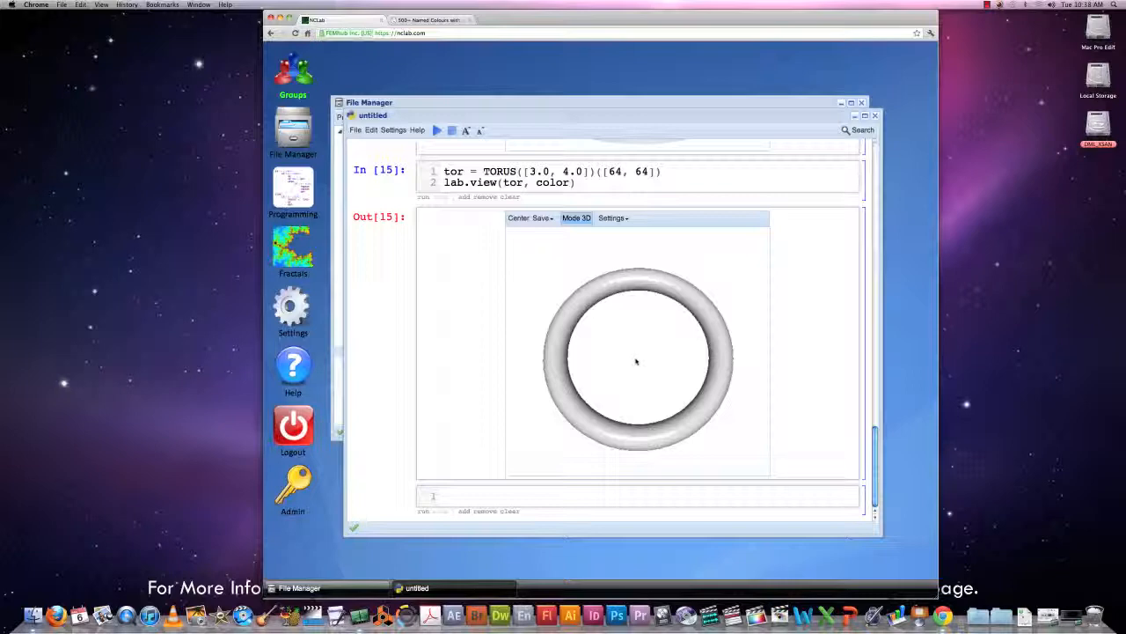
{"action": "left_click_drag", "start_coordinate": [637, 362], "coordinate": [639, 317]}
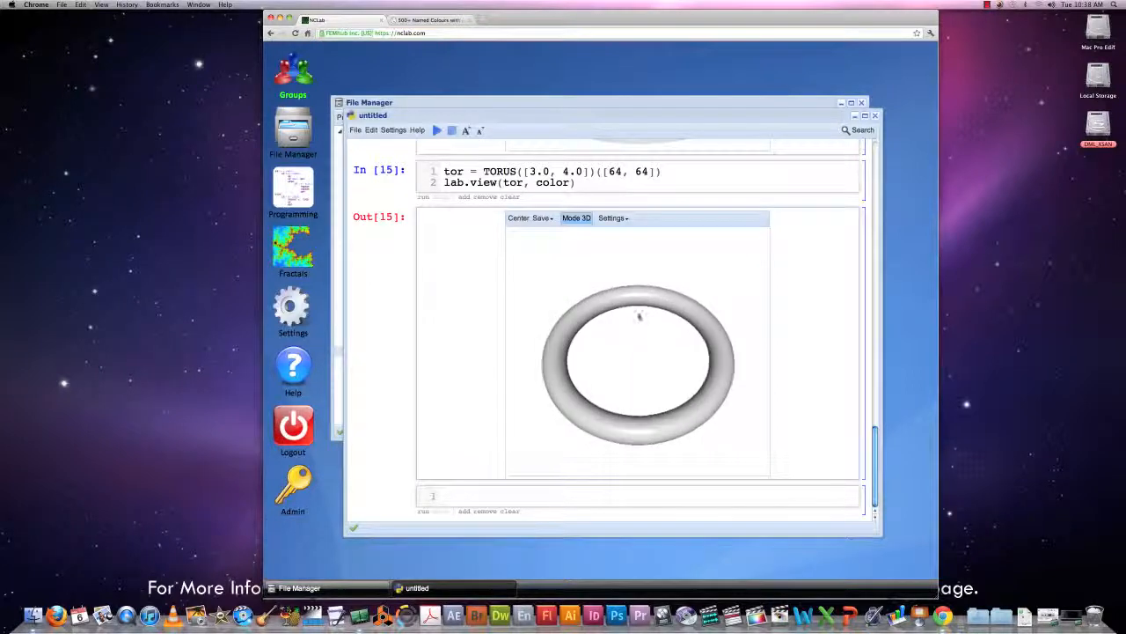
{"action": "left_click_drag", "start_coordinate": [640, 317], "coordinate": [633, 353]}
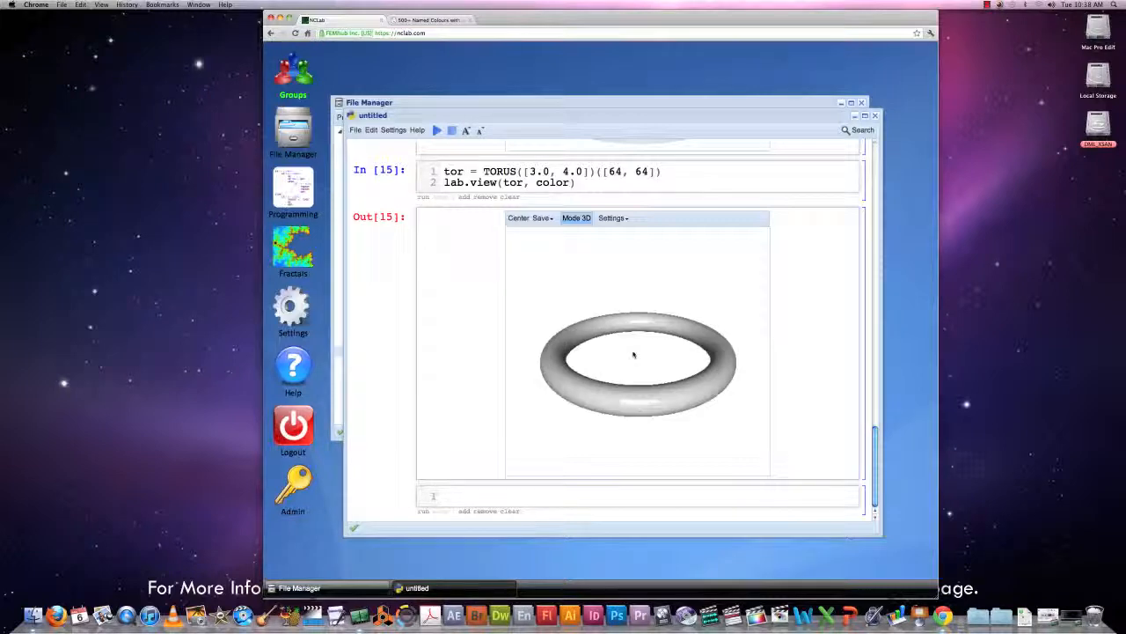
{"action": "mouse_move", "coordinate": [643, 343]}
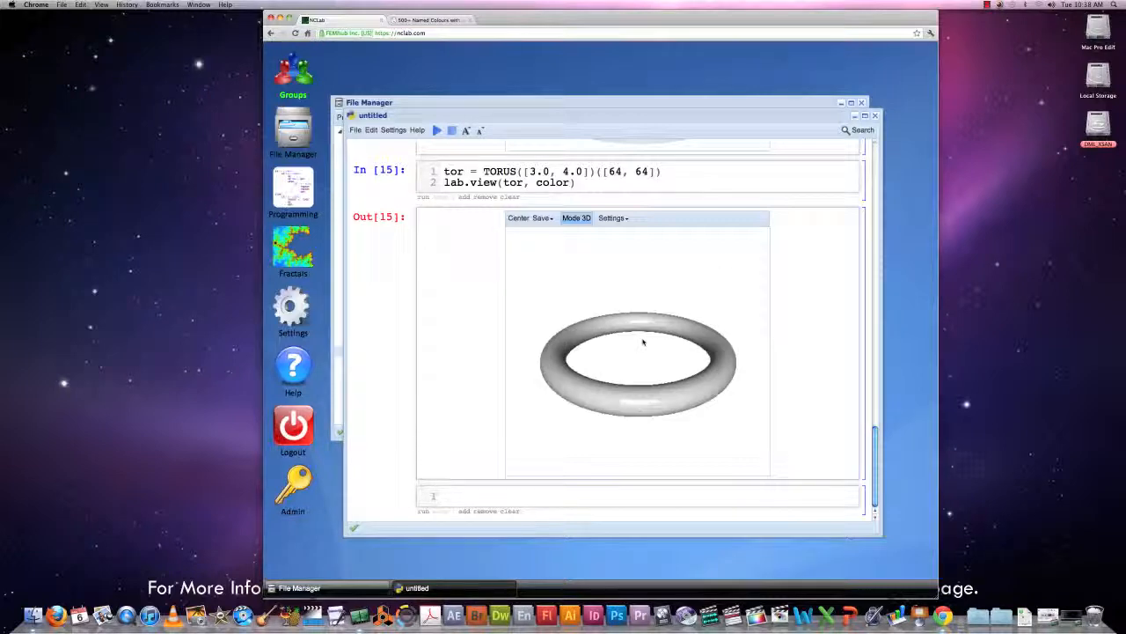